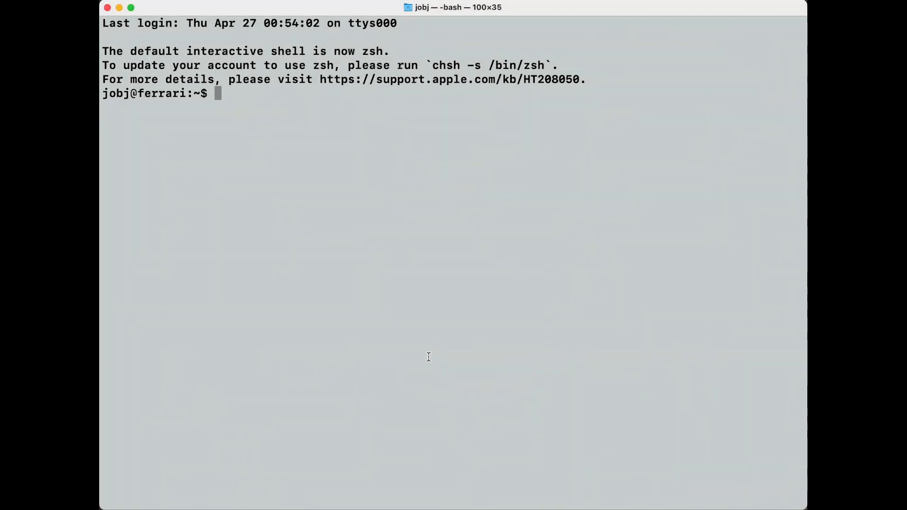
mouse_move(307, 312)
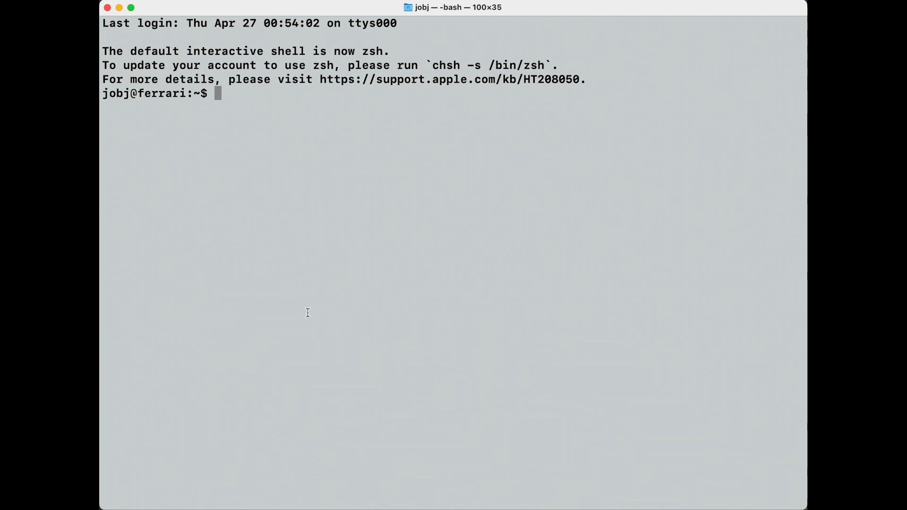
mouse_move(323, 308)
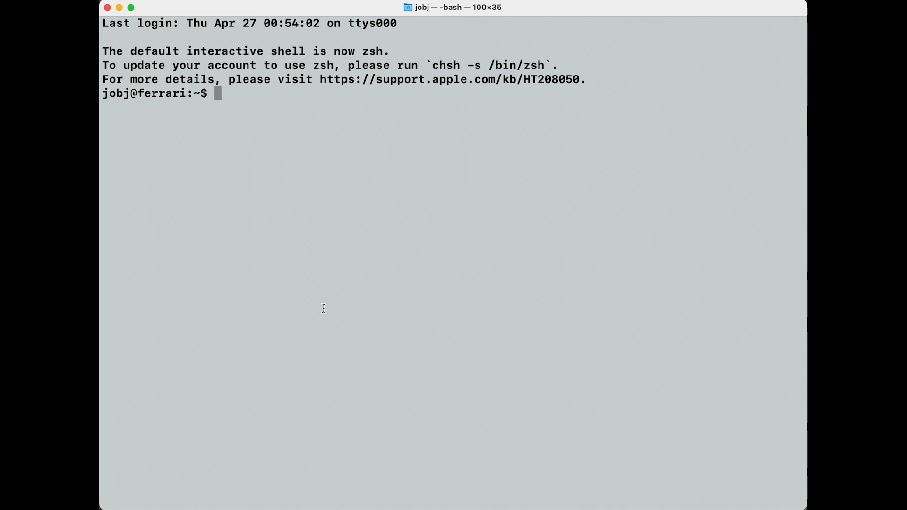
mouse_move(456, 164)
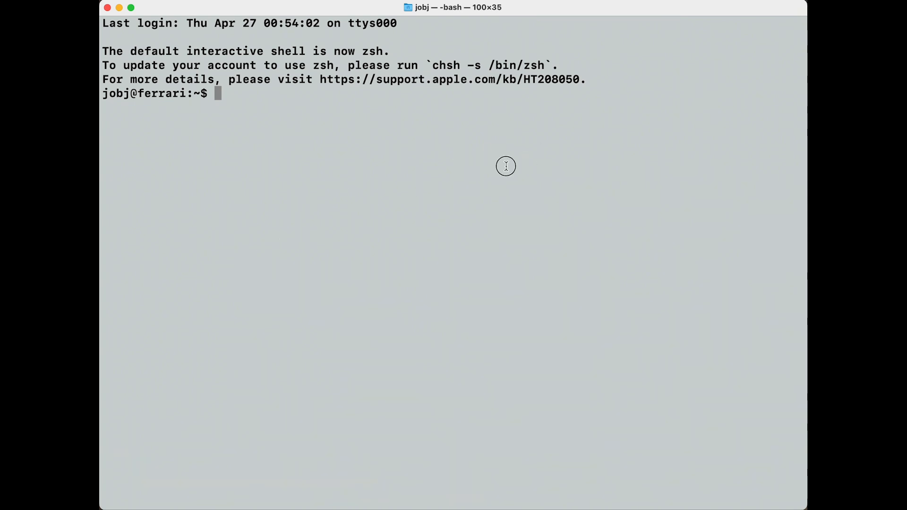
SSH to the mainframe with mf, reattach screen with -rUd, and open trl.c in nano
text(select()
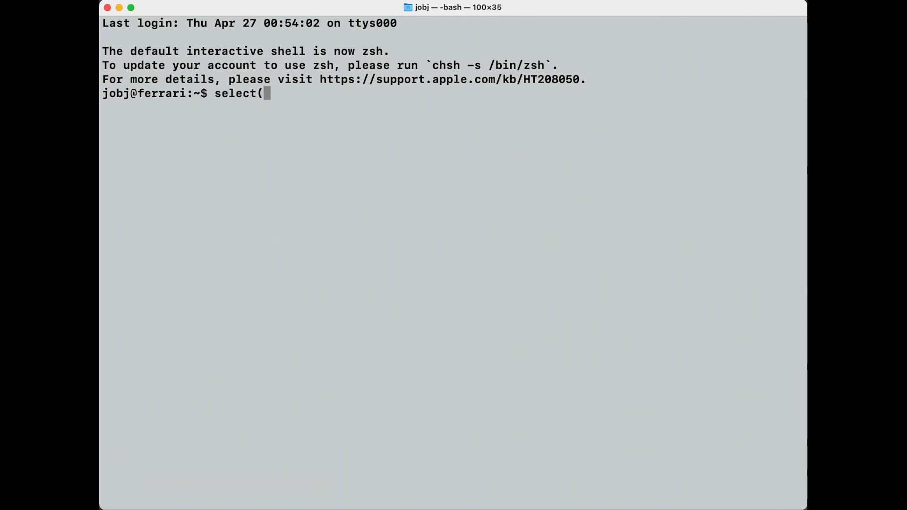
text())
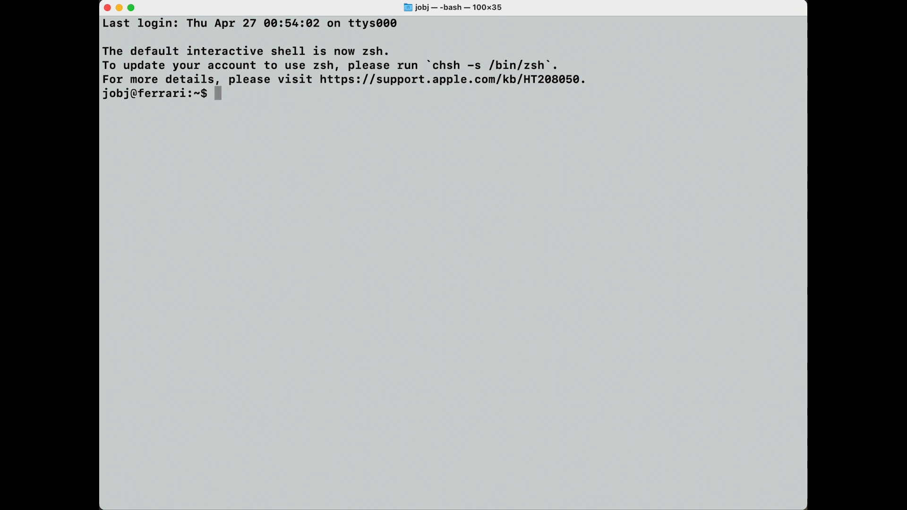
text(mf)
text(screen)
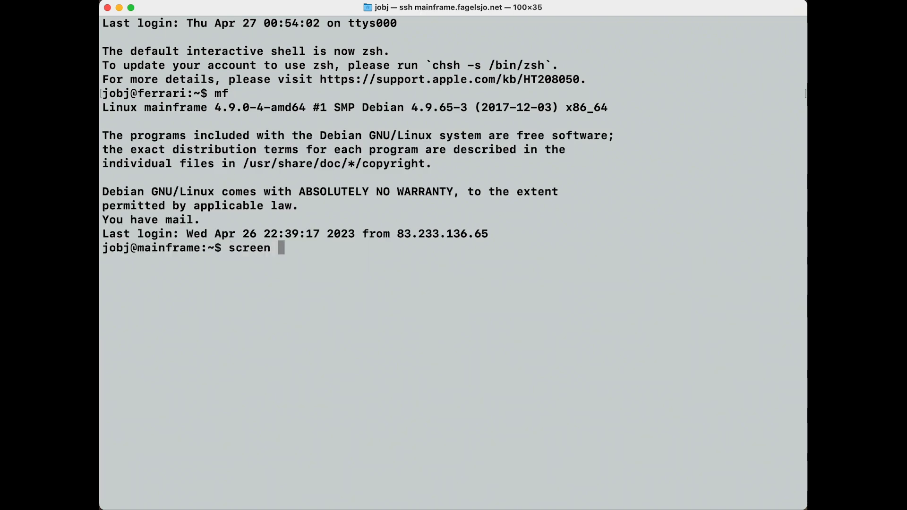
text(-rUd)
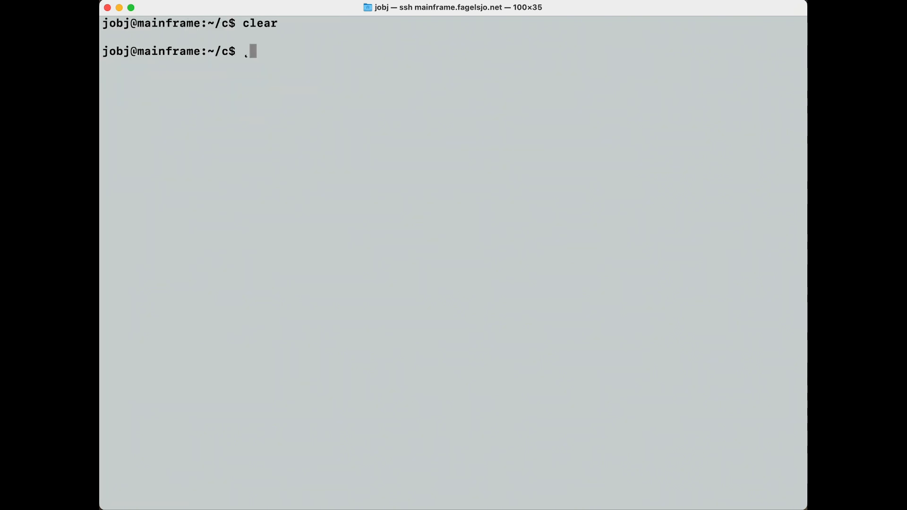
key(BackSpace)
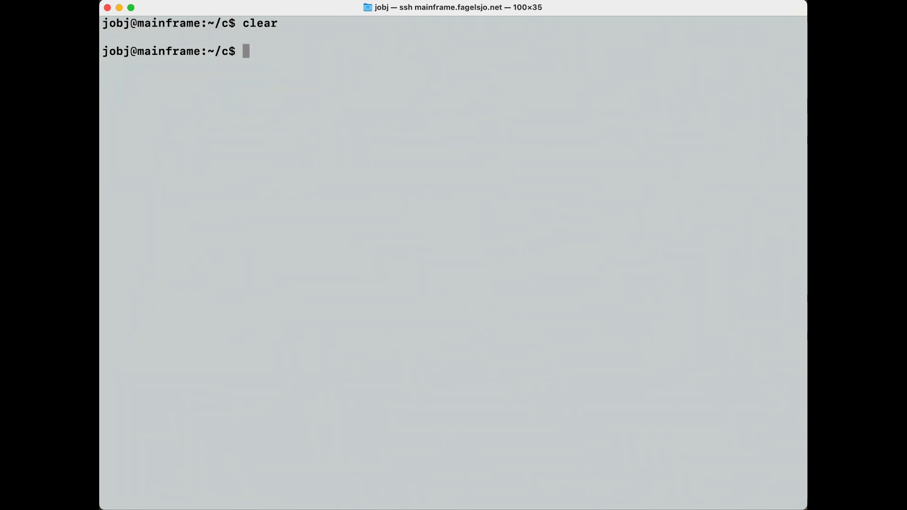
text(nano)
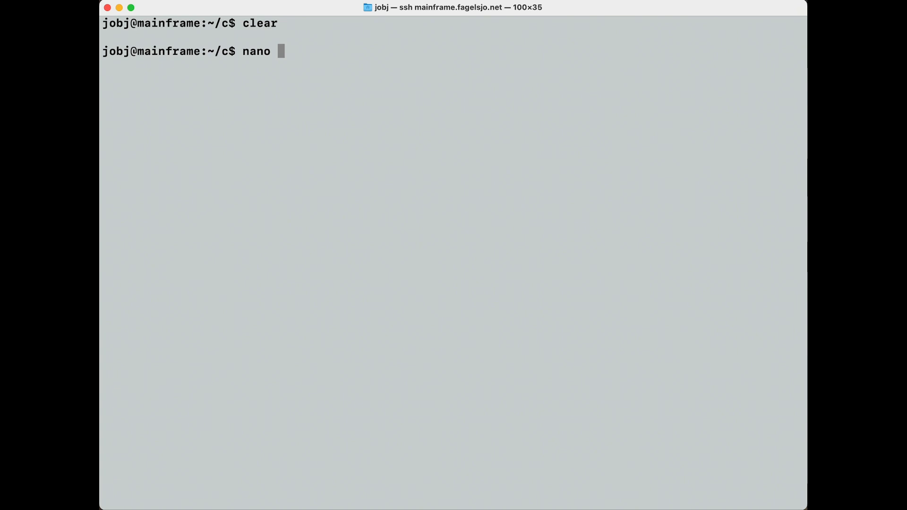
text(trl.)
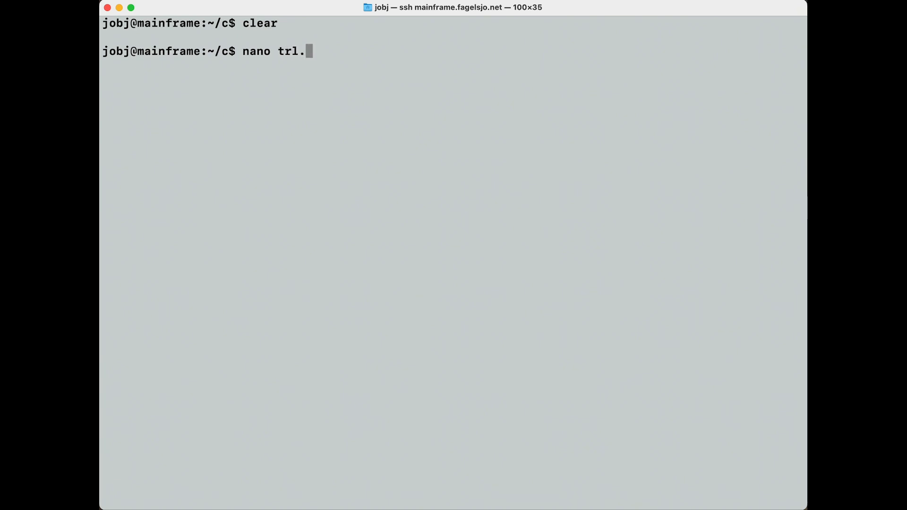
text(c)
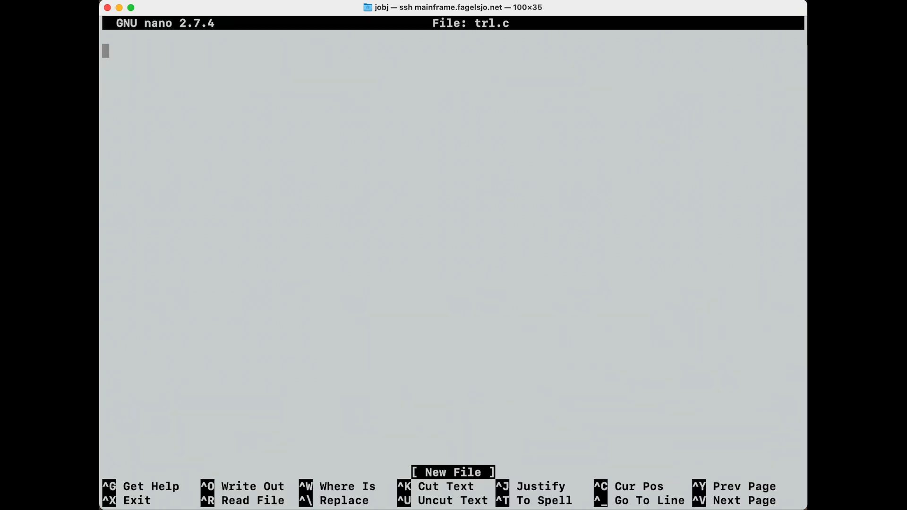
Add the trl.c header comment and #include lines for stdio.h and stdlib.h
text(/*)
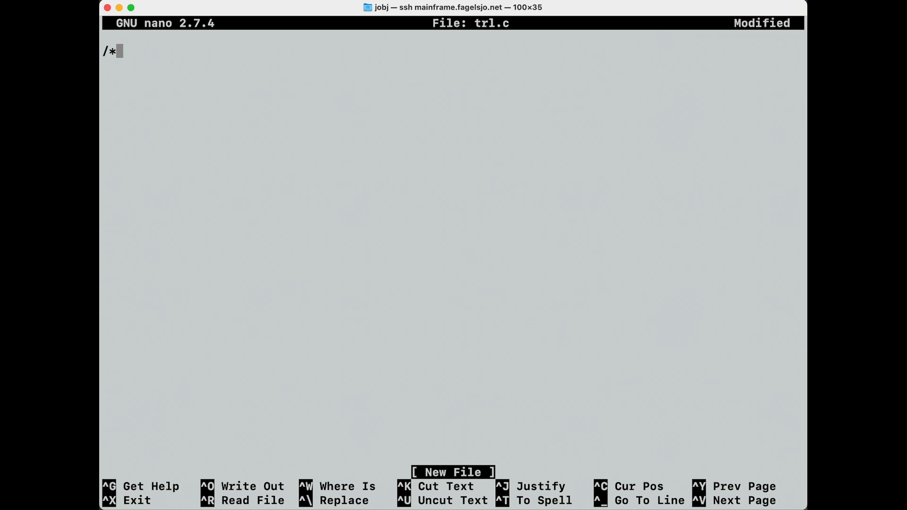
text(trl.c)
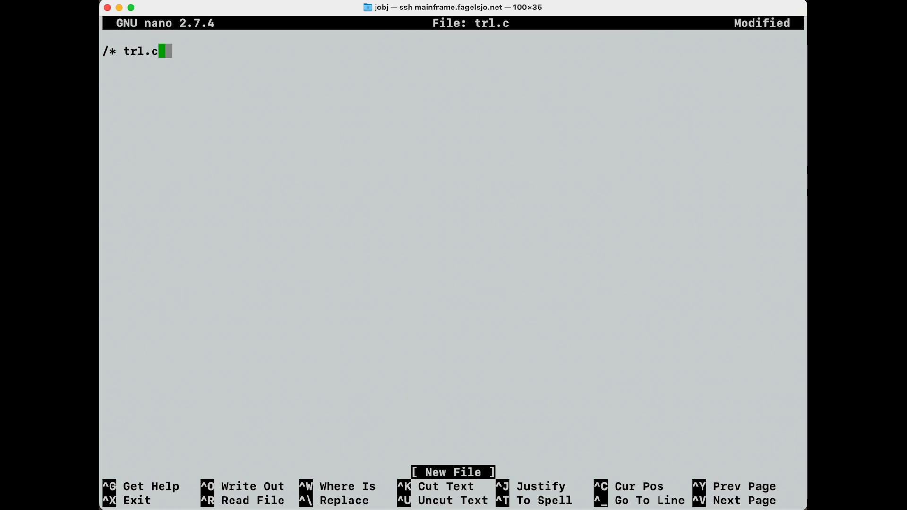
text(- timed read line */)
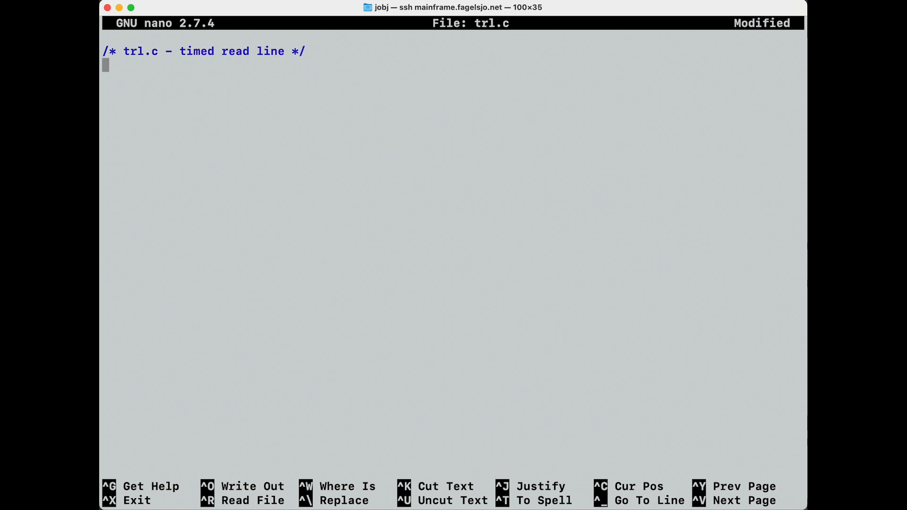
text(#include)
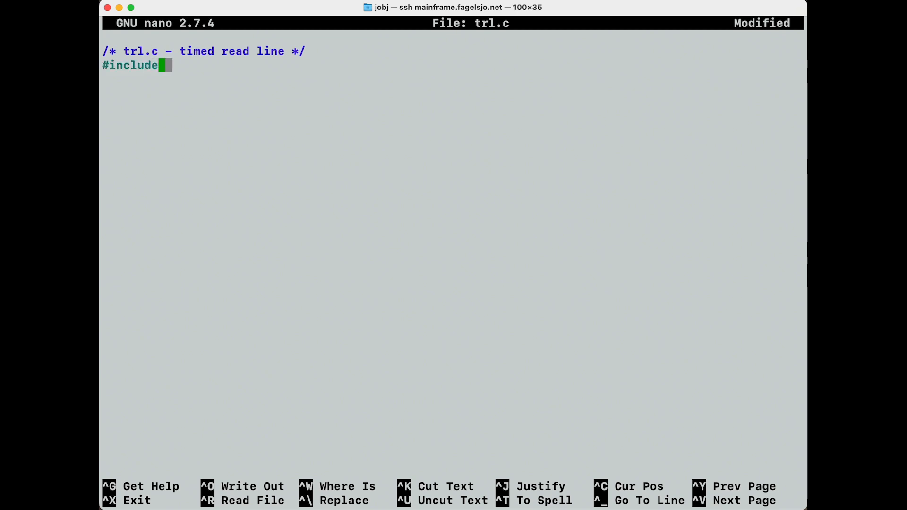
text(<std)
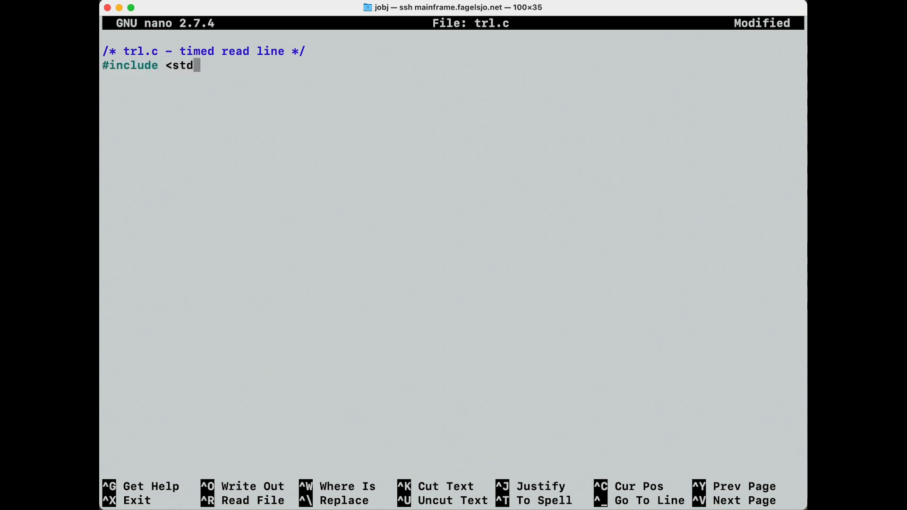
text(io.h)
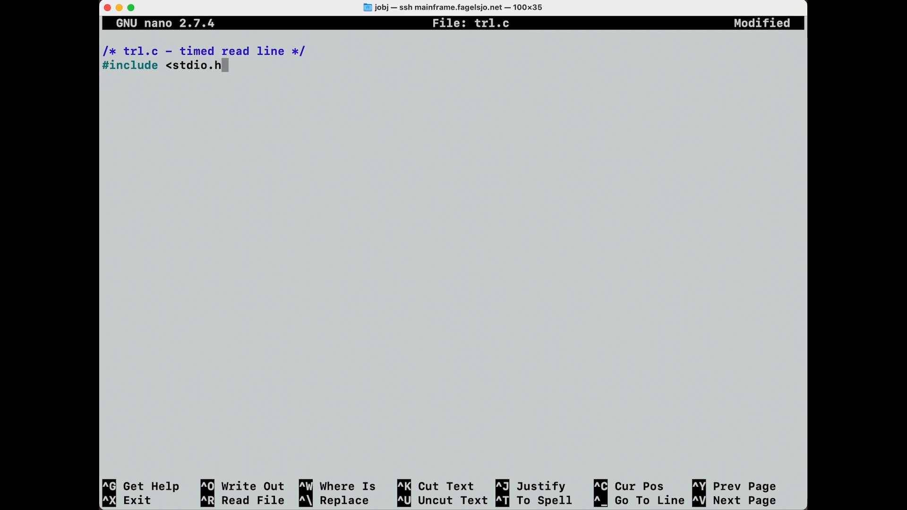
text(>)
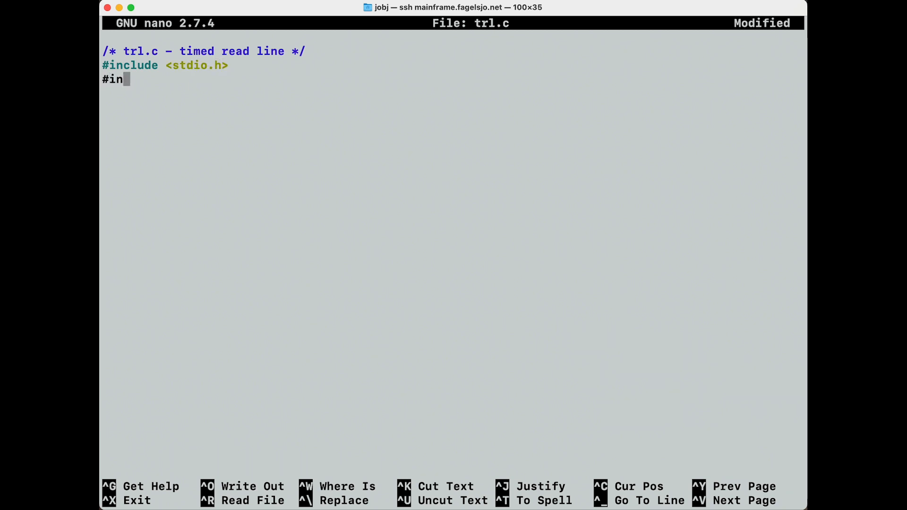
text(clude <stdl)
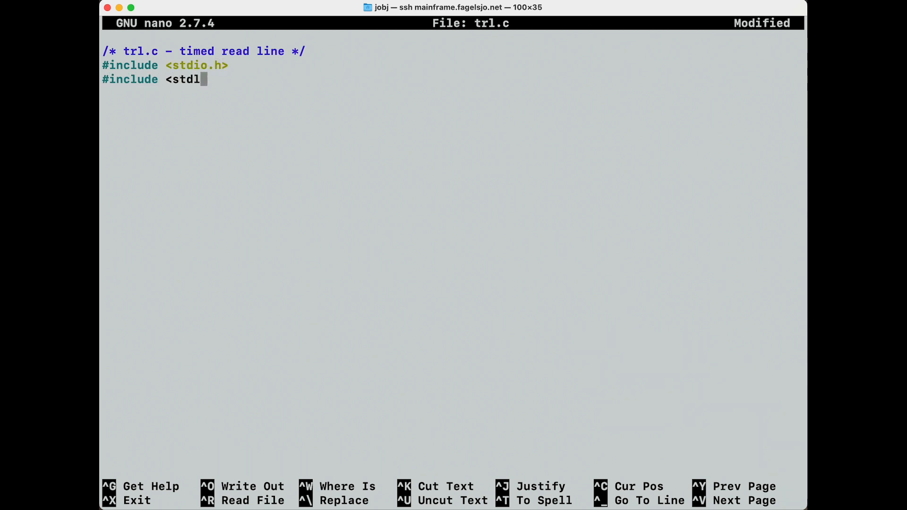
text(ib.h>)
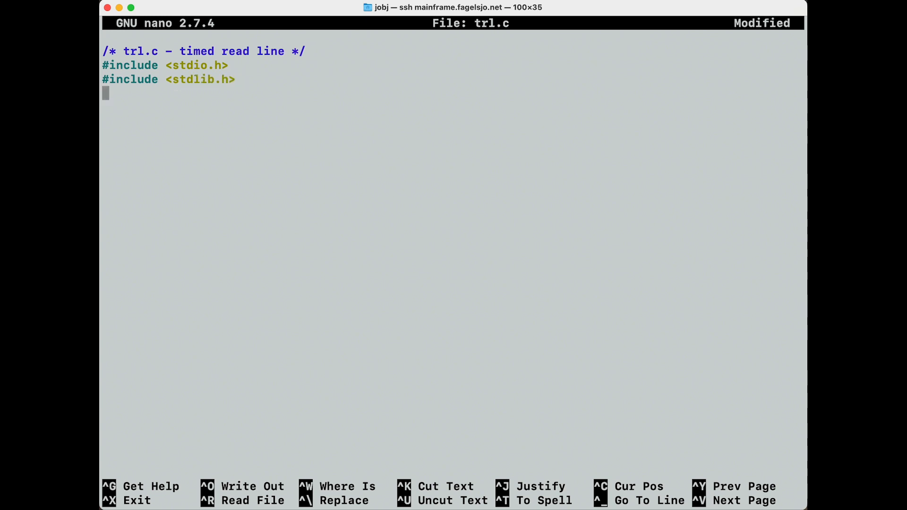
Include sys/time.h, sys/types.h, unistd.h and string.h, followed by a blank line
text(#include <)
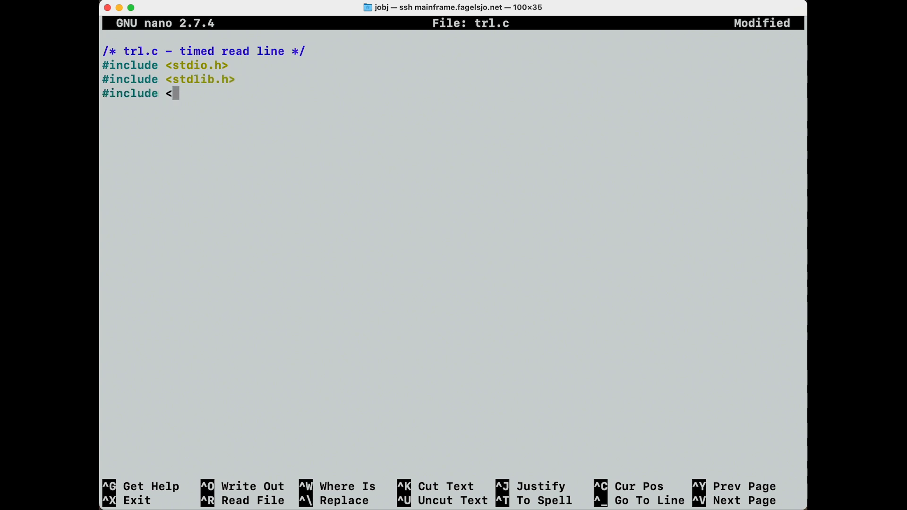
text(sys/)
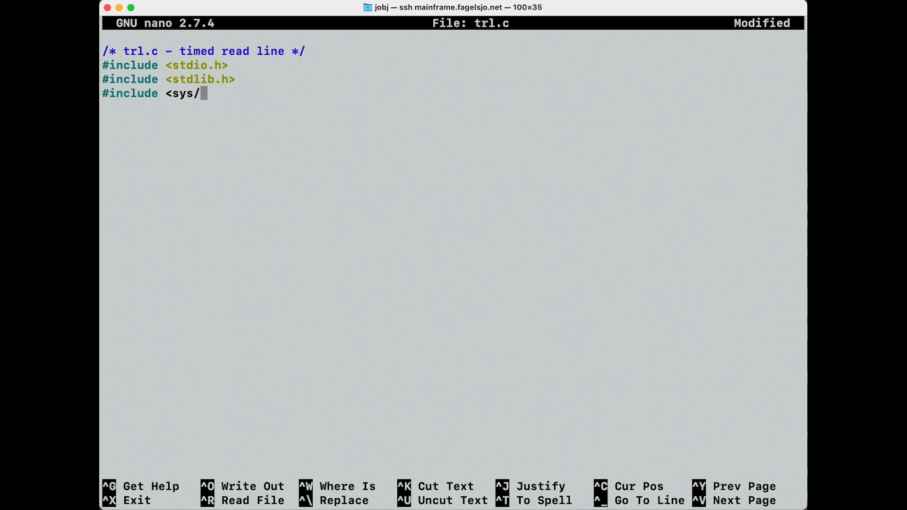
text(time.h>)
text(#include)
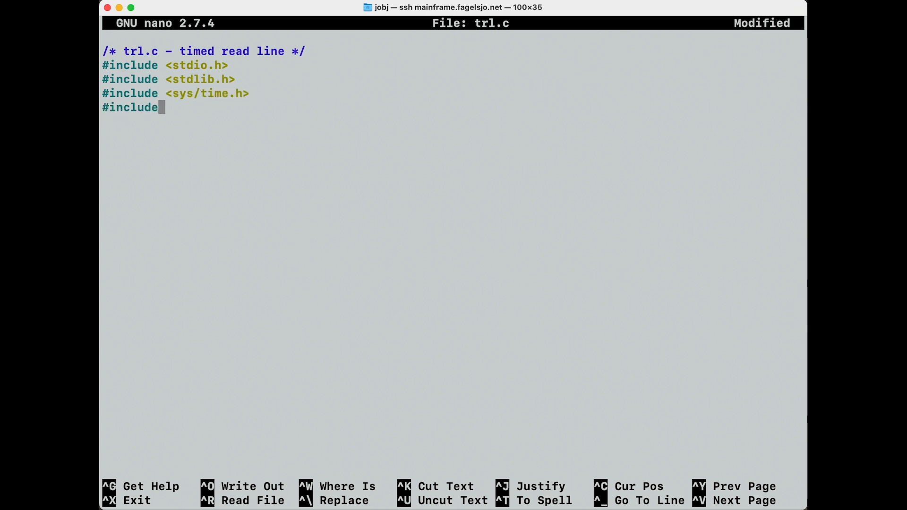
text(<)
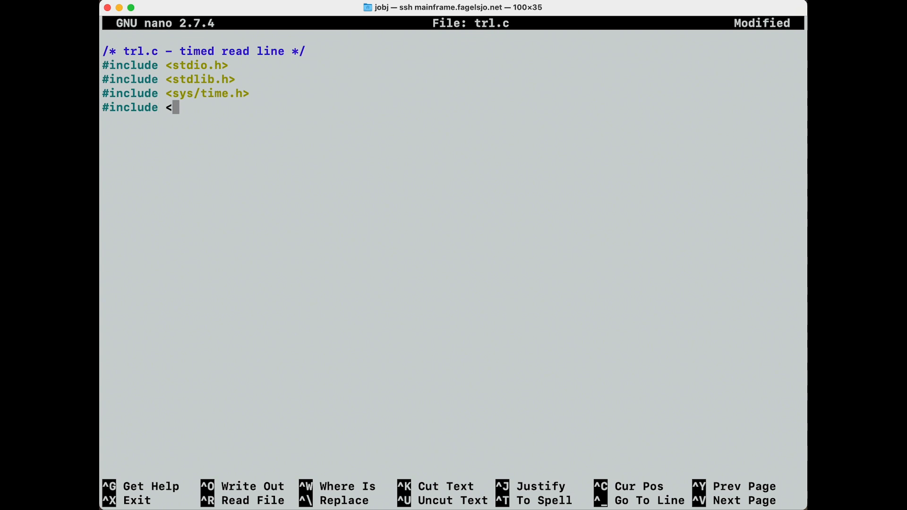
text(sys/)
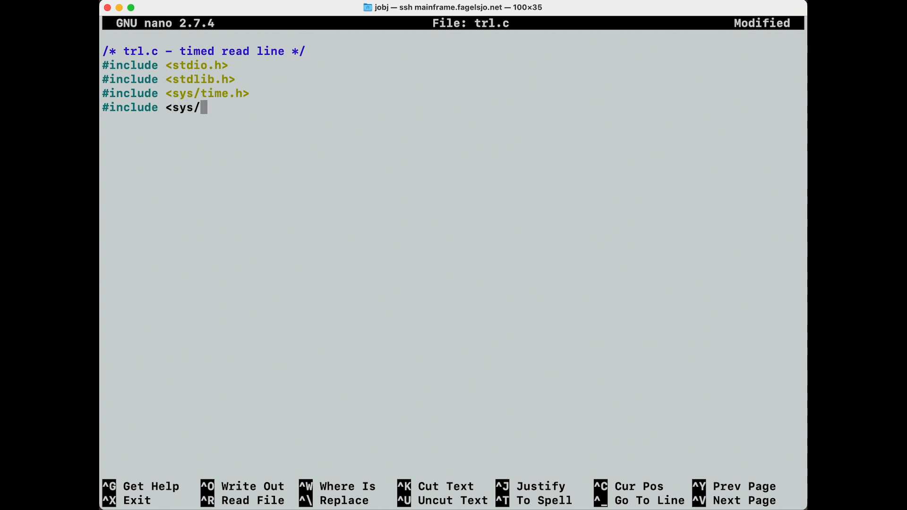
text(types.h>)
text(#include <)
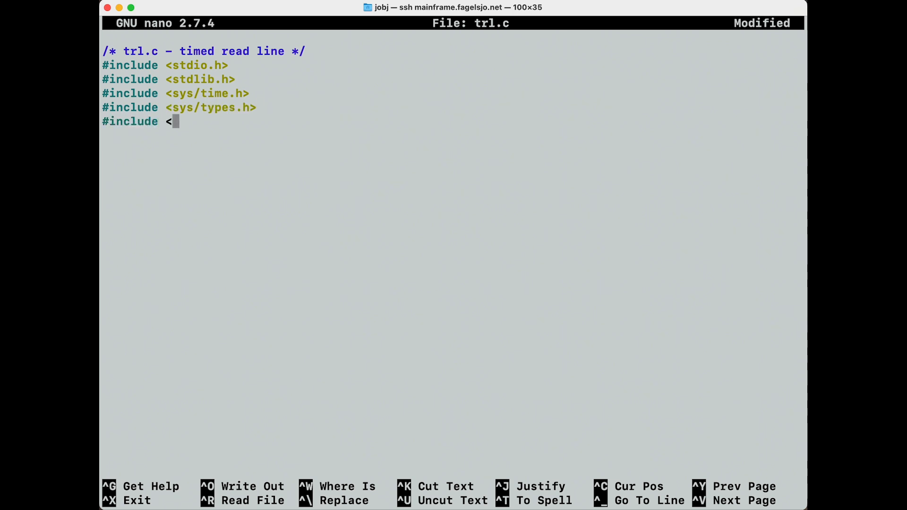
text(unistd.h>)
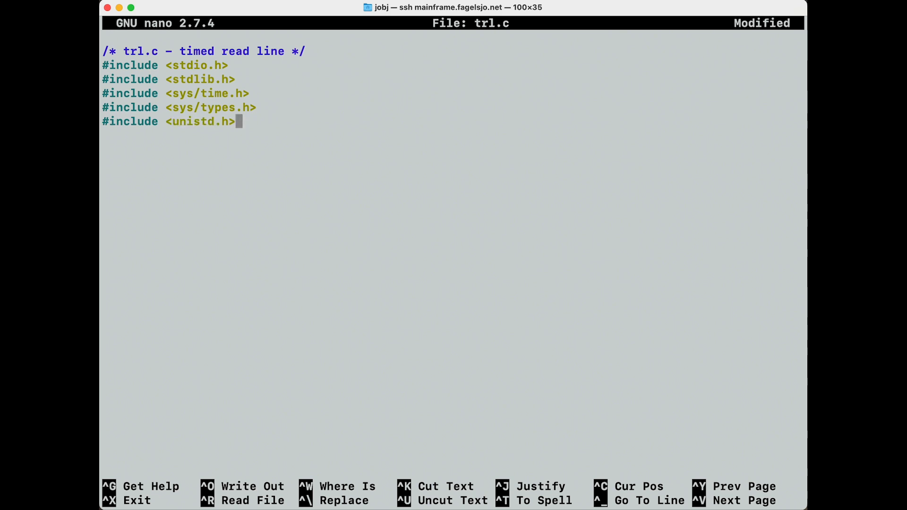
text(#include <string.h)
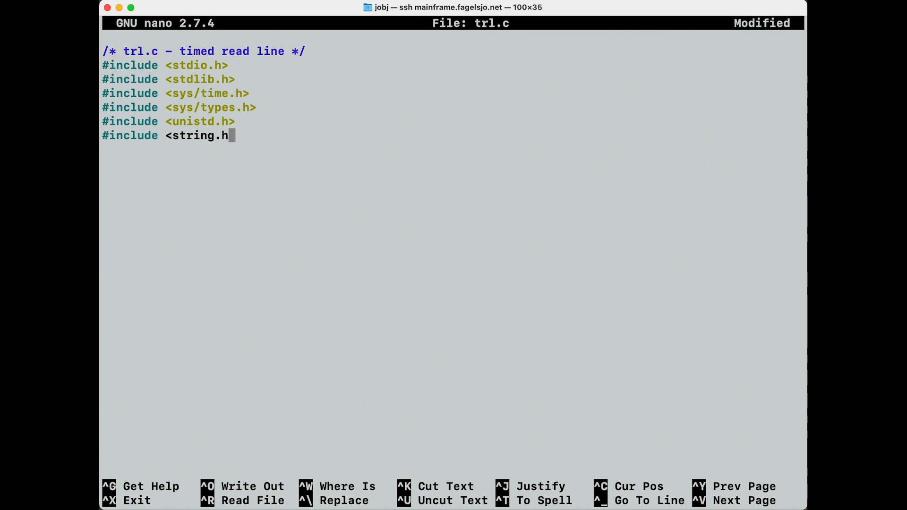
text(>)
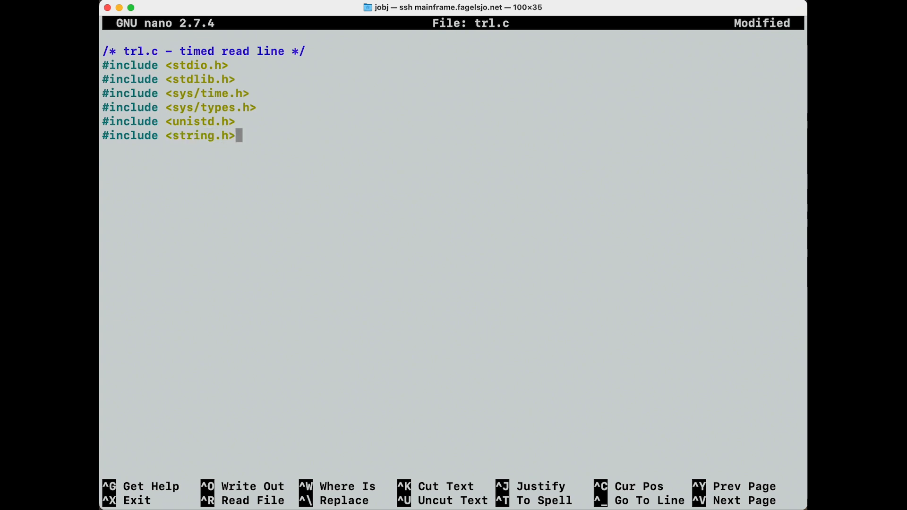
key(Enter)
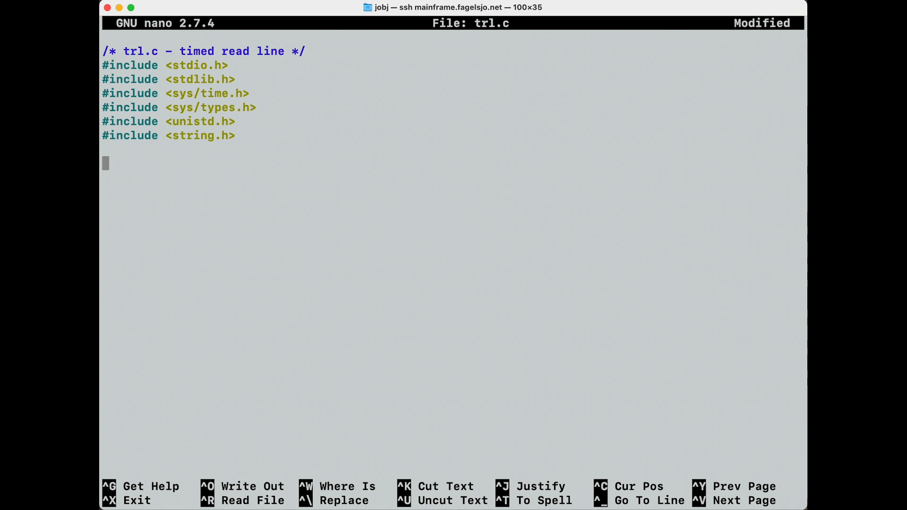
Close the timed-read-line comment and write the char *trl(int timeout) header with opening brace
text(/*)
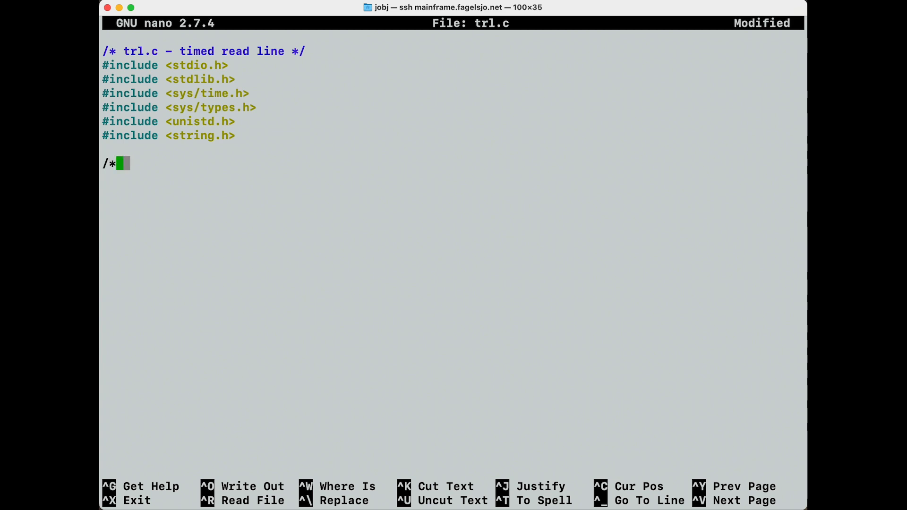
text(timed read line)
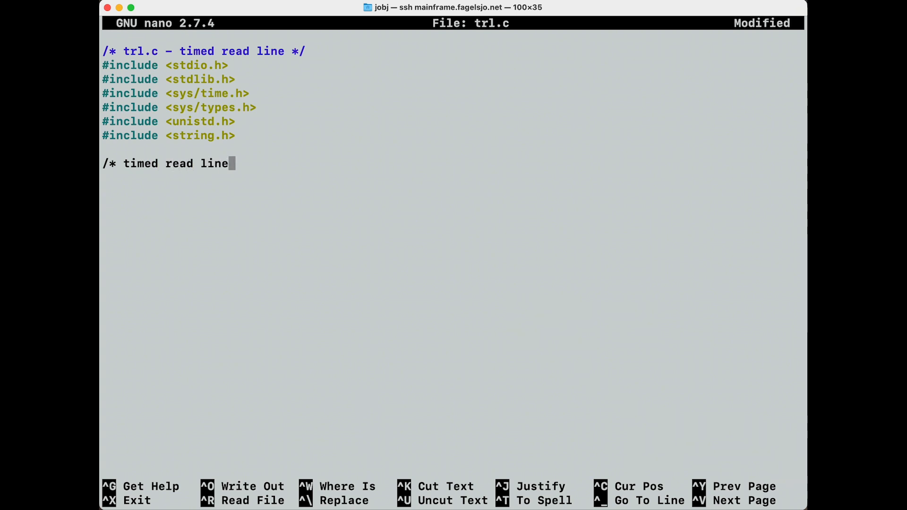
text(*/)
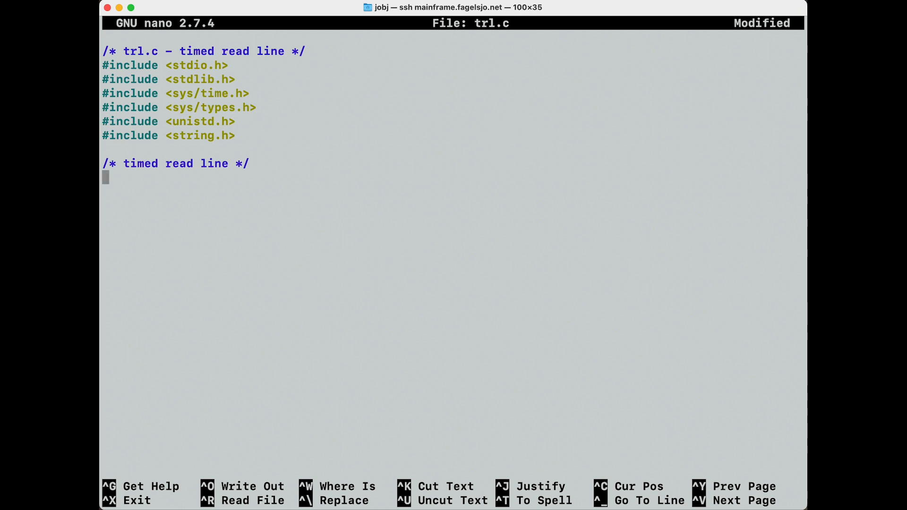
text(char *)
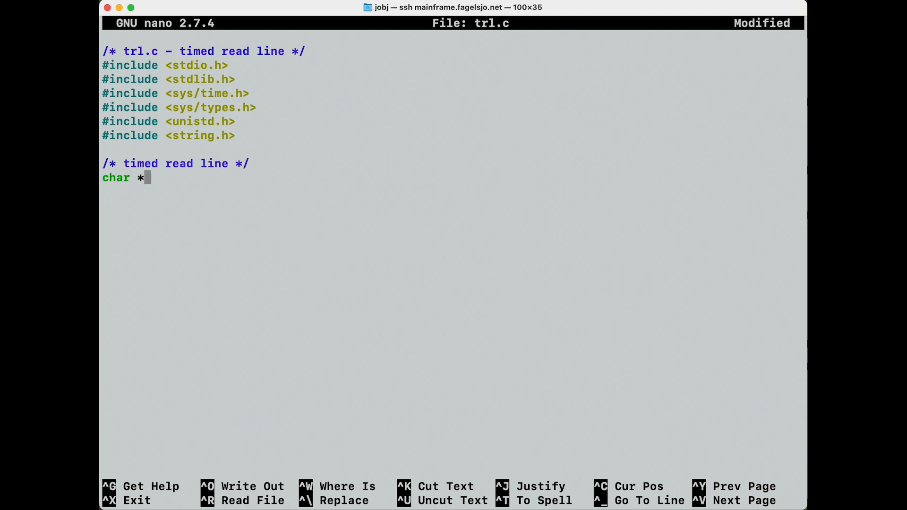
text(trl)
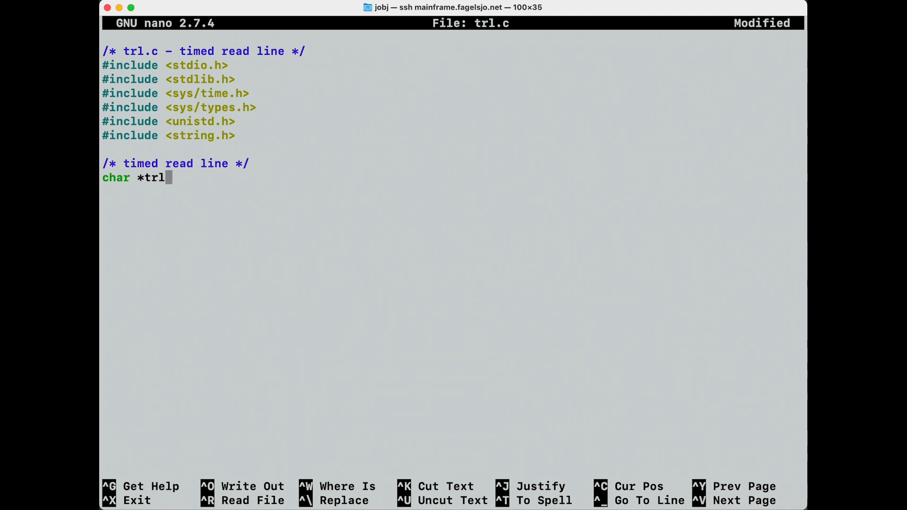
text((int)
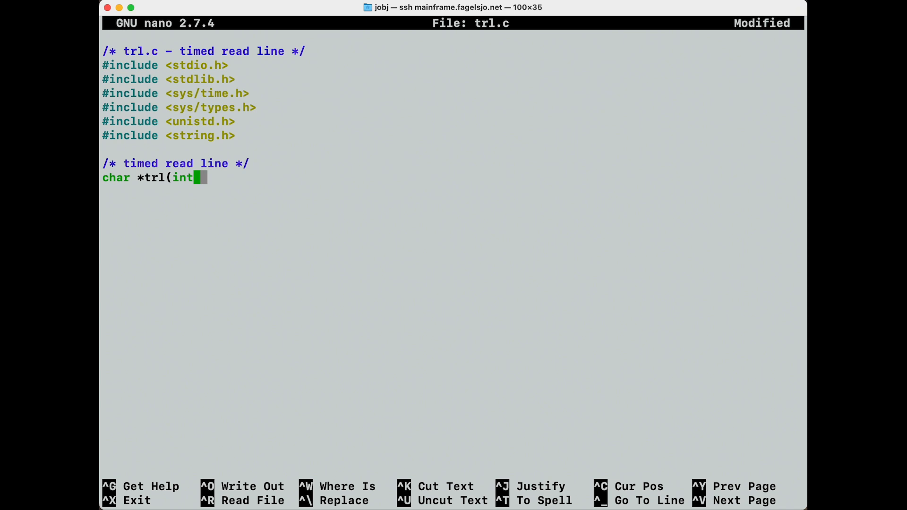
text(timeout)
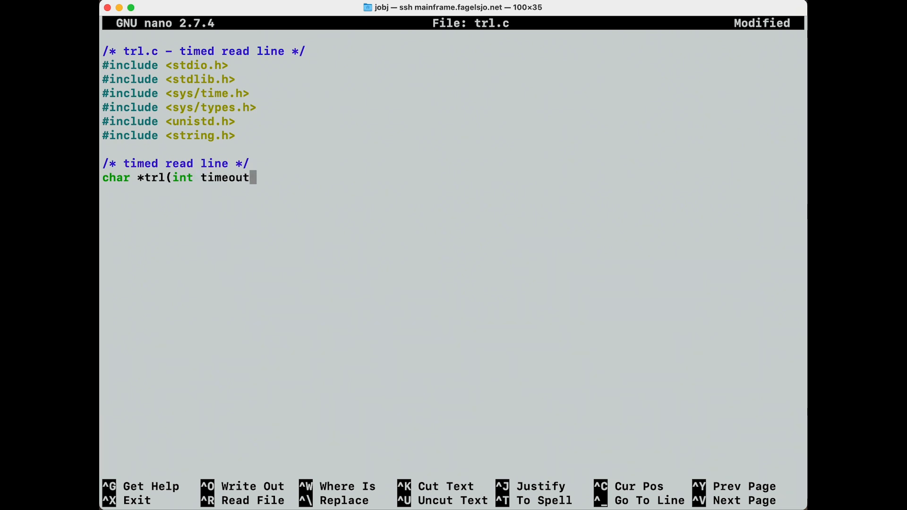
text())
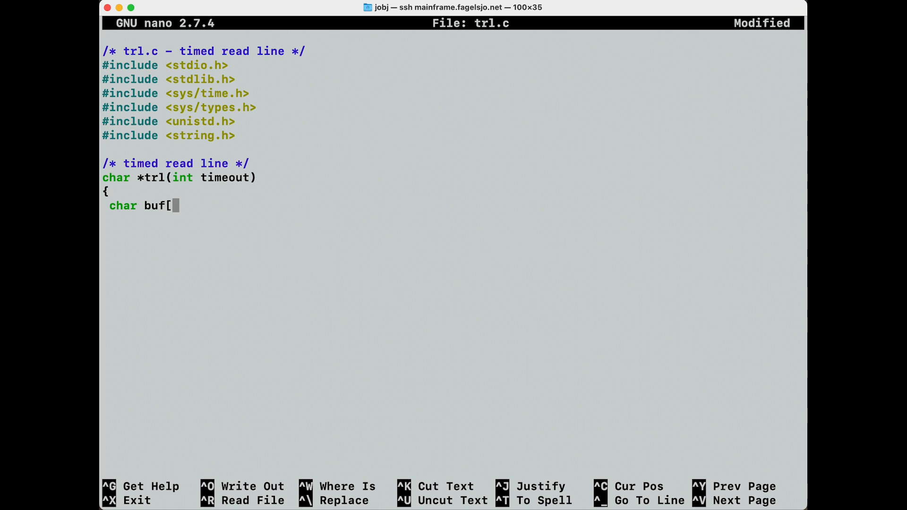
Declare static char buf[512], fd_set rfds, struct timeval tv and int ret
text(512)
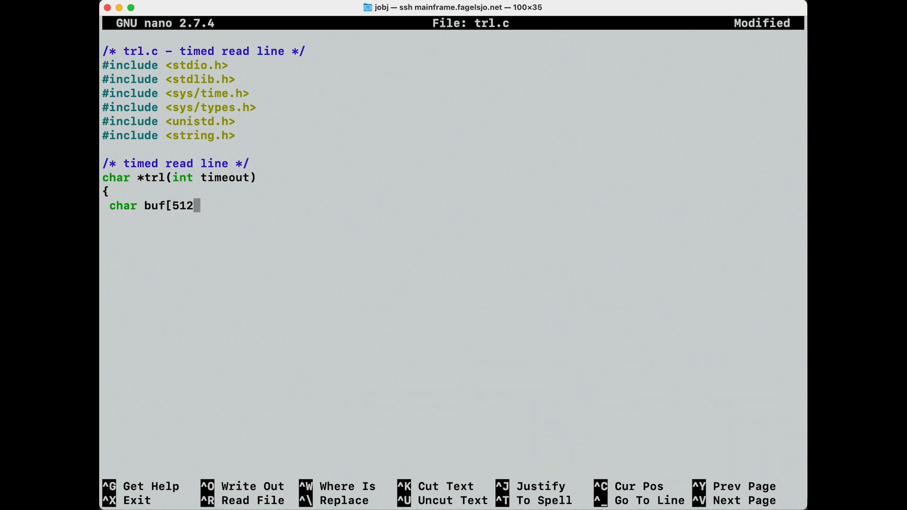
text(];)
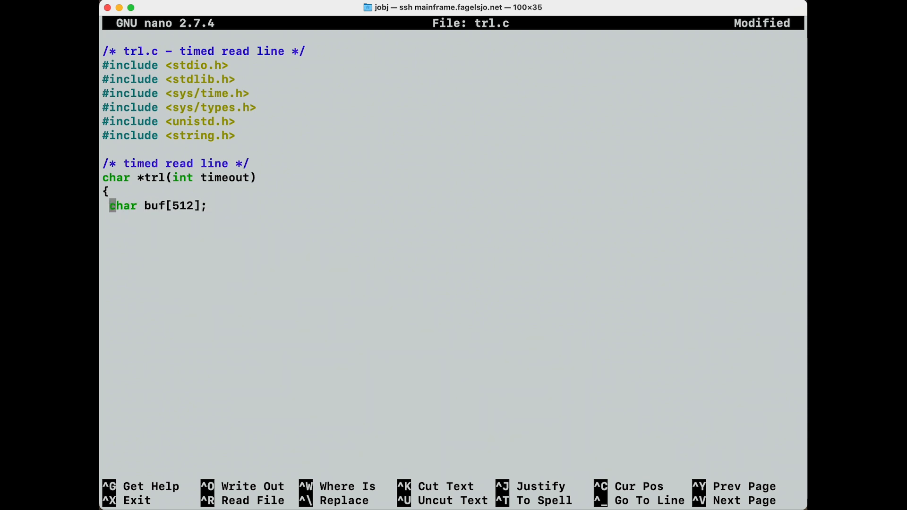
text(static)
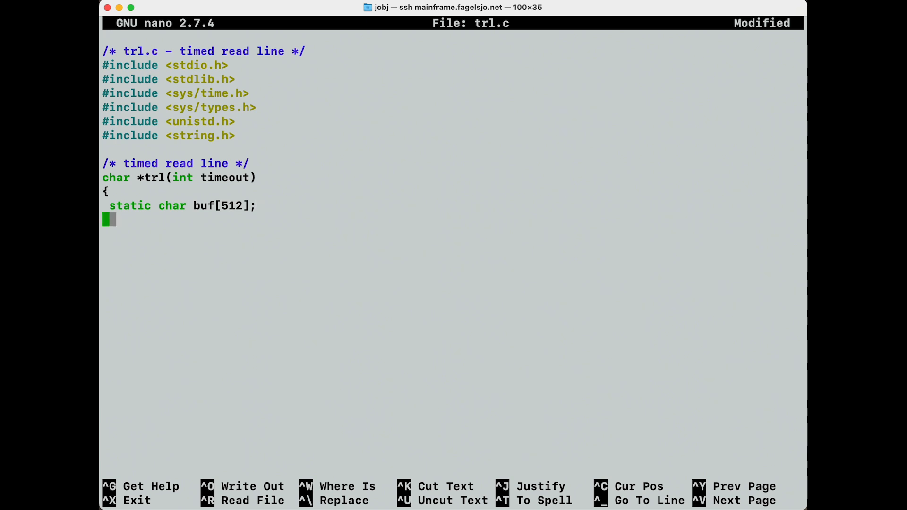
text(fd_set)
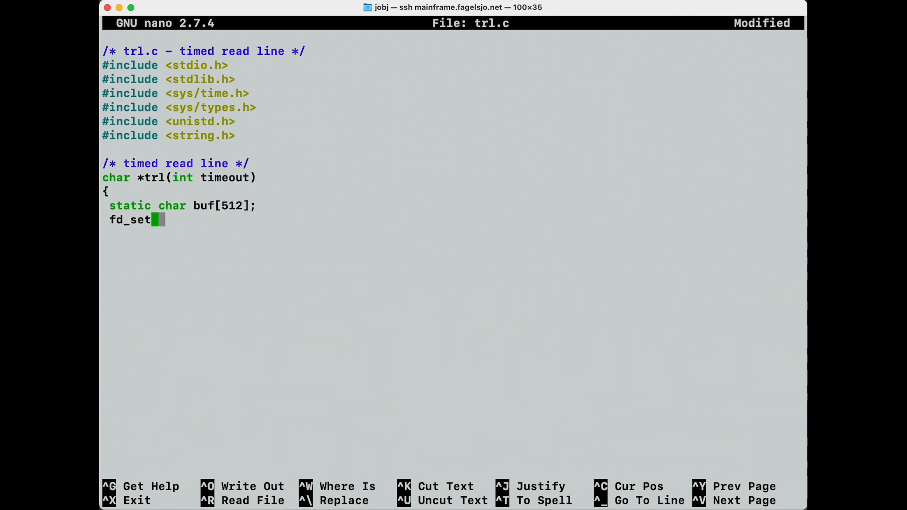
text(rf)
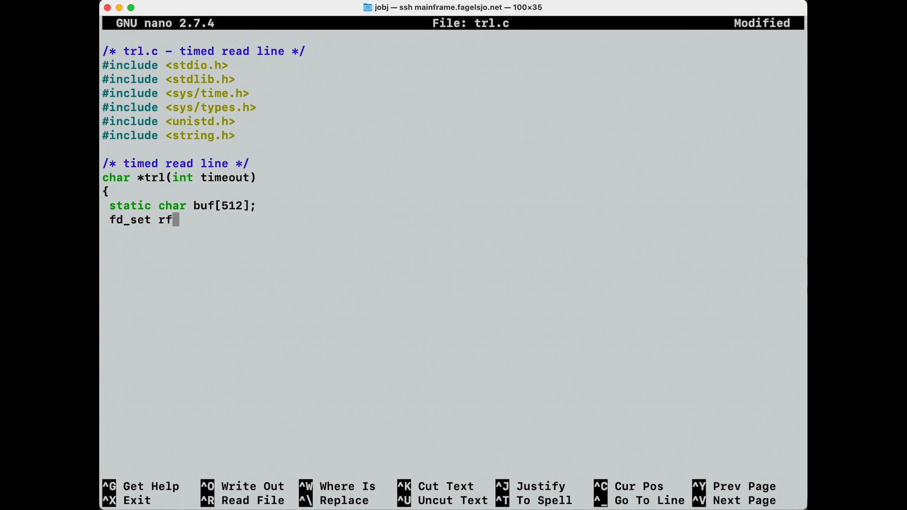
text(ds;)
click(453, 234)
text(st)
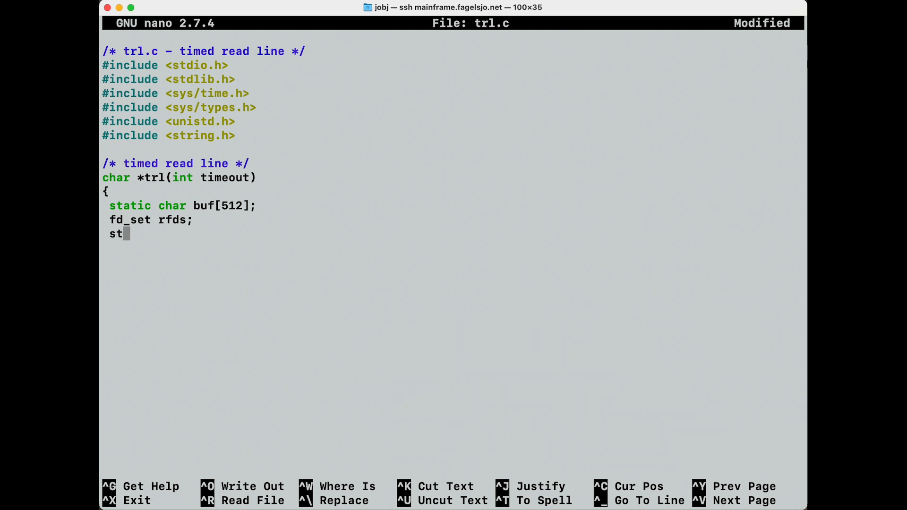
text(ruct)
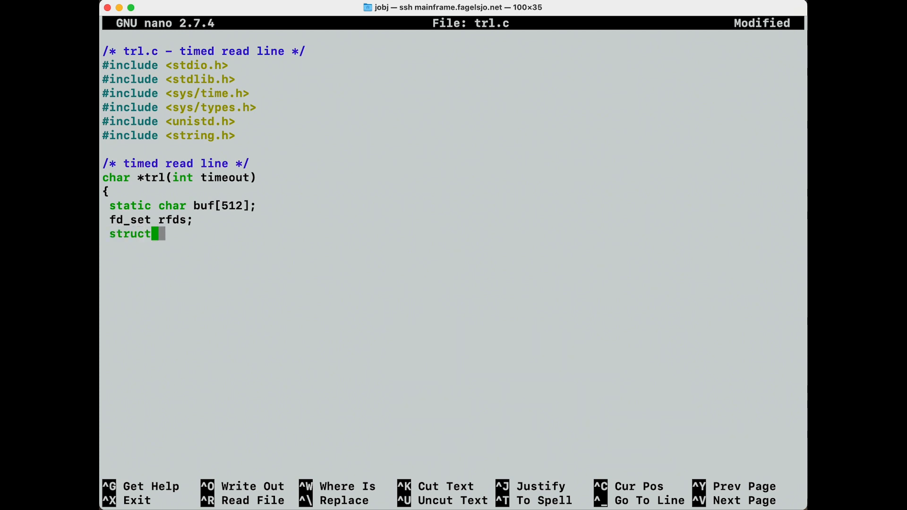
text(timeval)
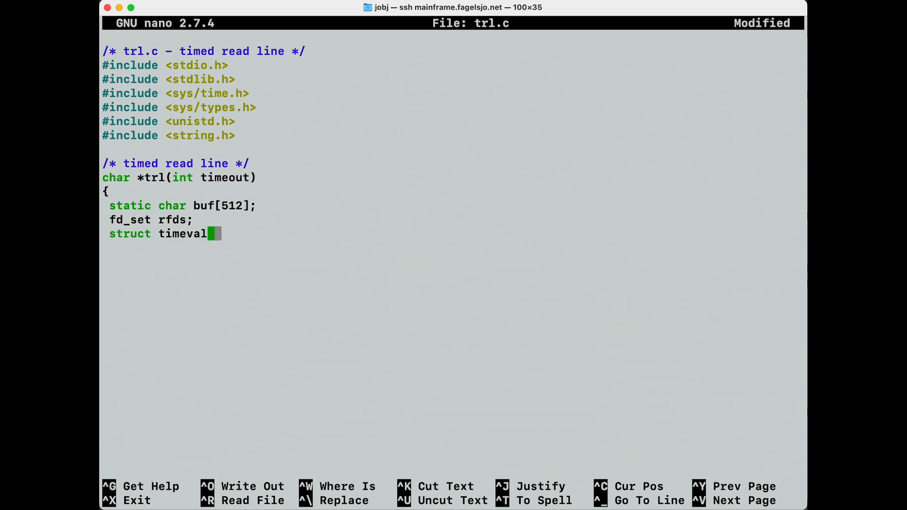
text(tv;)
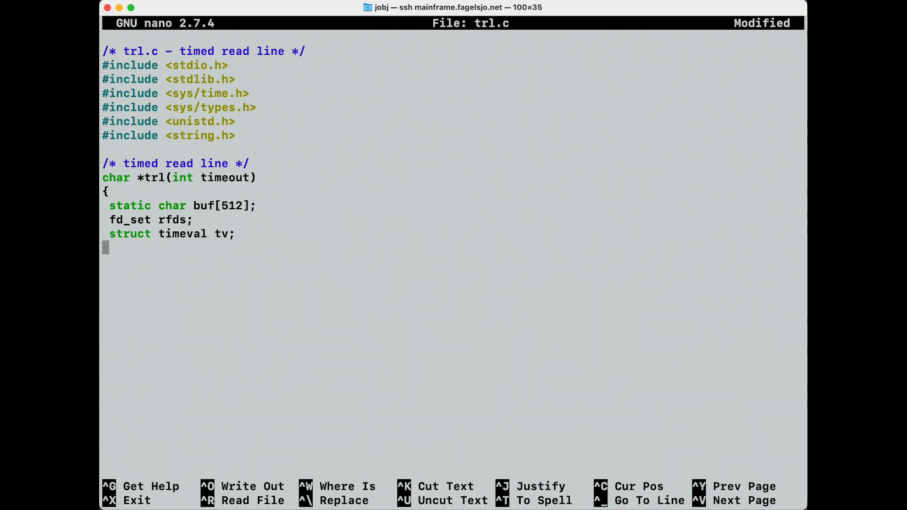
text(in)
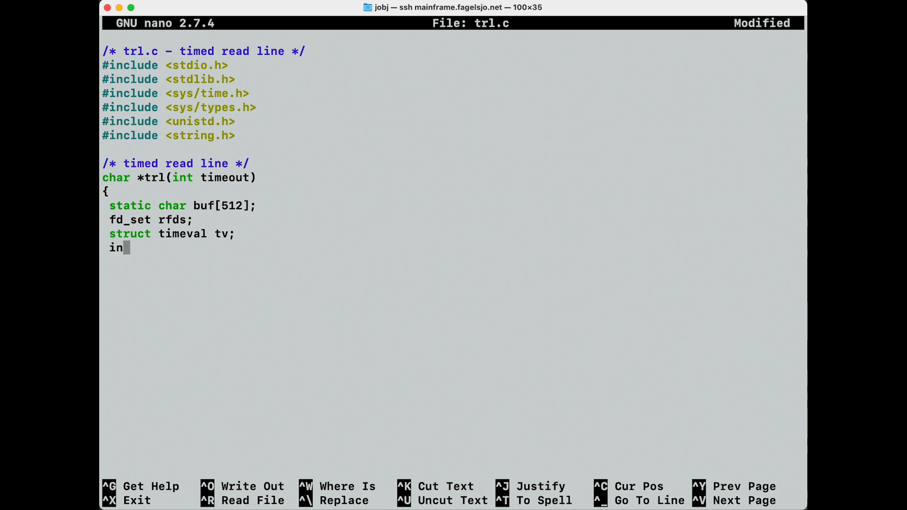
text(t)
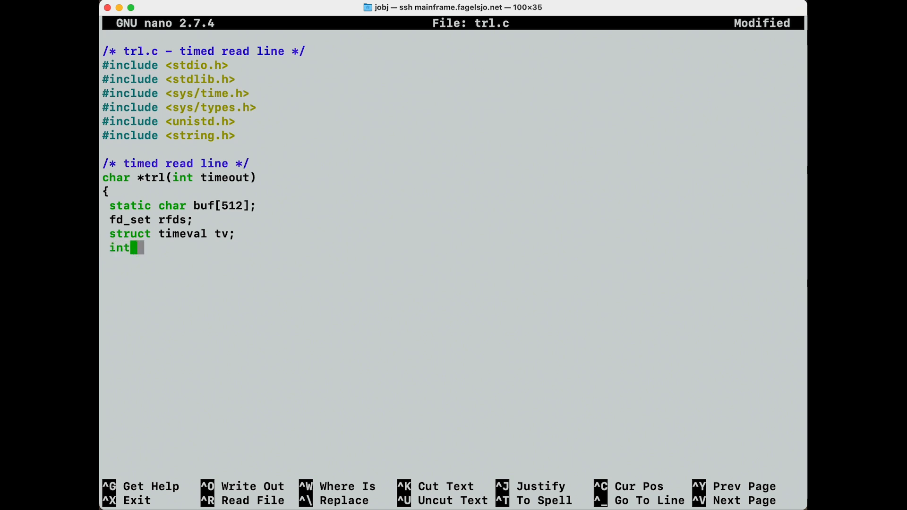
text(ret;)
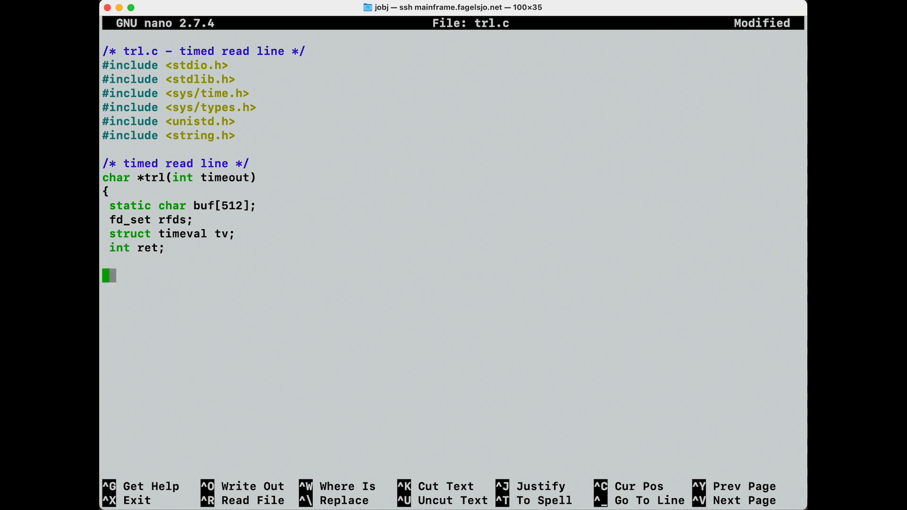
Clear the descriptor set with FD_ZERO(&rfds);
text(FD_)
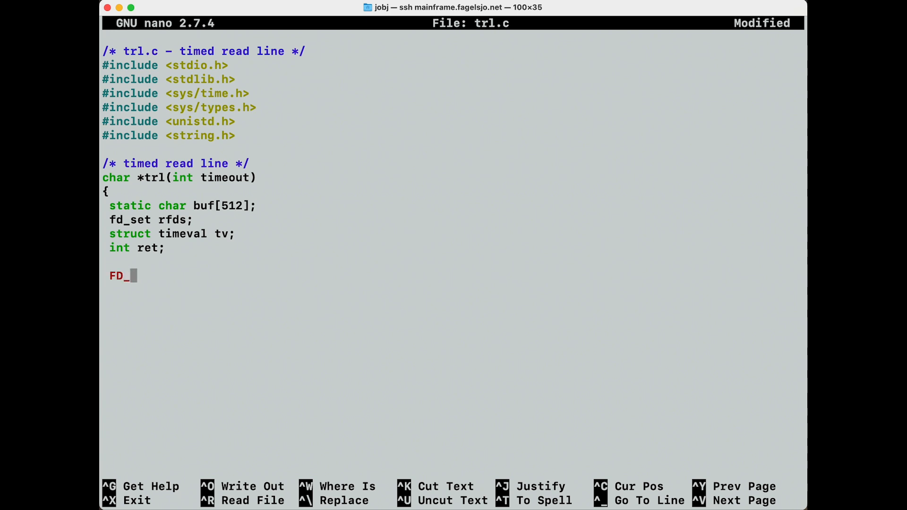
text(ZERO()
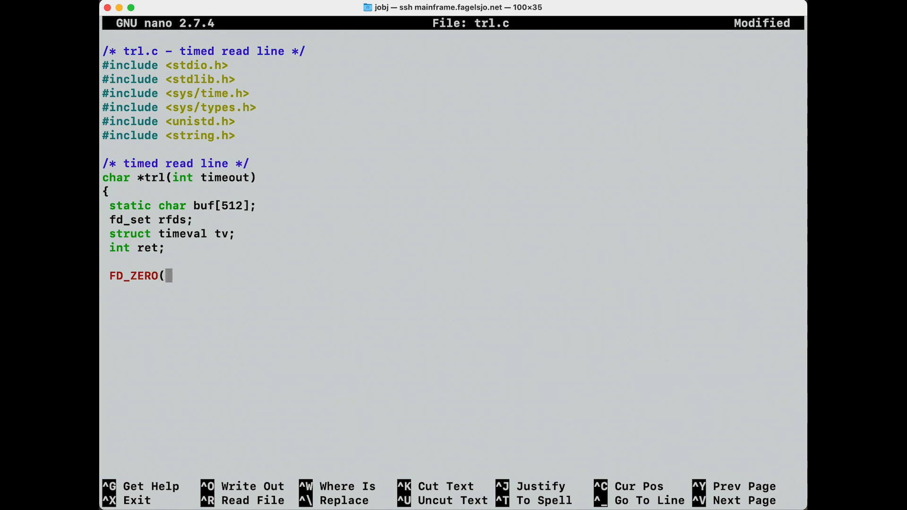
text(&rfd)
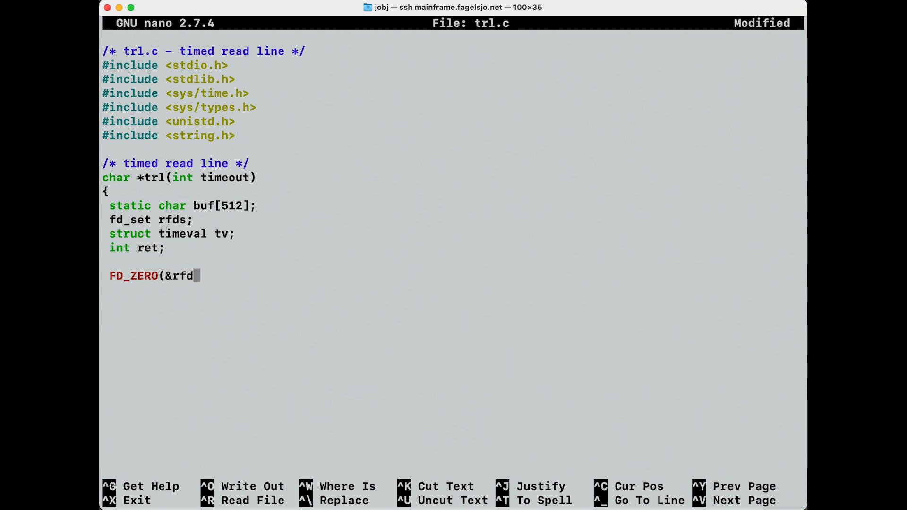
text(s);)
text(F)
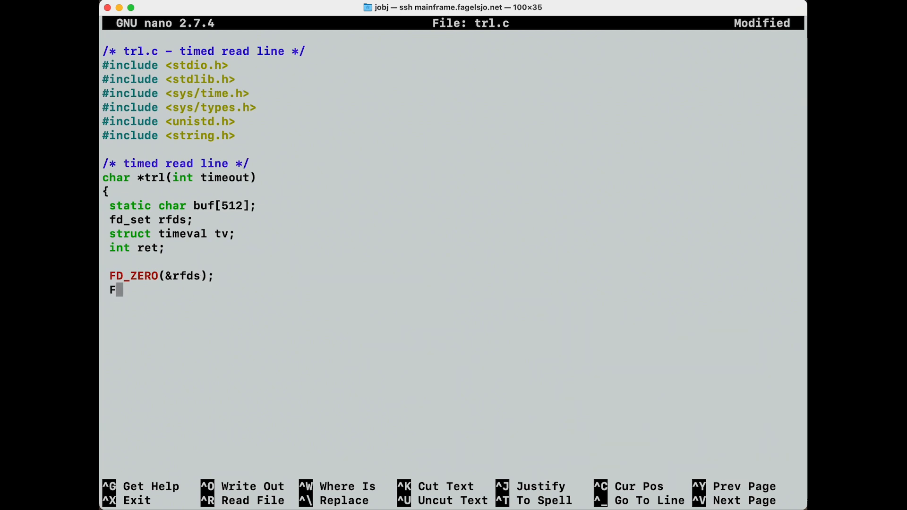
Add descriptor 0 with FD_SET(0, &rfds);, correcting stray typos, then a blank line
text(D_SET)
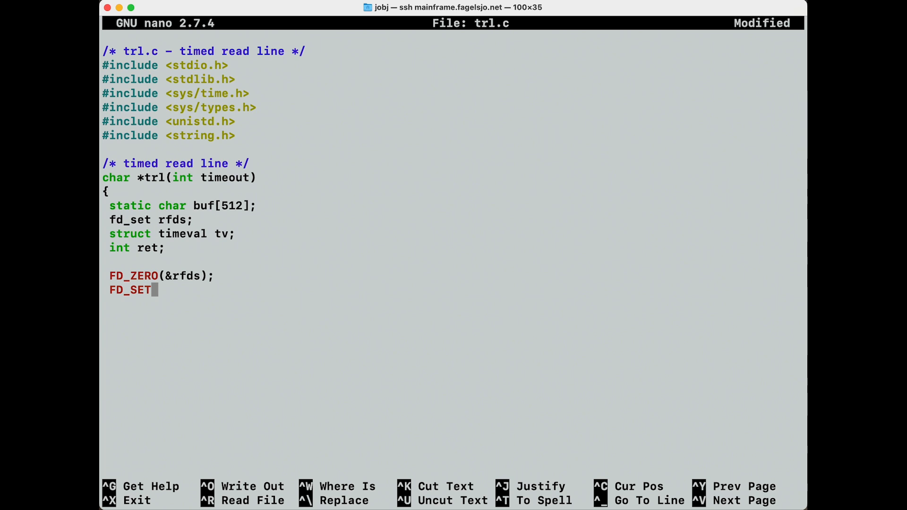
text((0)
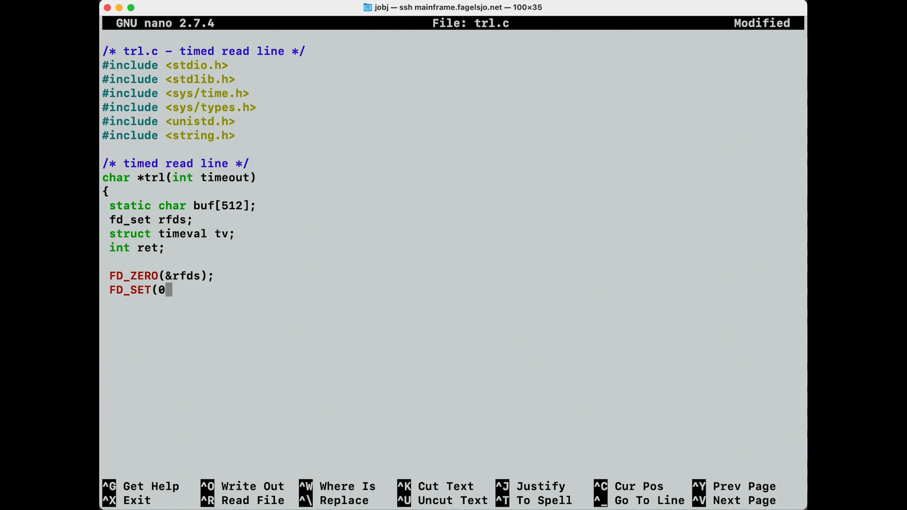
text(,)
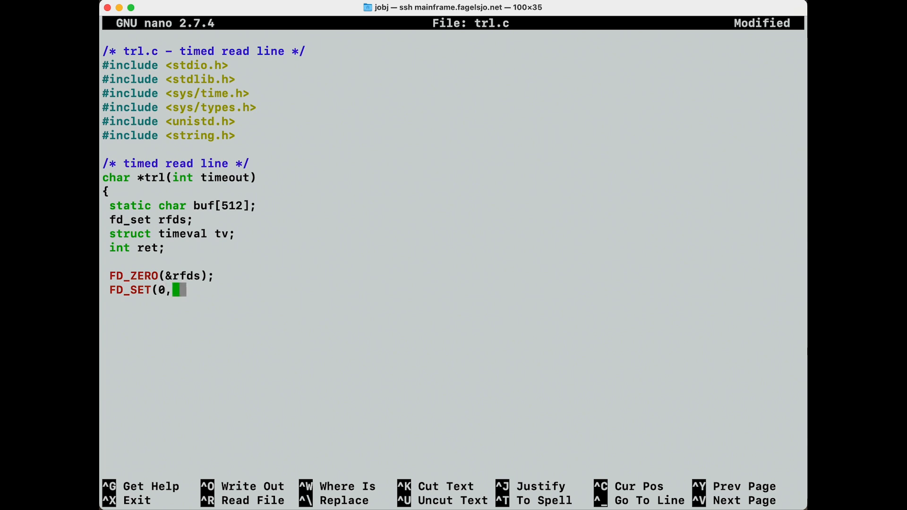
key(Backspace)
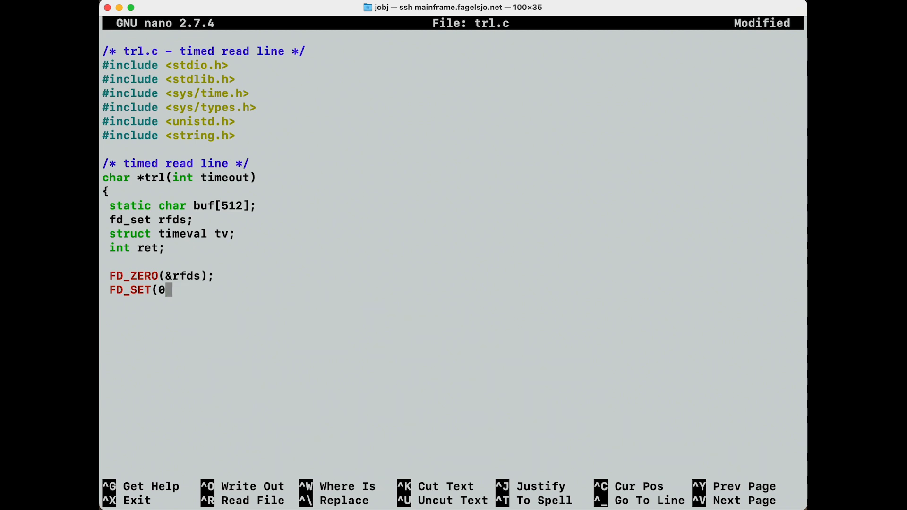
text(+)
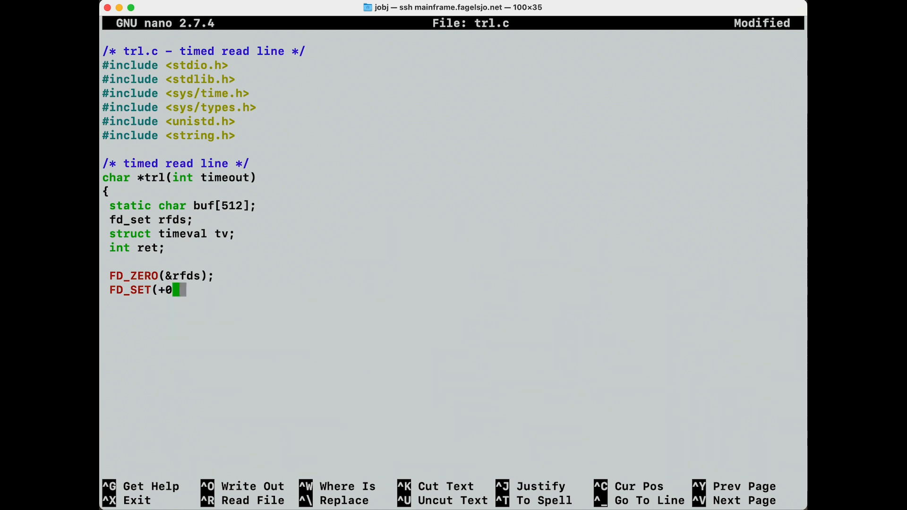
key(Backspace)
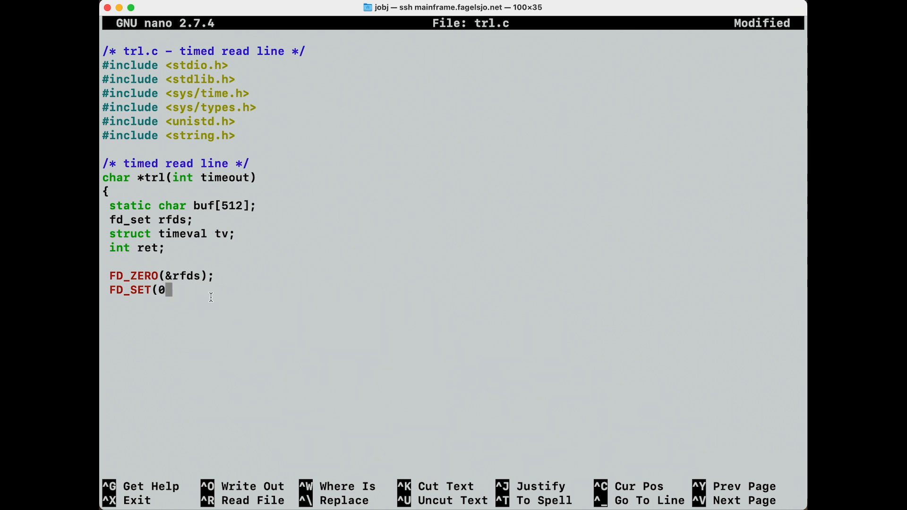
text(s)
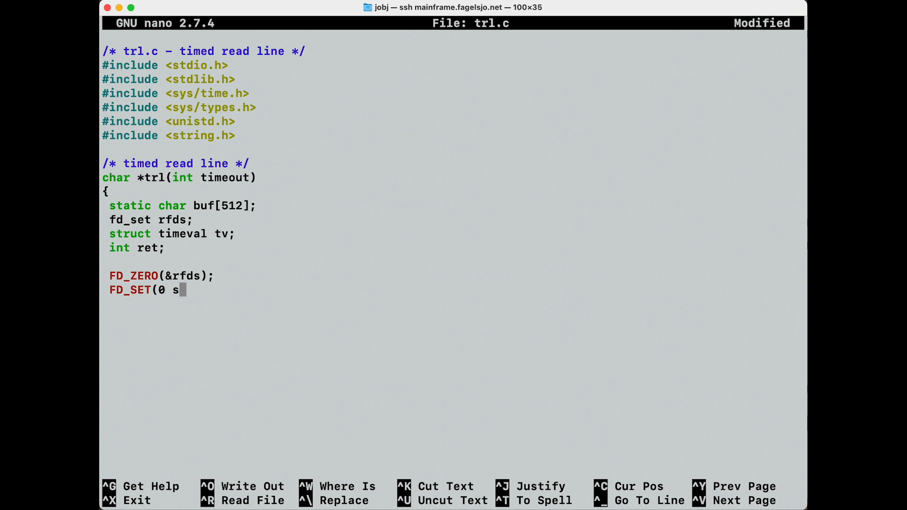
text(tdin)
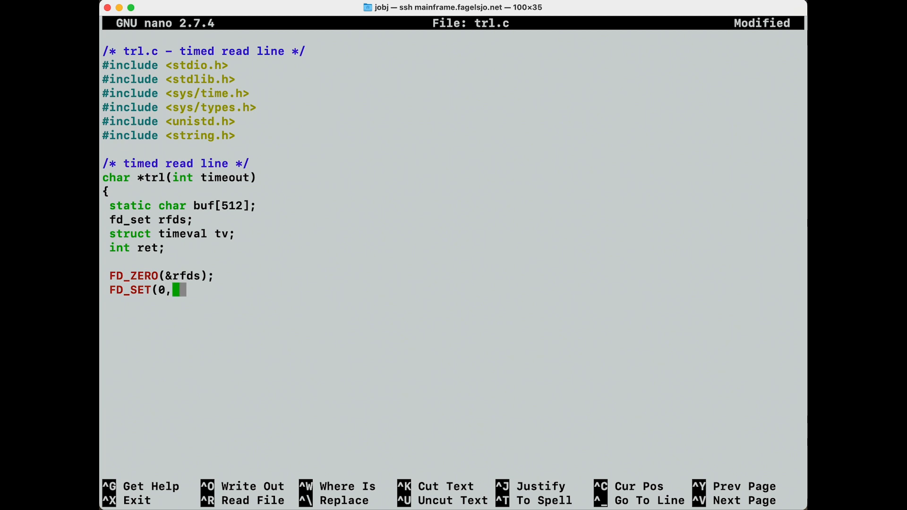
text(&rf)
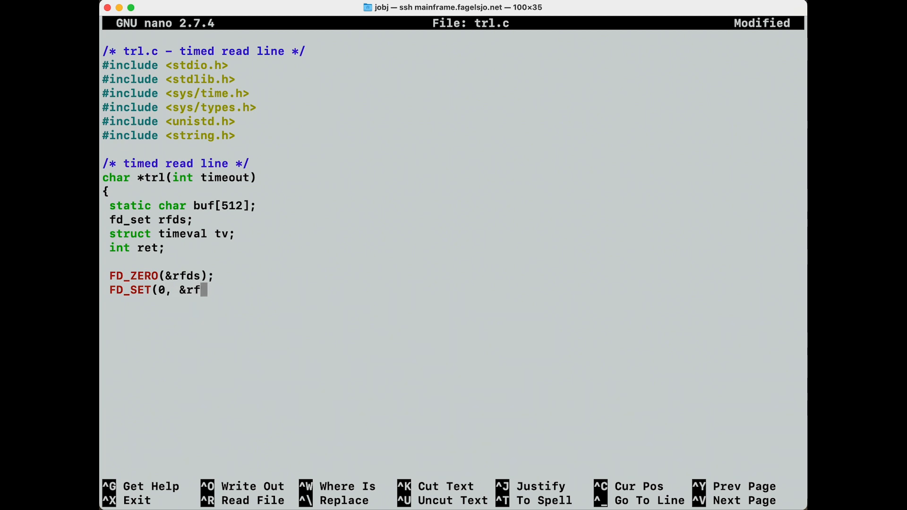
text(ds)
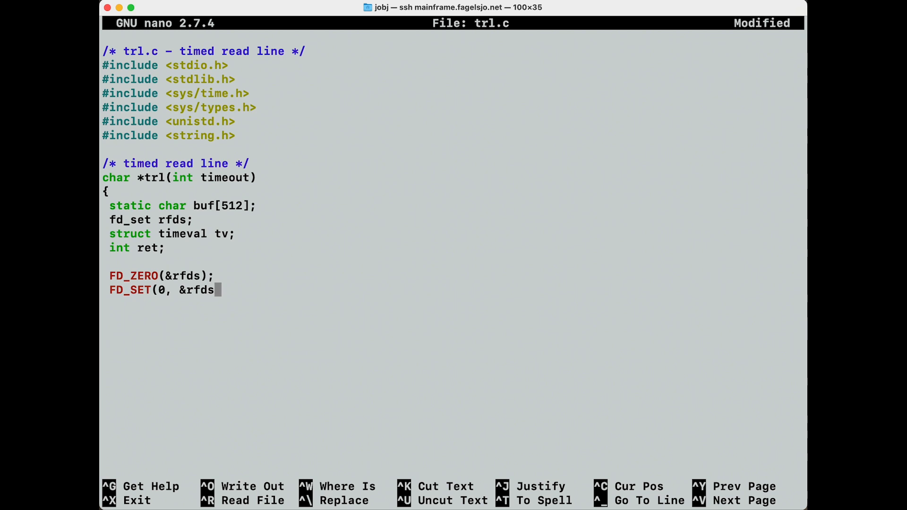
text();)
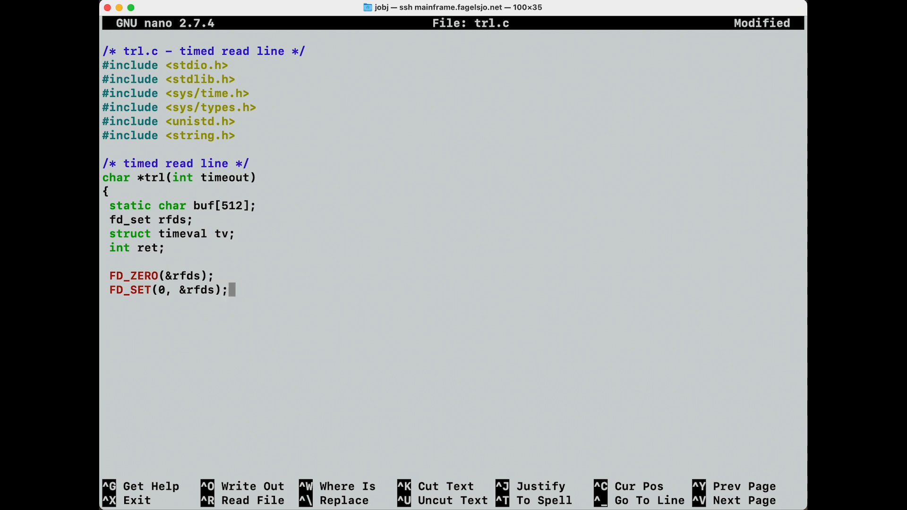
key(Enter)
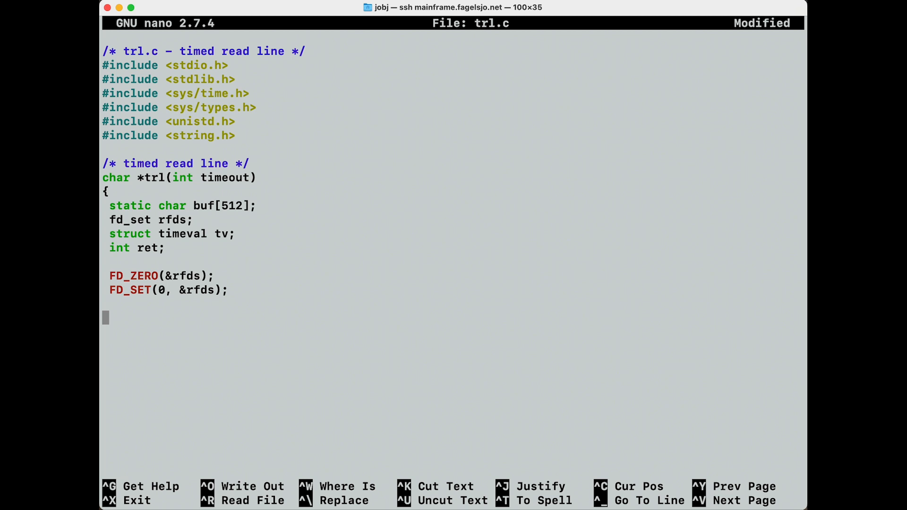
Write tv.tv_sec = timeout; and tv.tv_usec = 0; on separate lines
text(tv.)
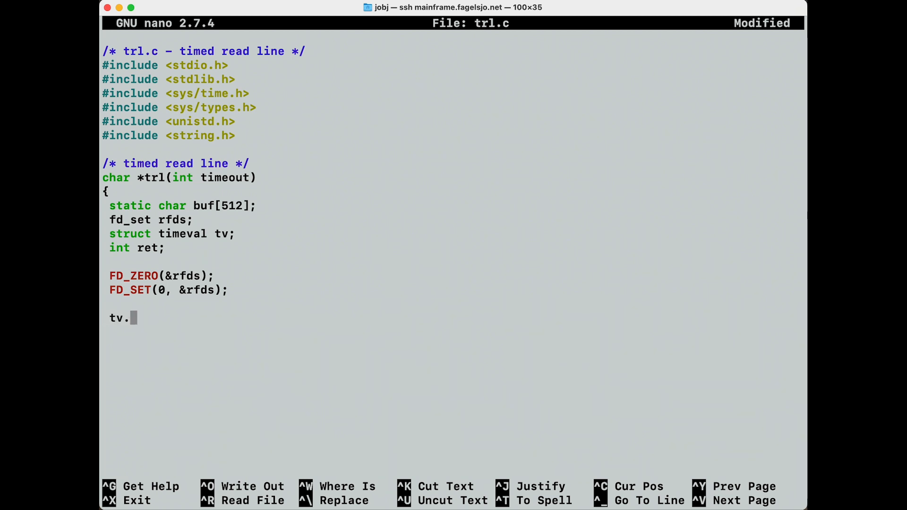
text(tv)
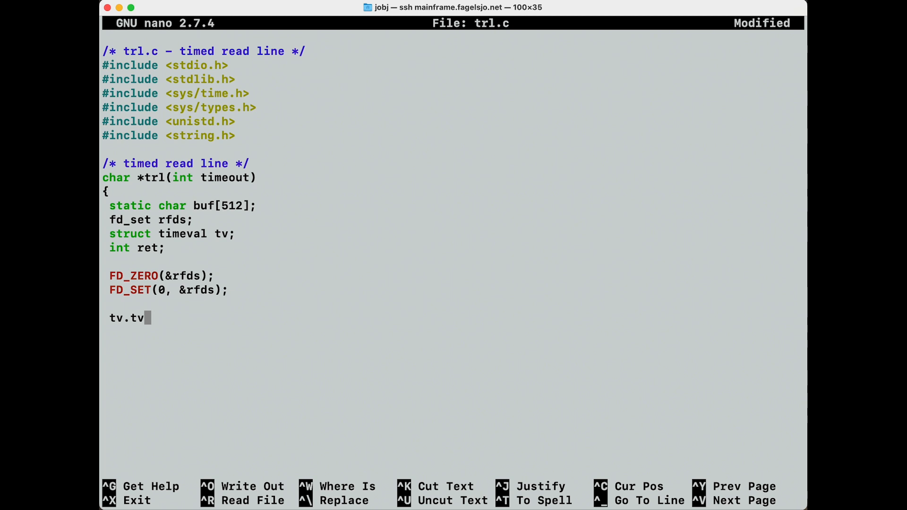
text(_sec =)
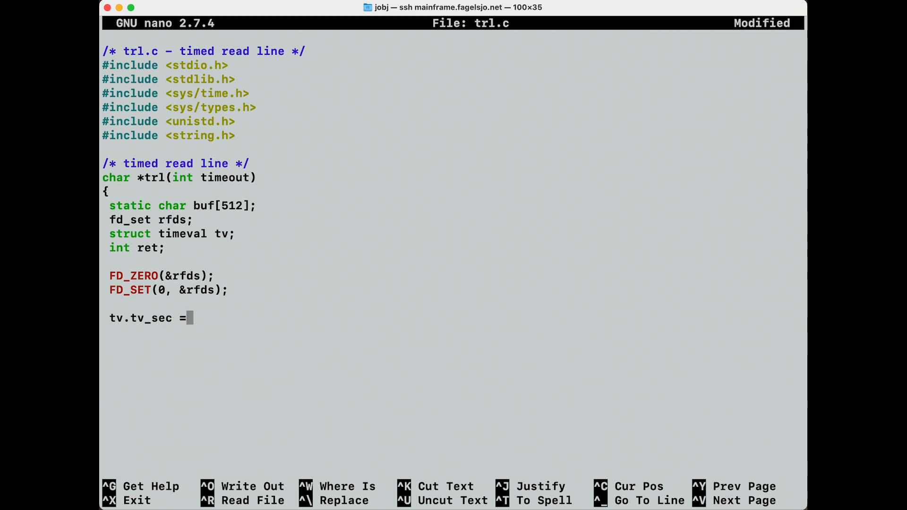
text(timeout)
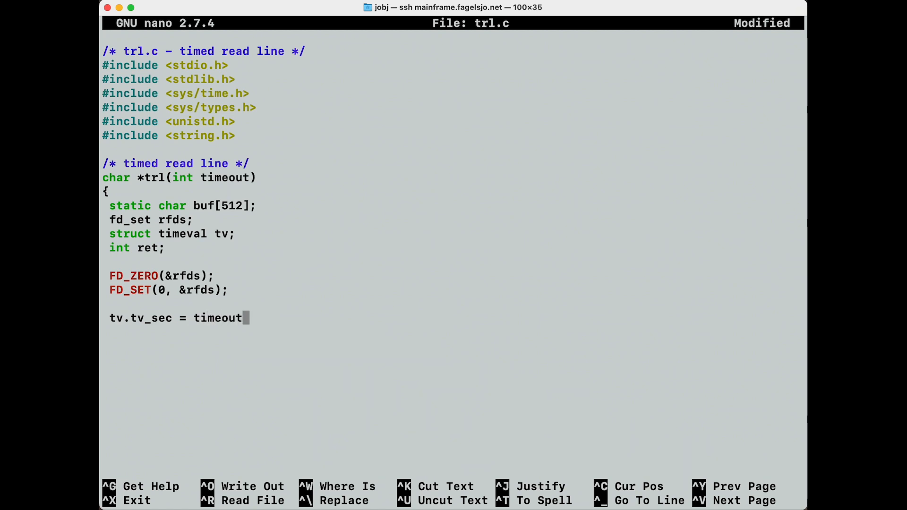
text(;)
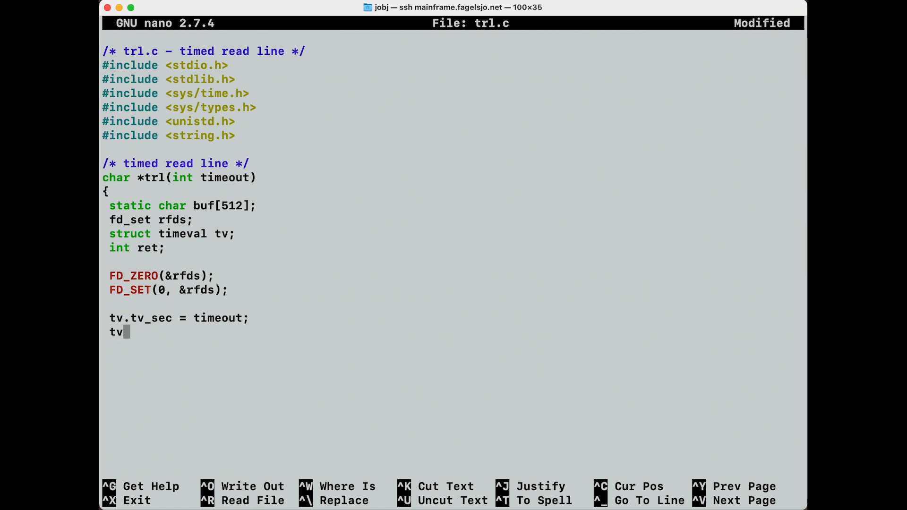
text(.tv_)
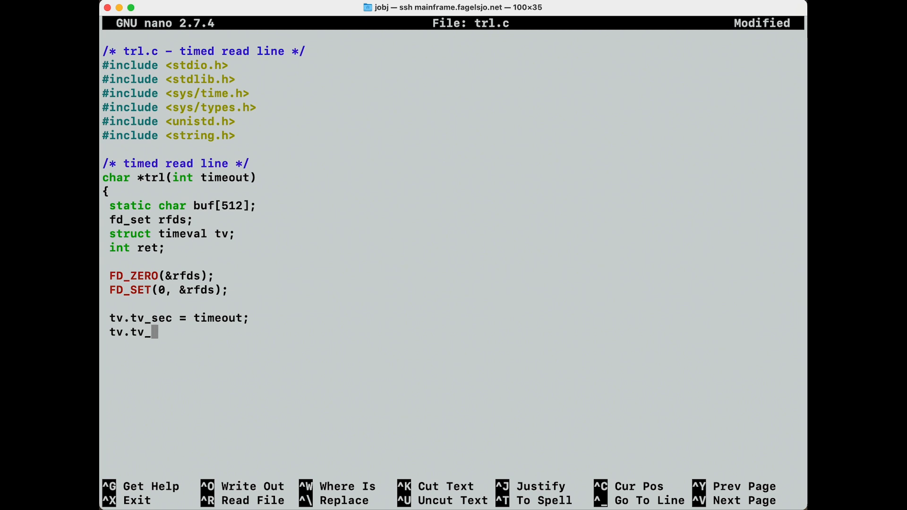
text(usec = 0)
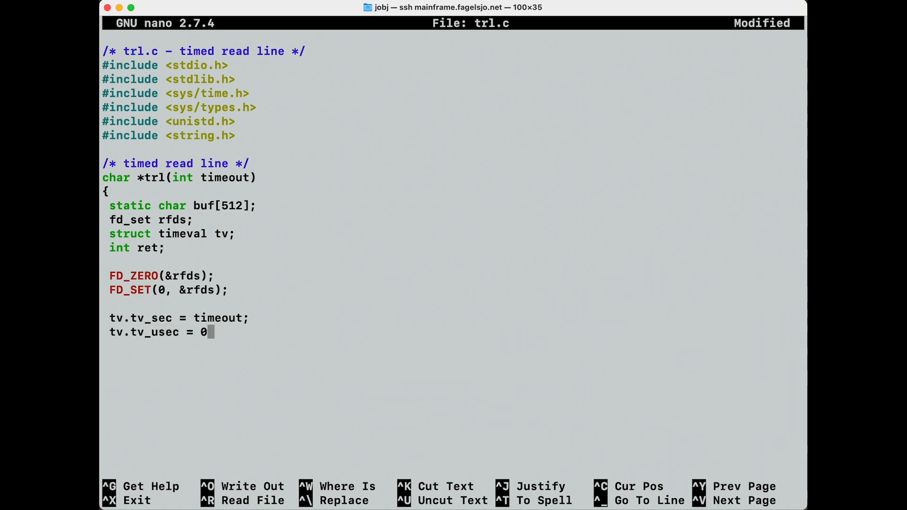
text(;)
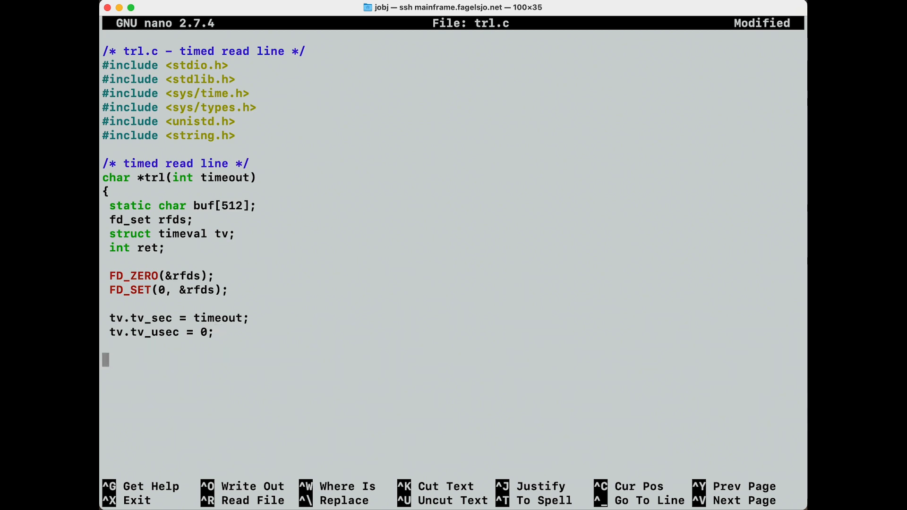
Add the line ret = select(1, &rfds, 0, 0, &tv); and a new line
text(ret)
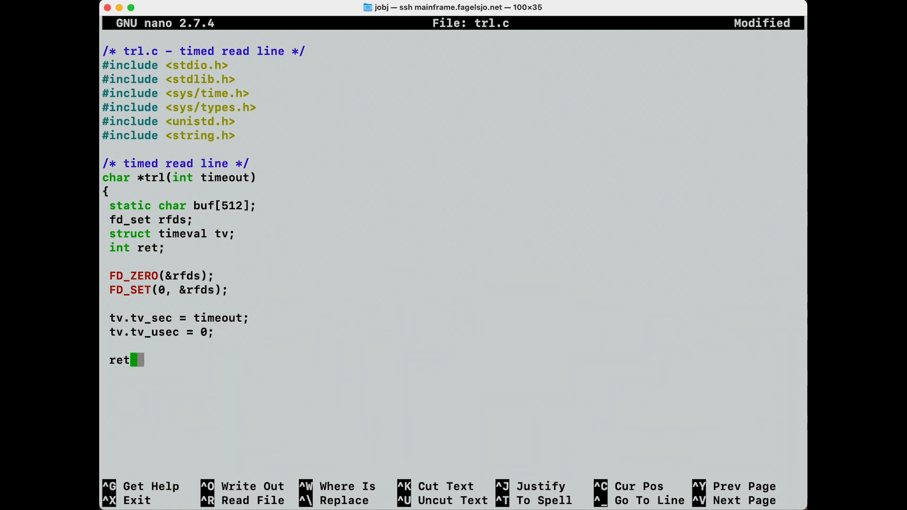
text(= selec)
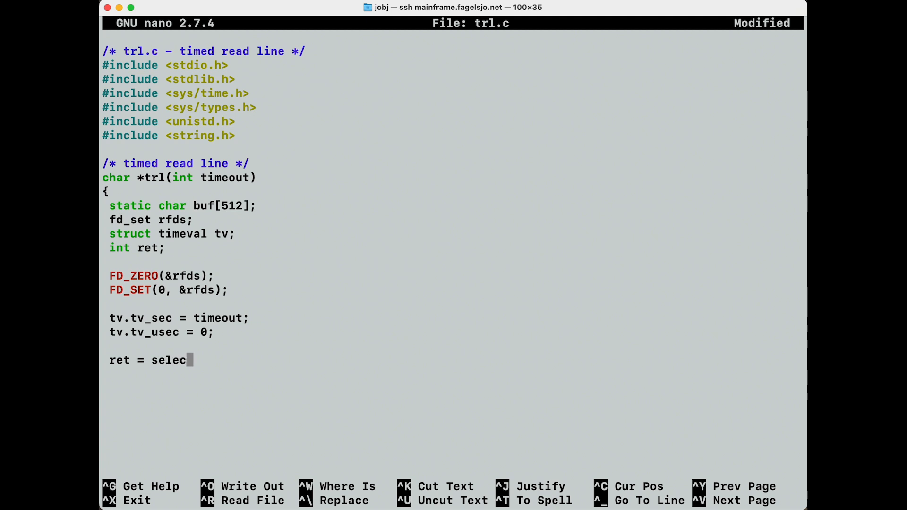
text(t()
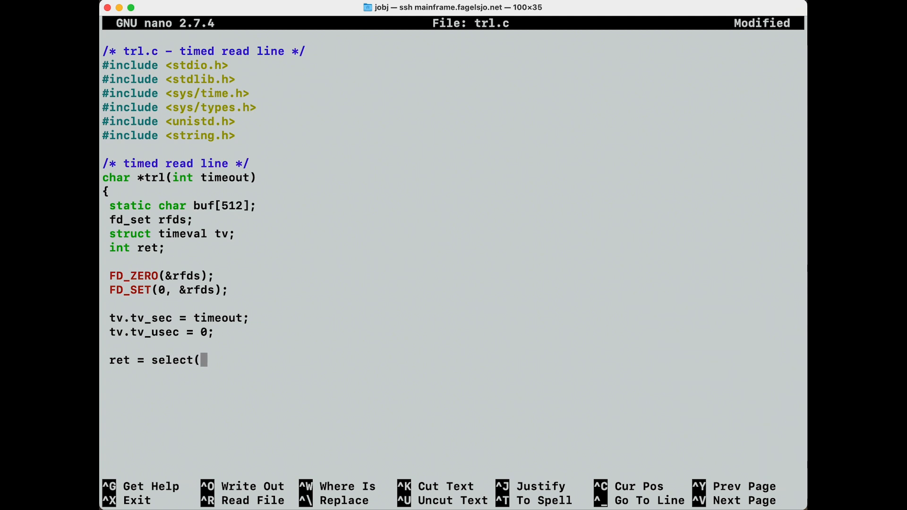
text(1)
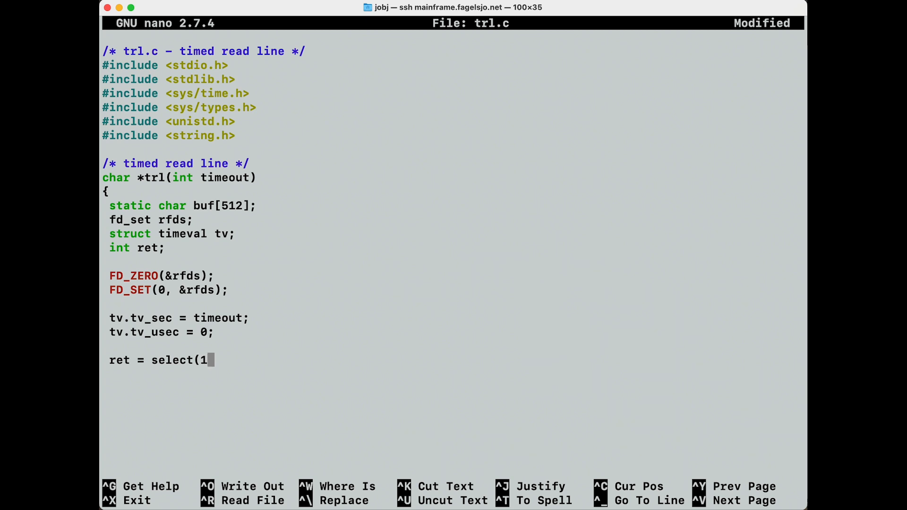
text(,)
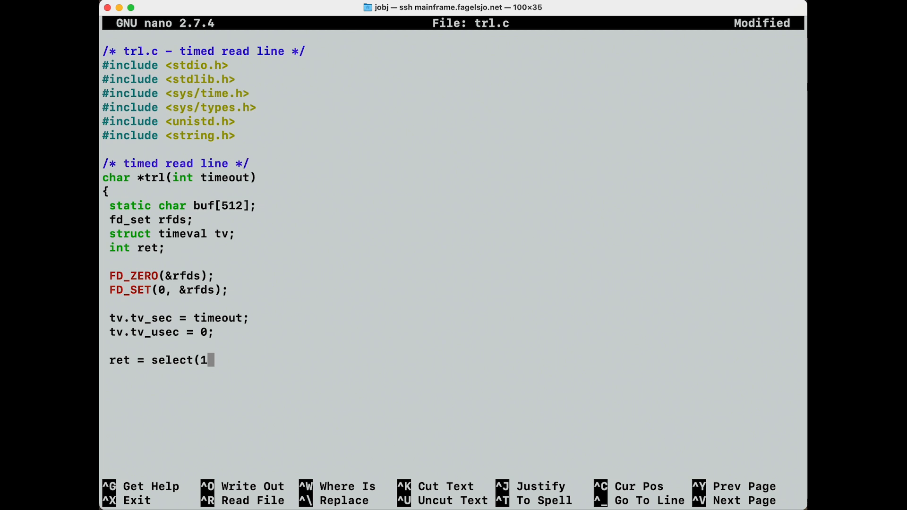
text(, &)
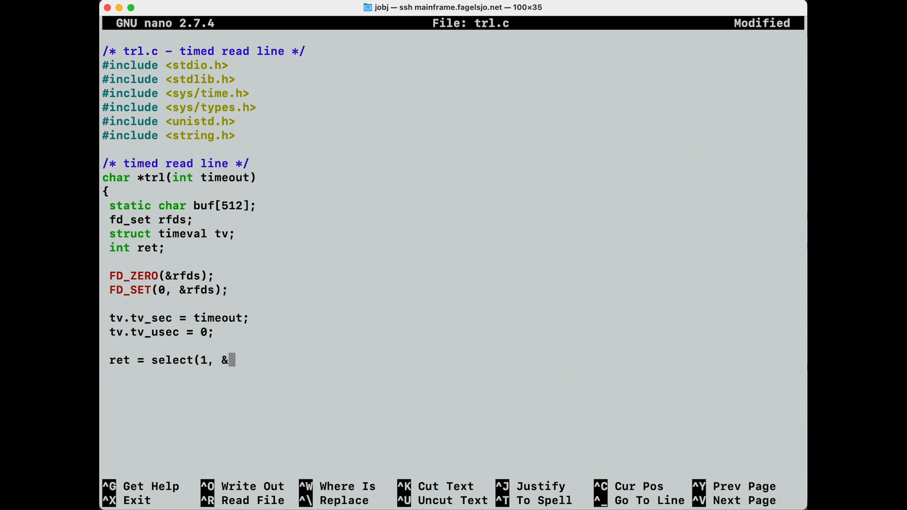
text(rfds,)
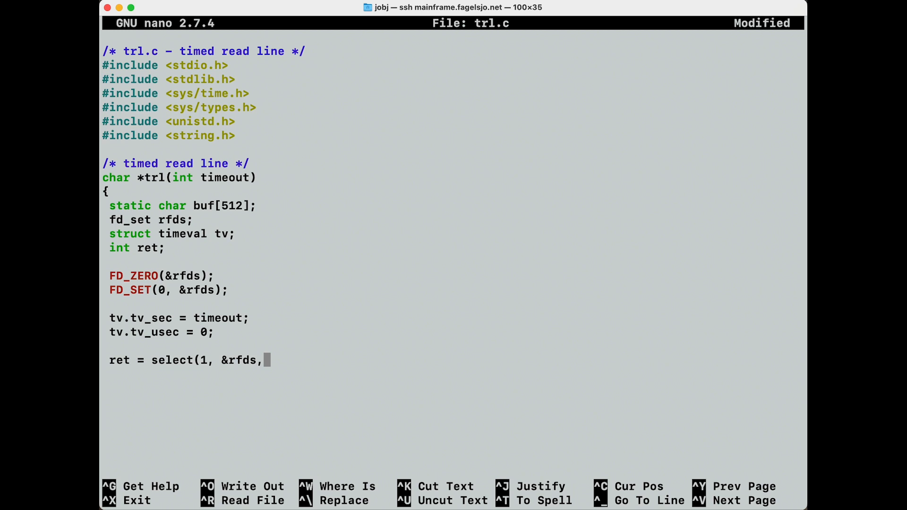
text(0,)
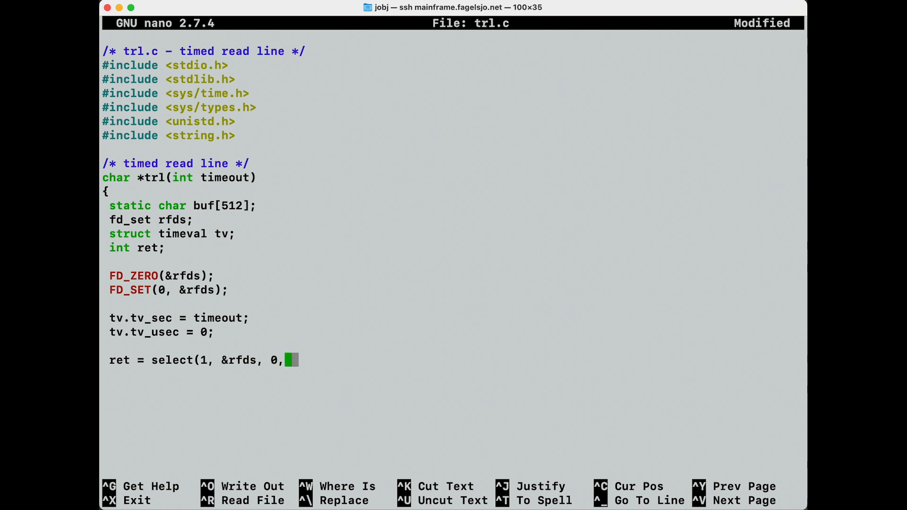
text(0,)
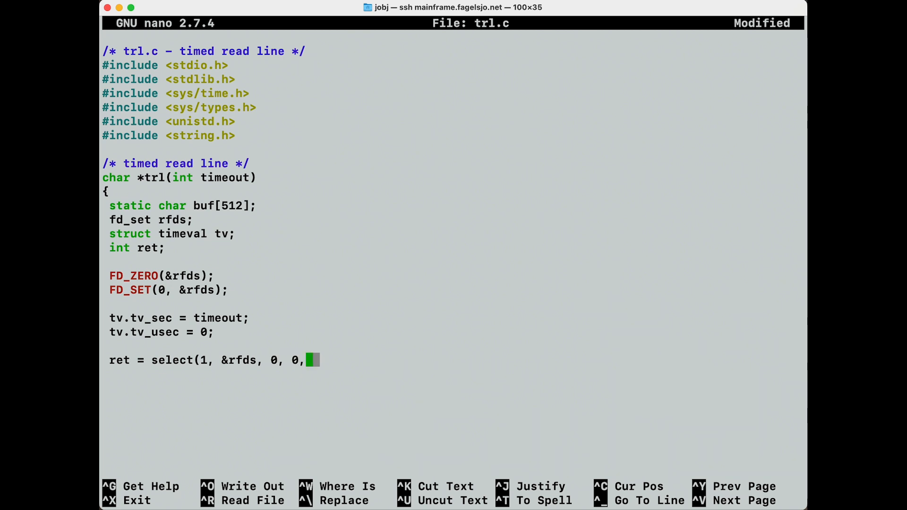
text(&)
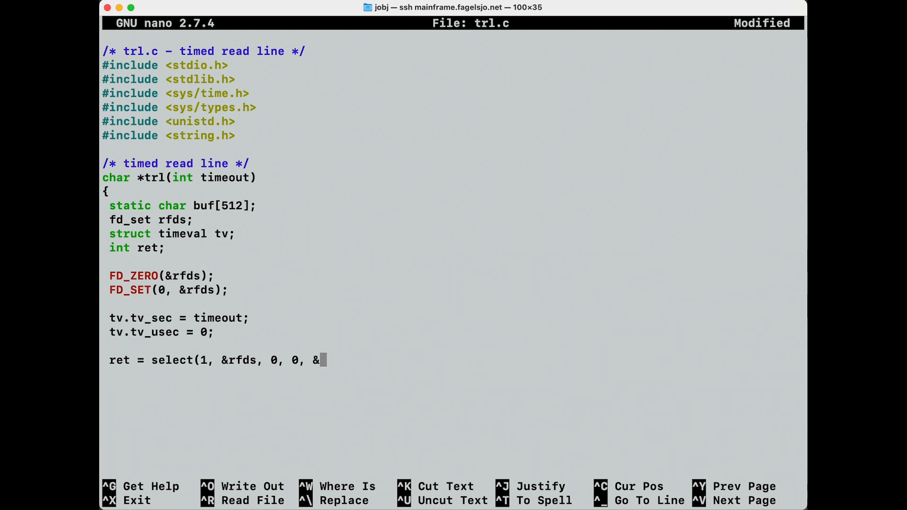
text(tv);)
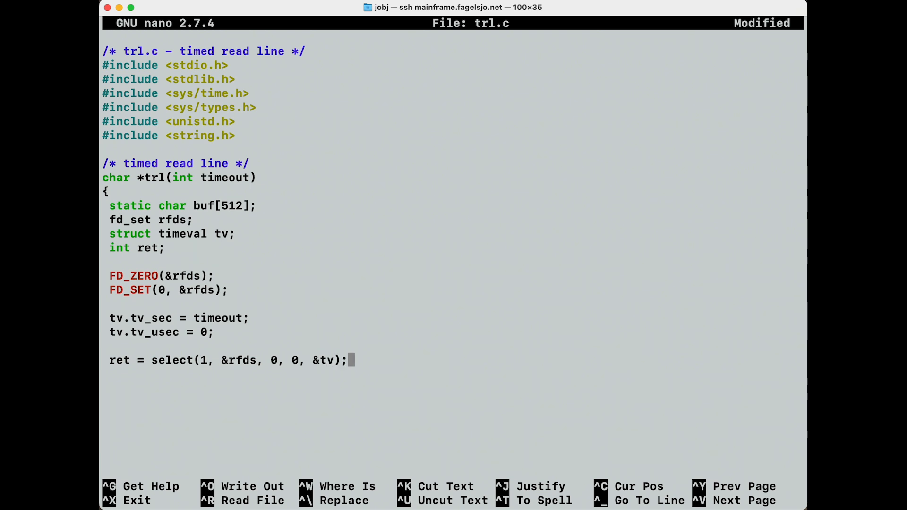
key(Enter)
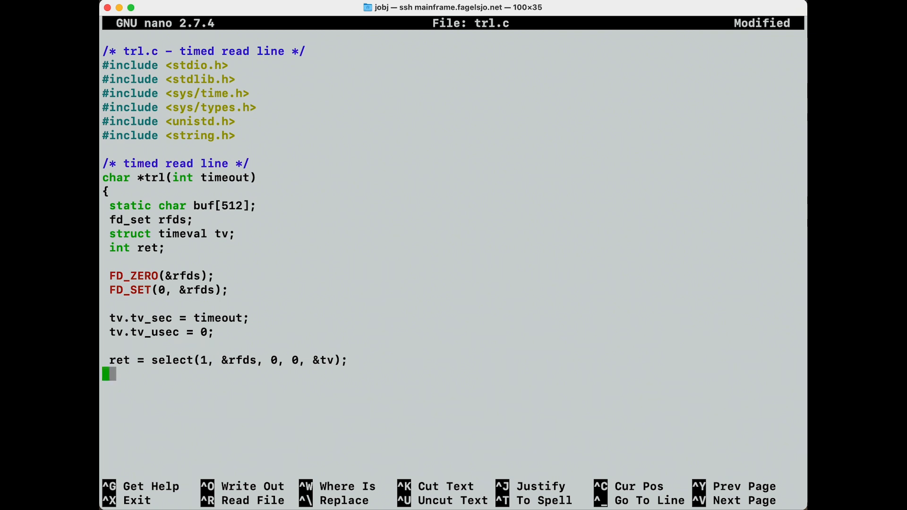
Open an if (FD_ISSET(0, &rfds)) block
text(if ()
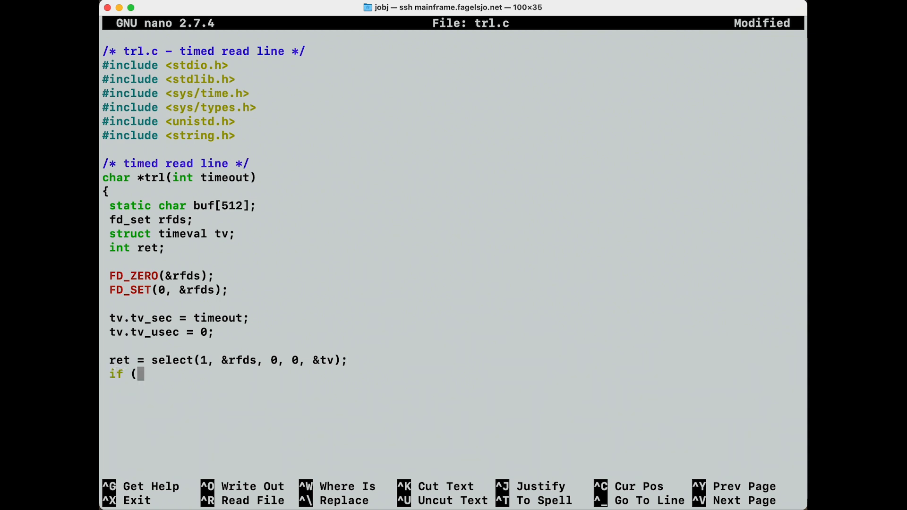
text(ret && F)
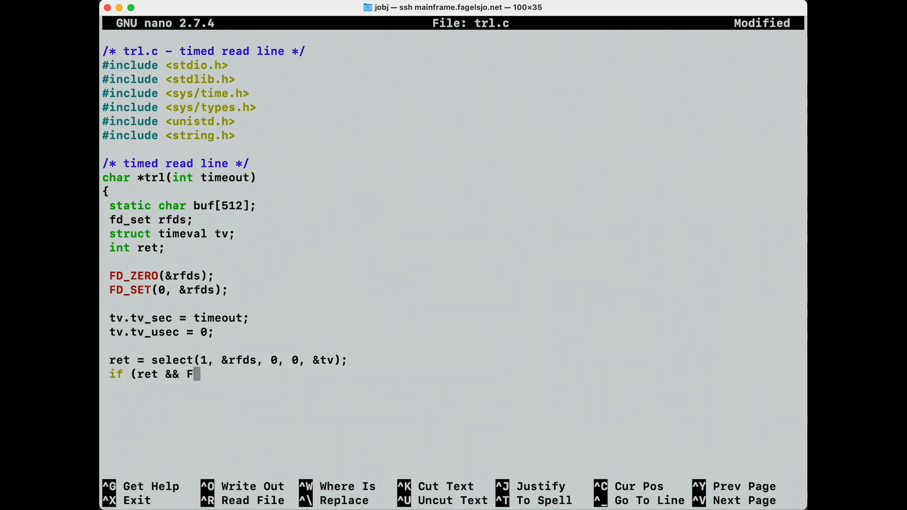
text(D_SE)
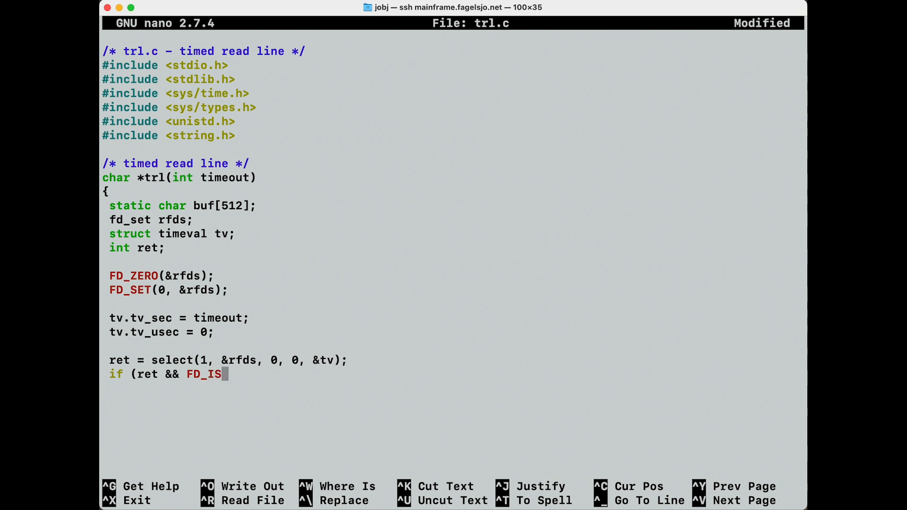
text(SET)
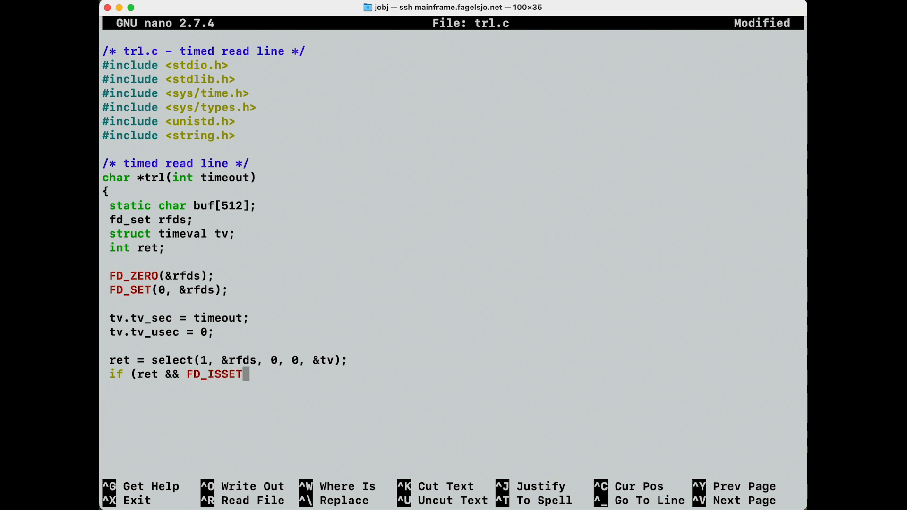
text(()
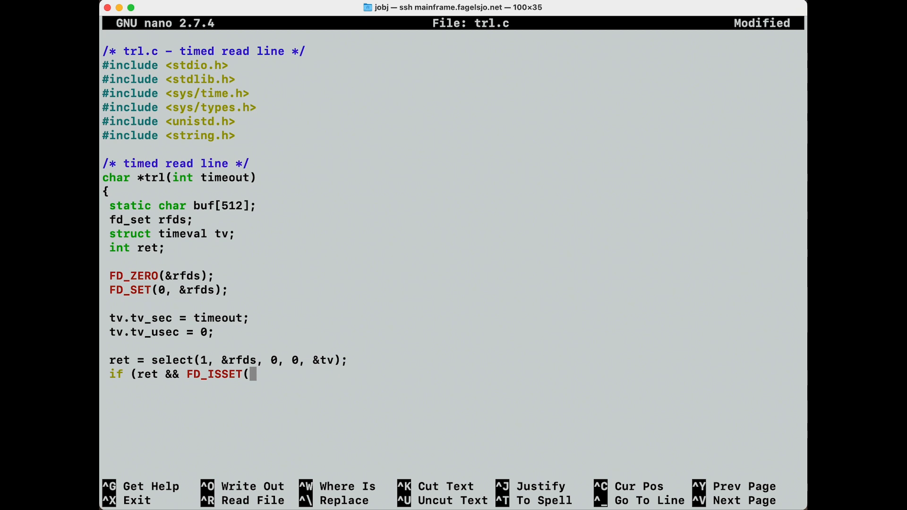
text(0,)
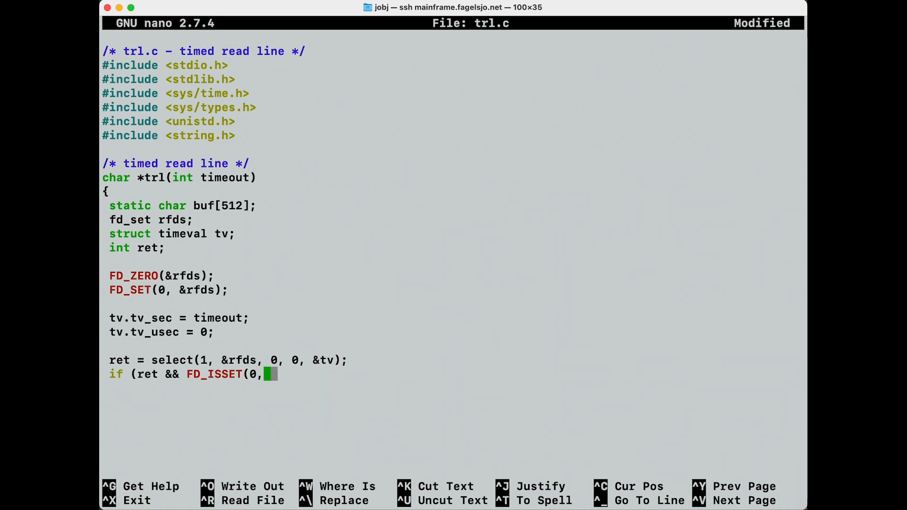
text(&r)
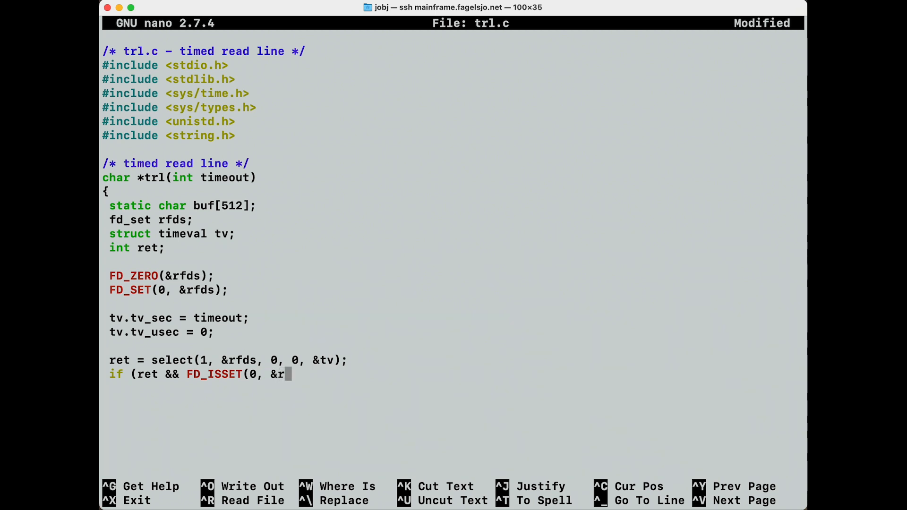
text(fds))
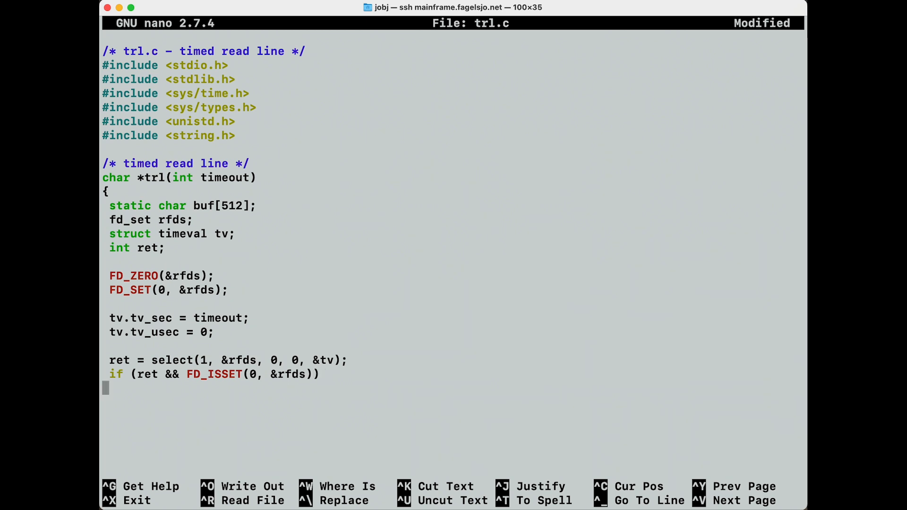
text({)
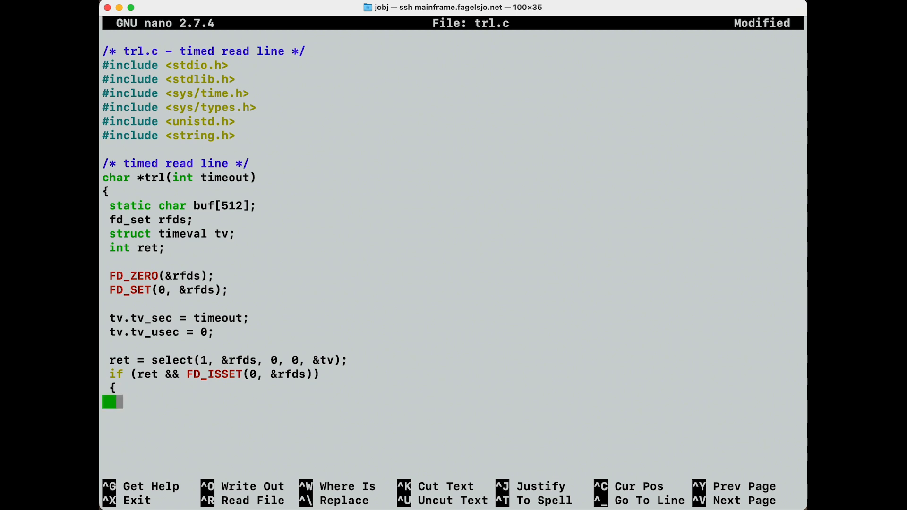
Clear buf with memset(buf, 0, 512); and read 511 bytes via read(0, buf, 511);
text(memset)
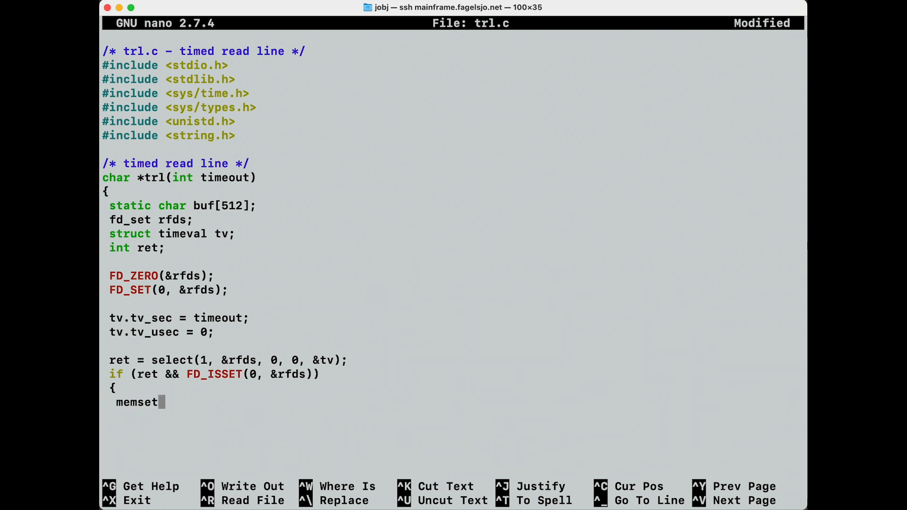
text((buf,)
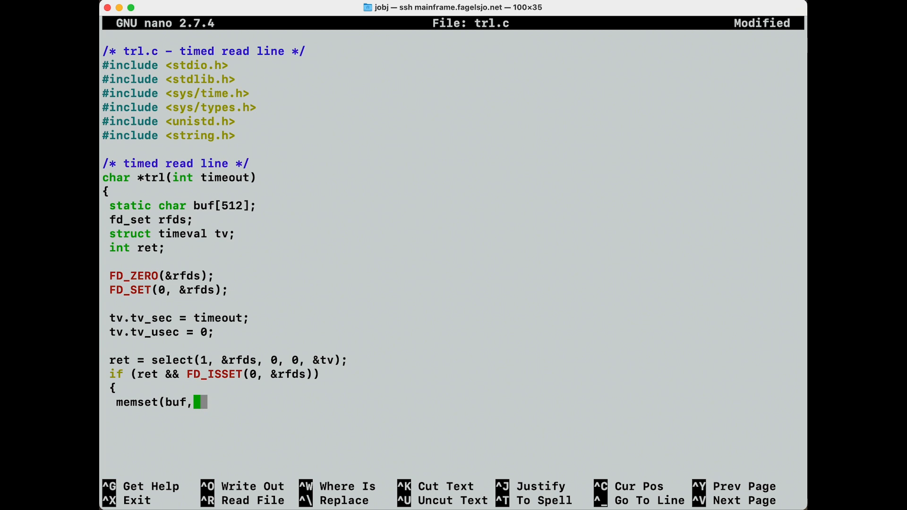
text(0, 512);)
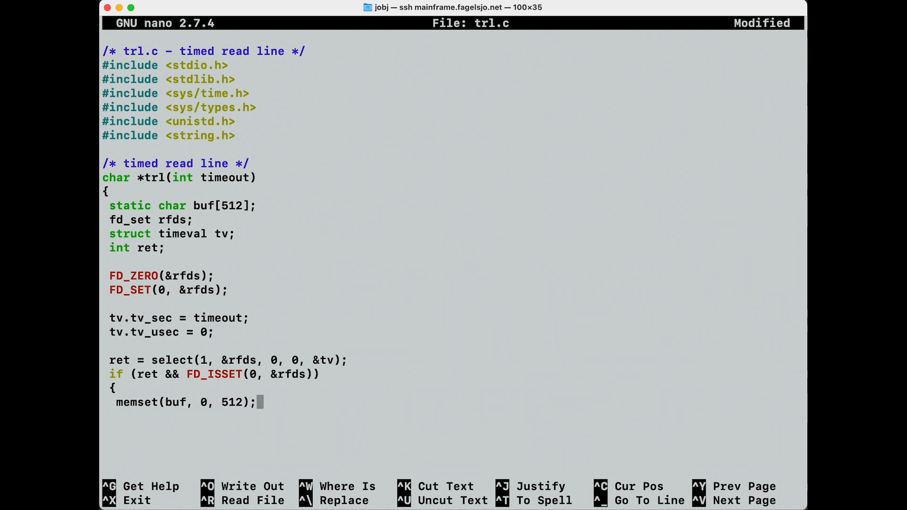
key(Enter)
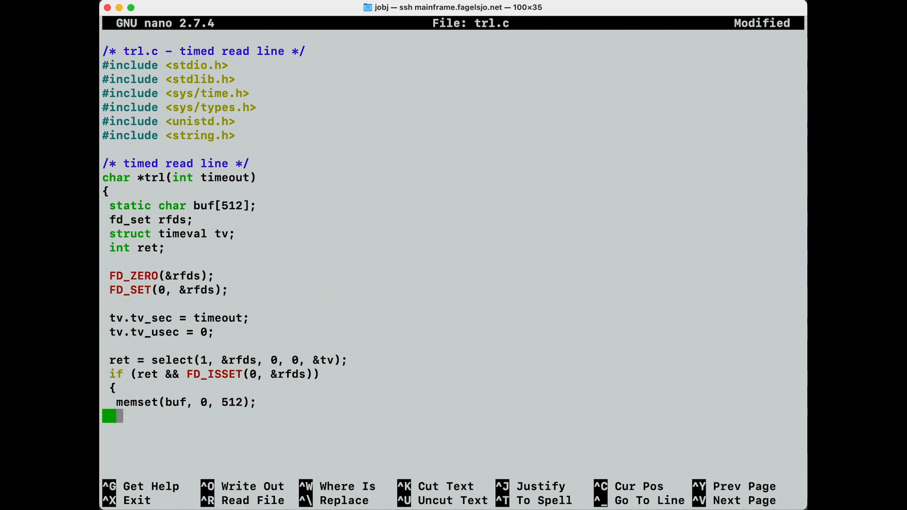
text(ret = re)
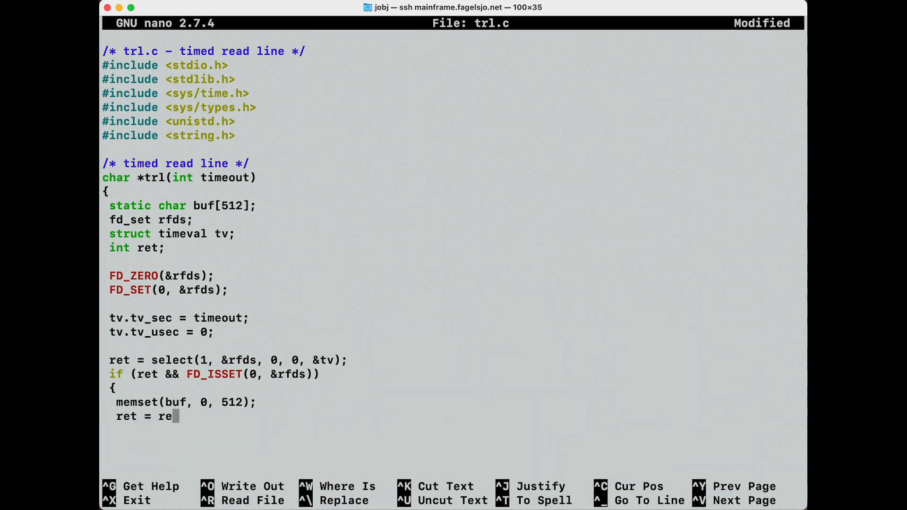
text(ad()
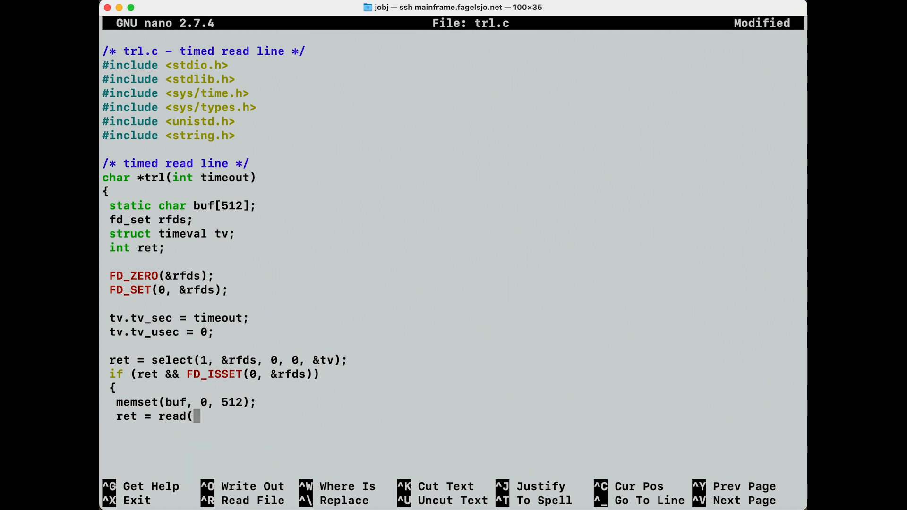
text(0,)
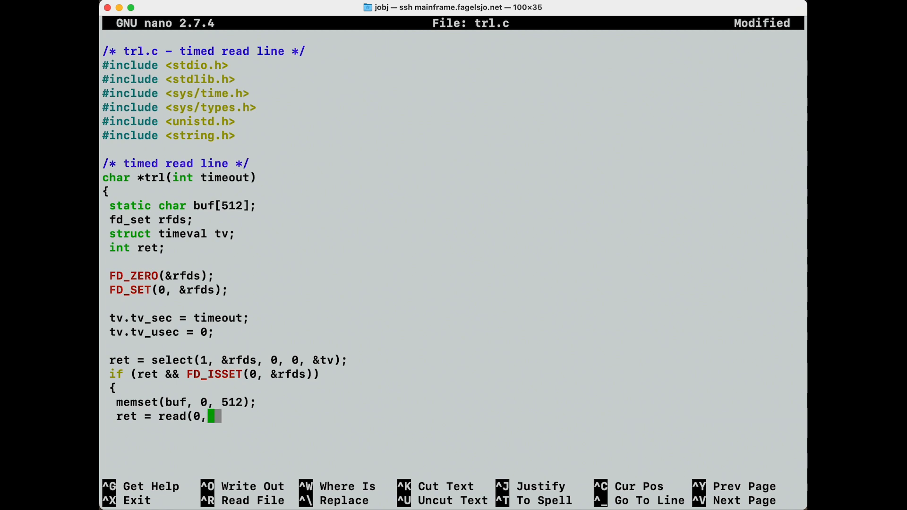
text(buf)
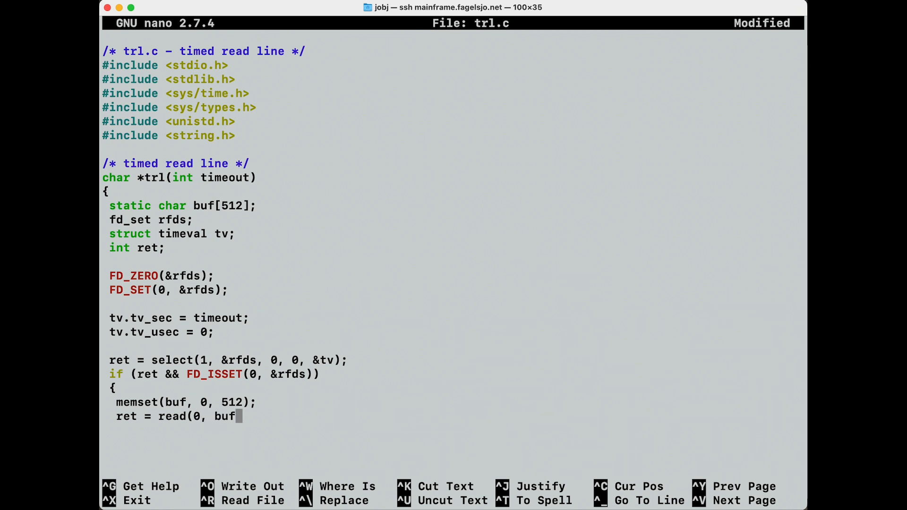
text(,)
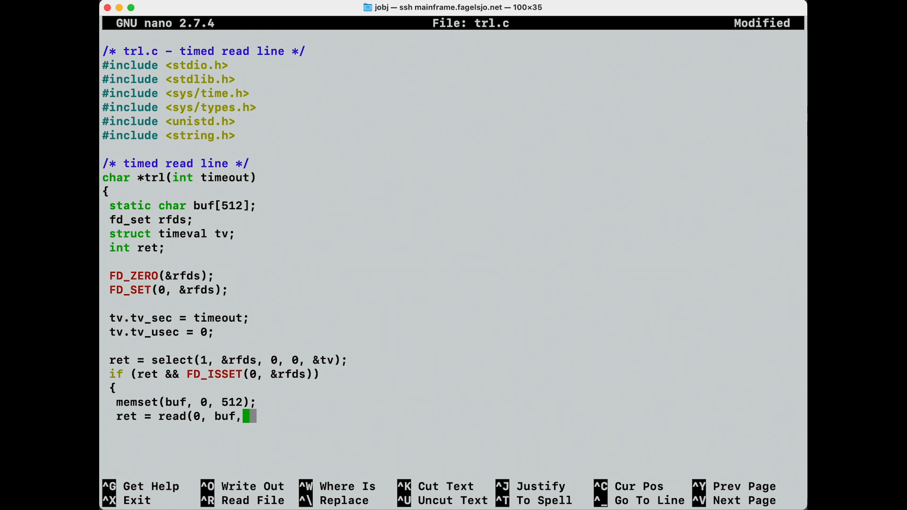
text(511))
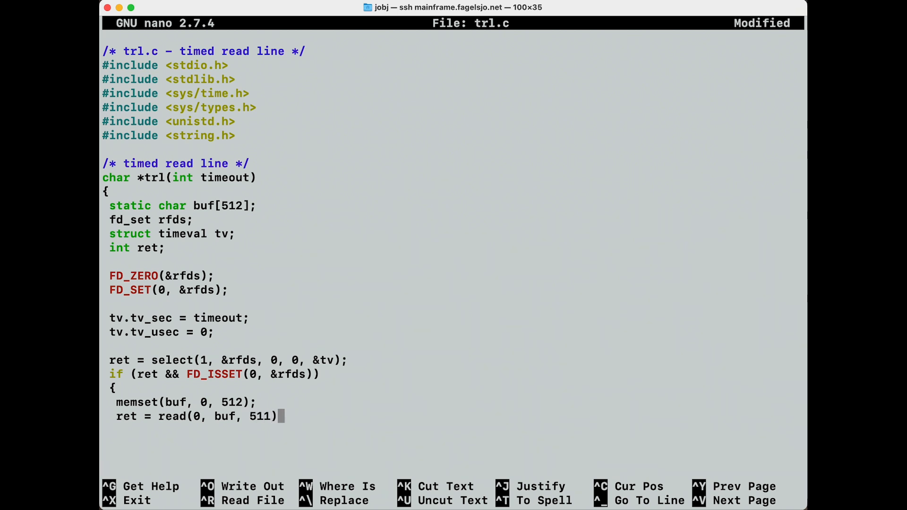
text(;)
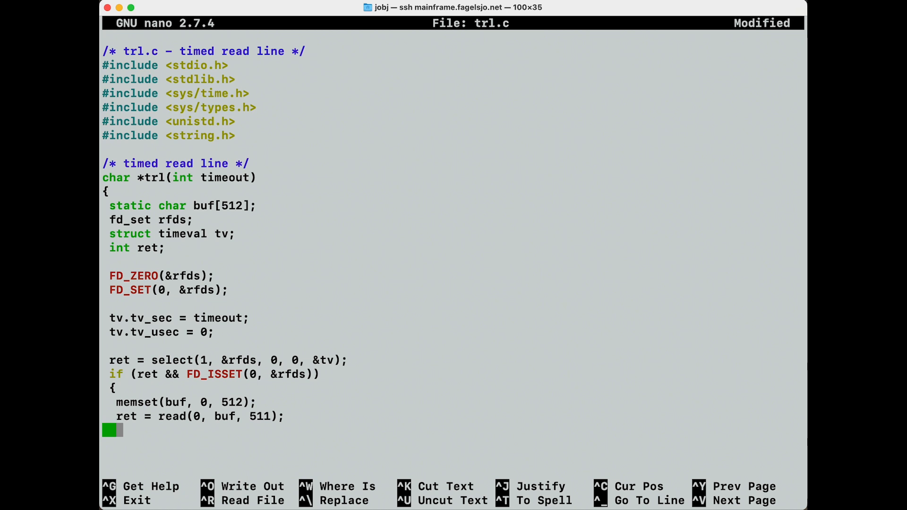
Return 0 on a short read with if (ret < 1) return 0;
text(if ()
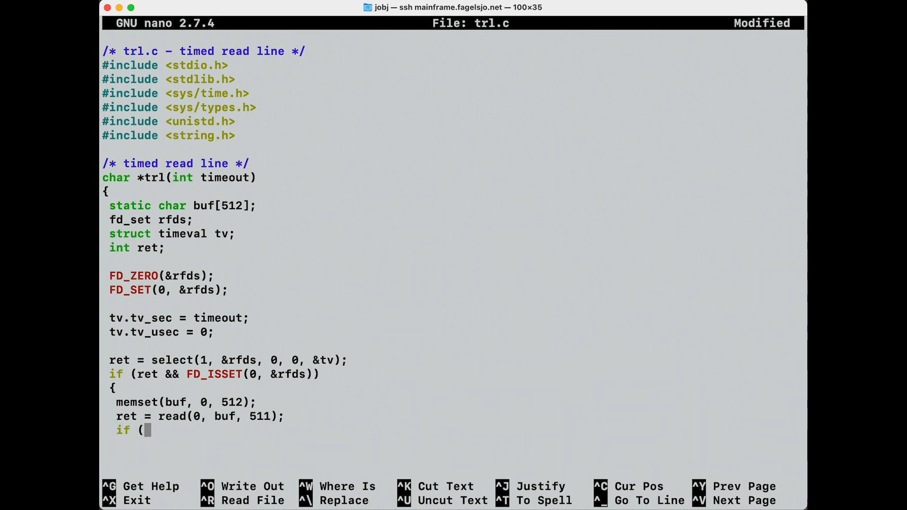
text(ret)
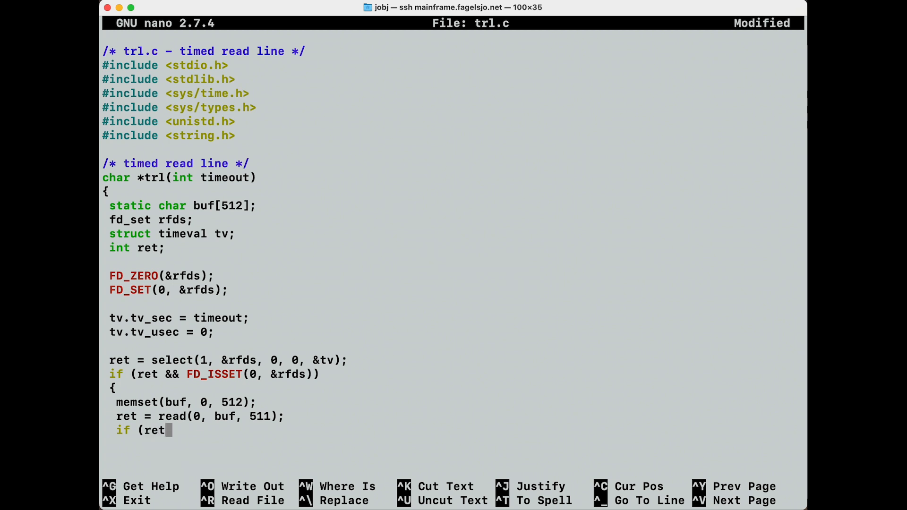
text(<)
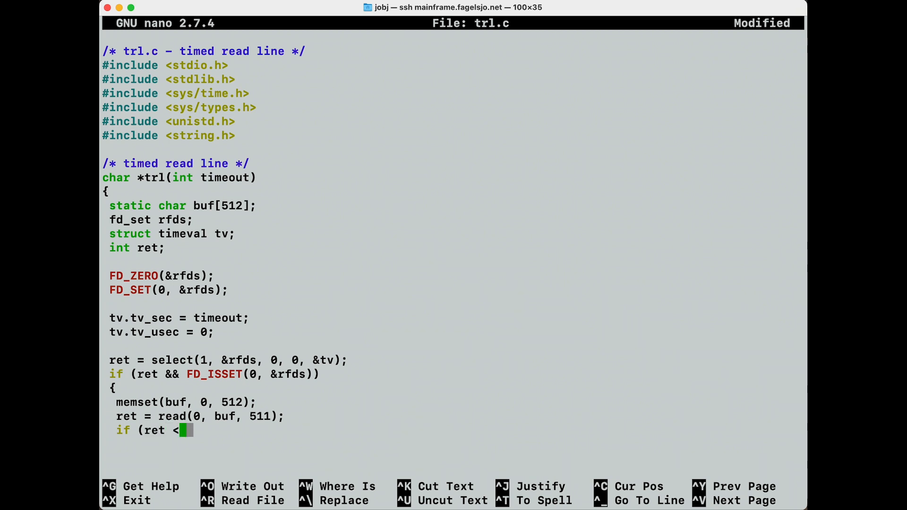
text(1)
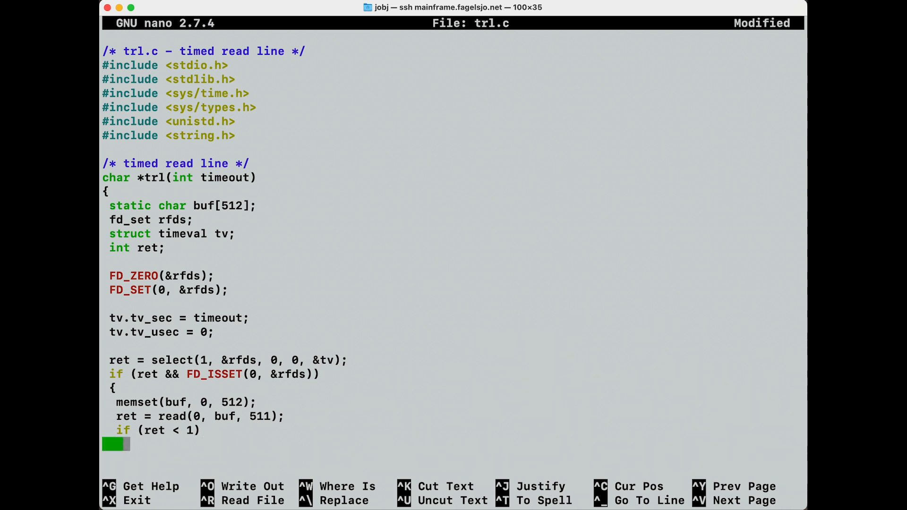
text(EO)
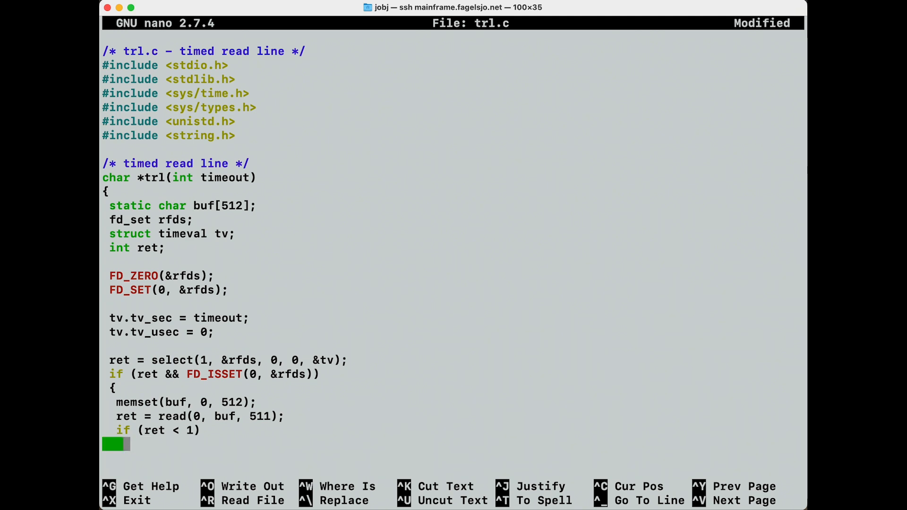
text(return 0;)
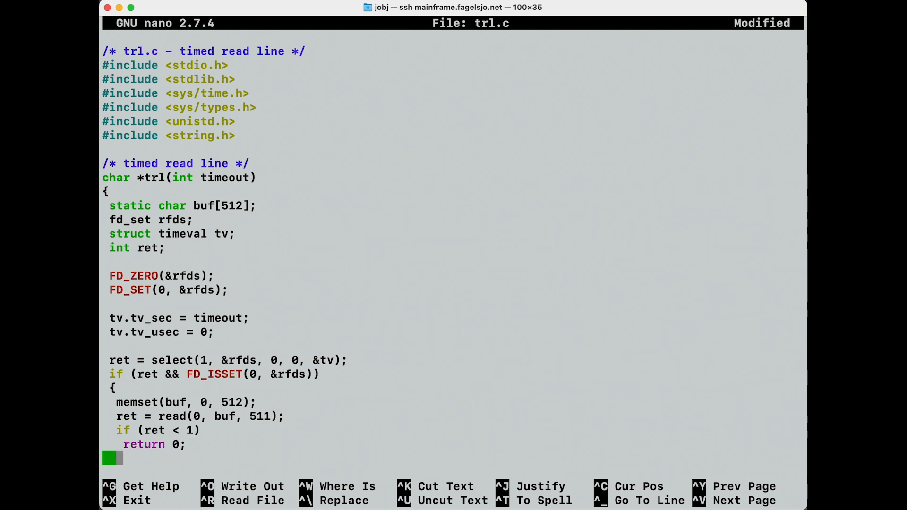
Drop the last character with ret--; and null-terminate with buf[ret] = 0;
text(ret)
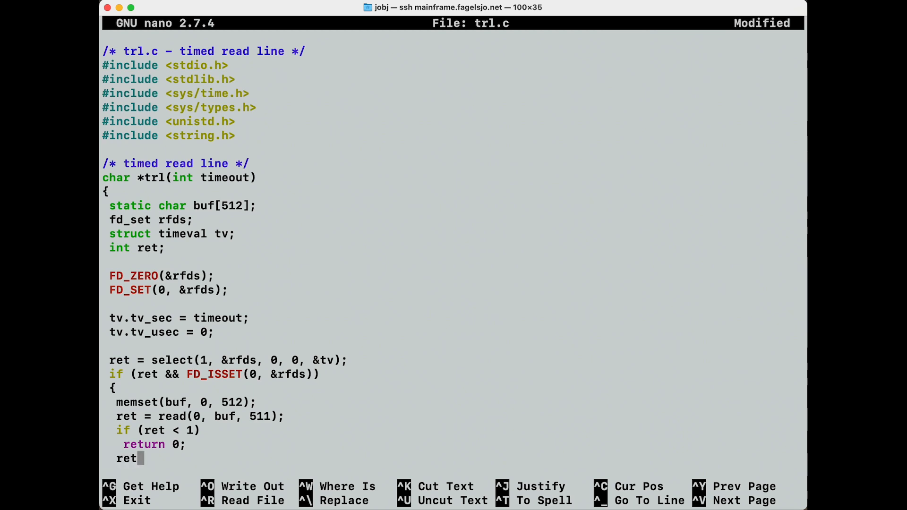
text(--;)
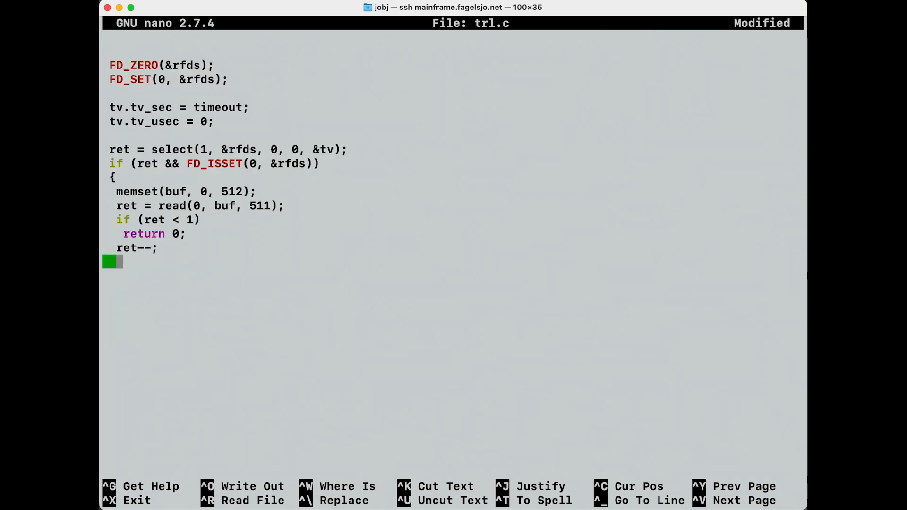
text(buf)
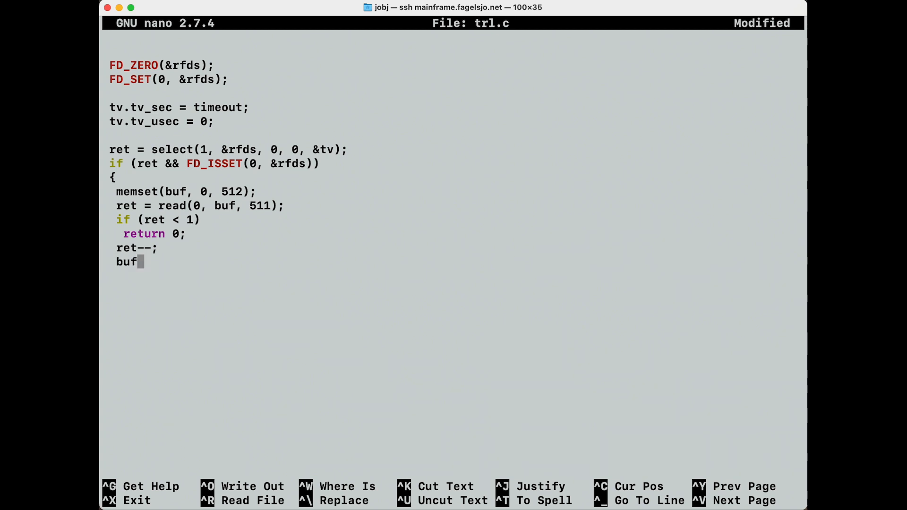
text([ret)
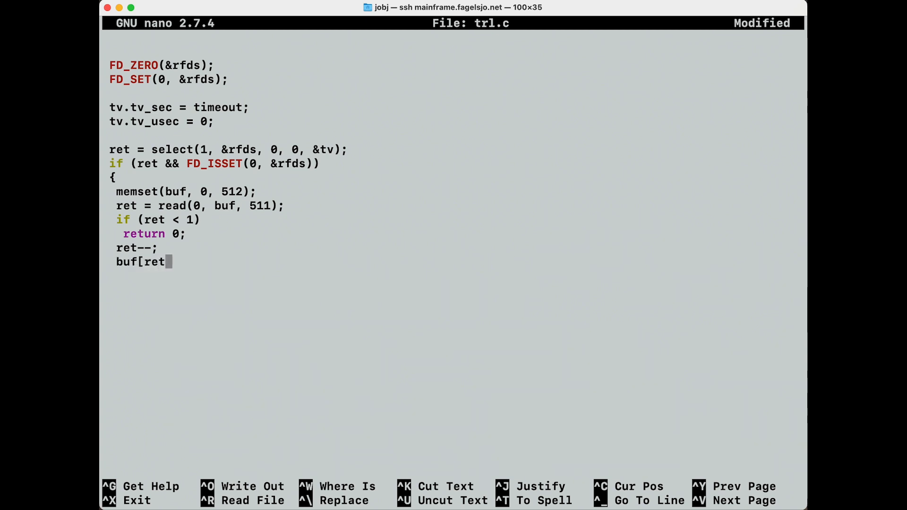
text(] =)
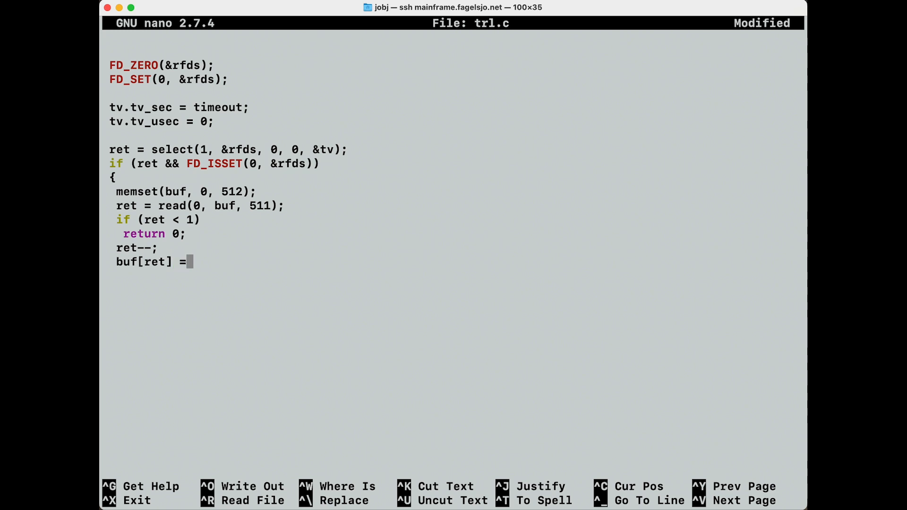
text(0;)
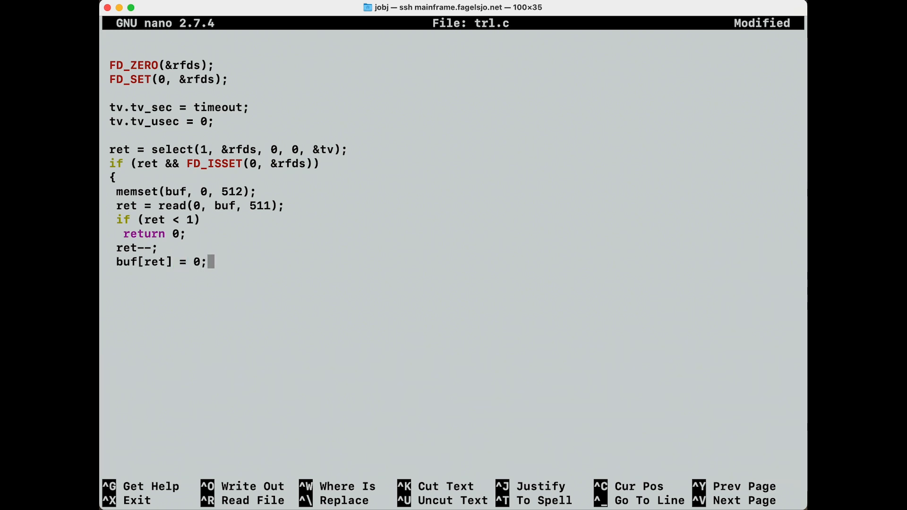
key(Enter)
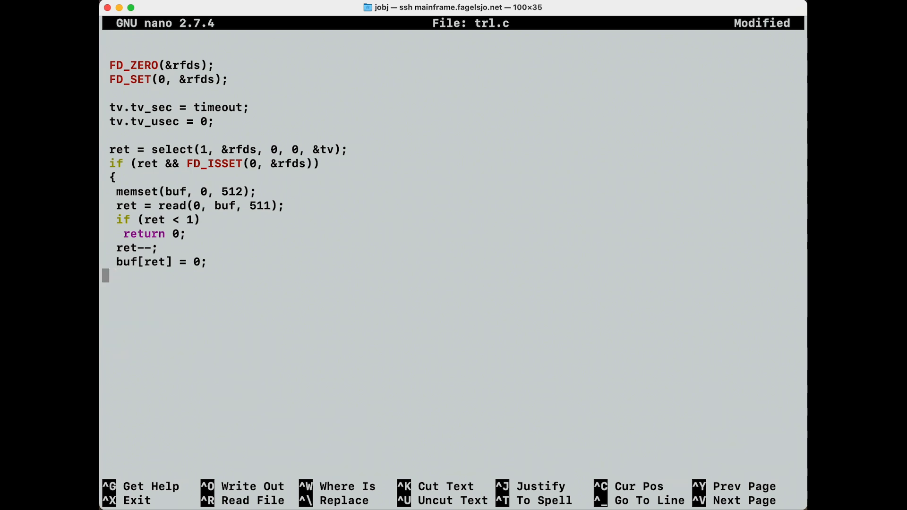
End the if block with return buf; and a closing brace, then start else
text(re)
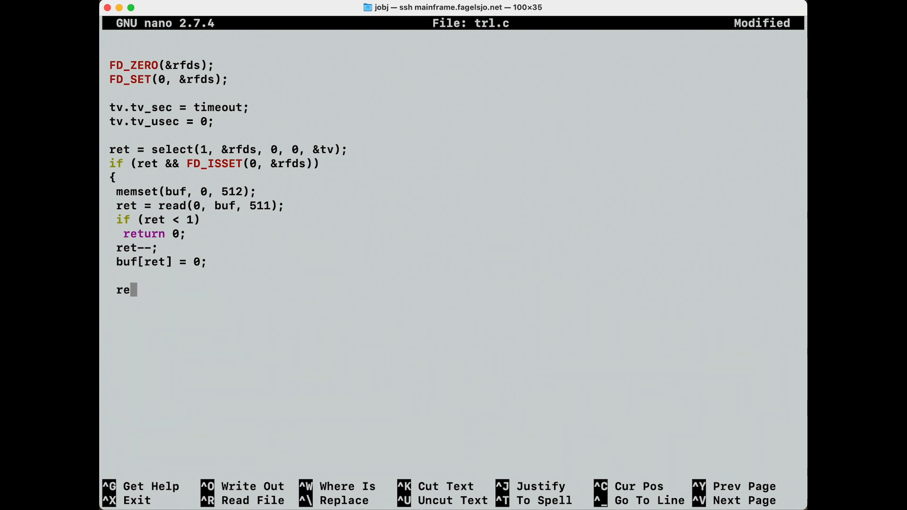
text(turn buf;)
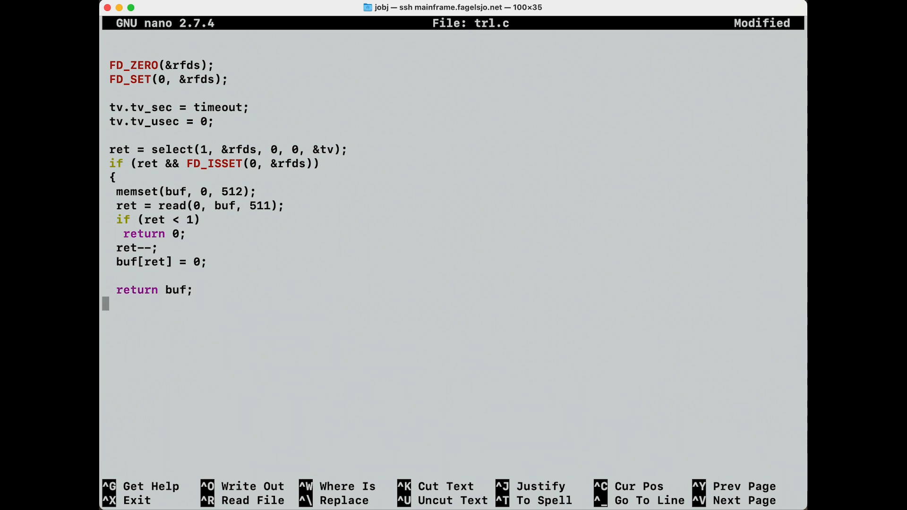
text(})
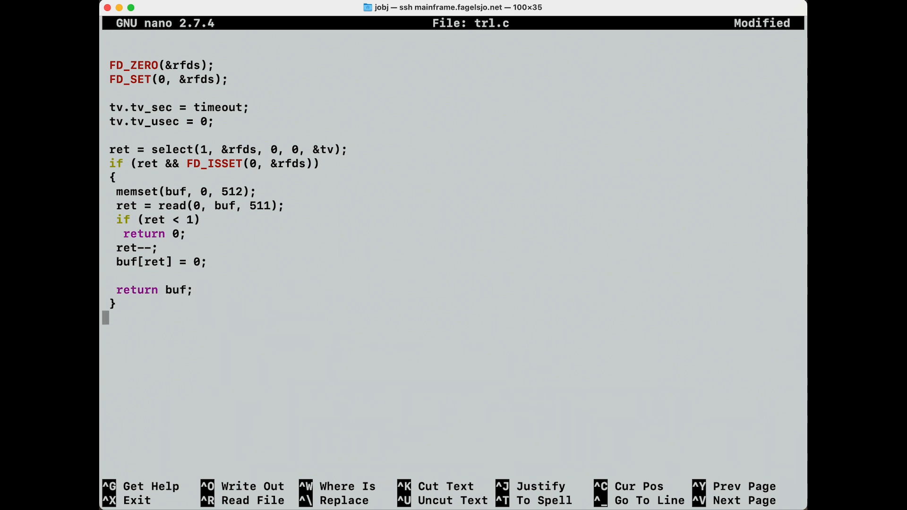
text(else)
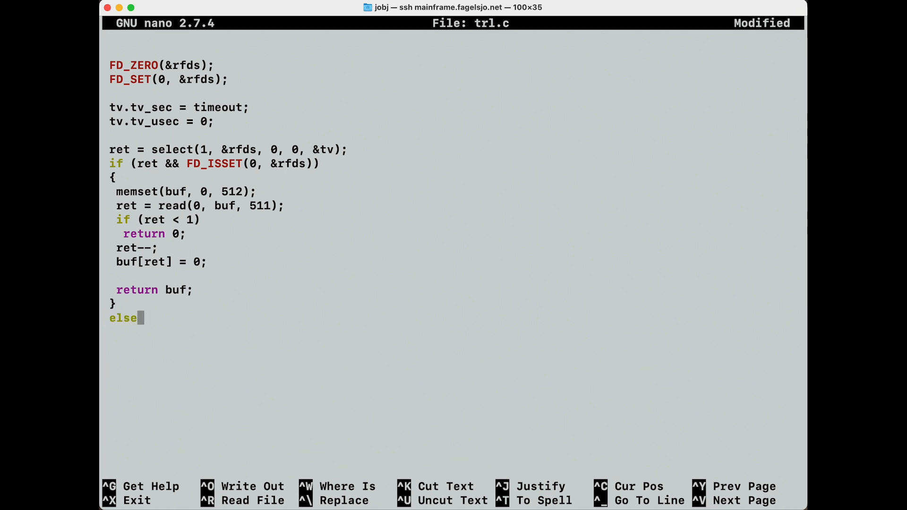
key(enter)
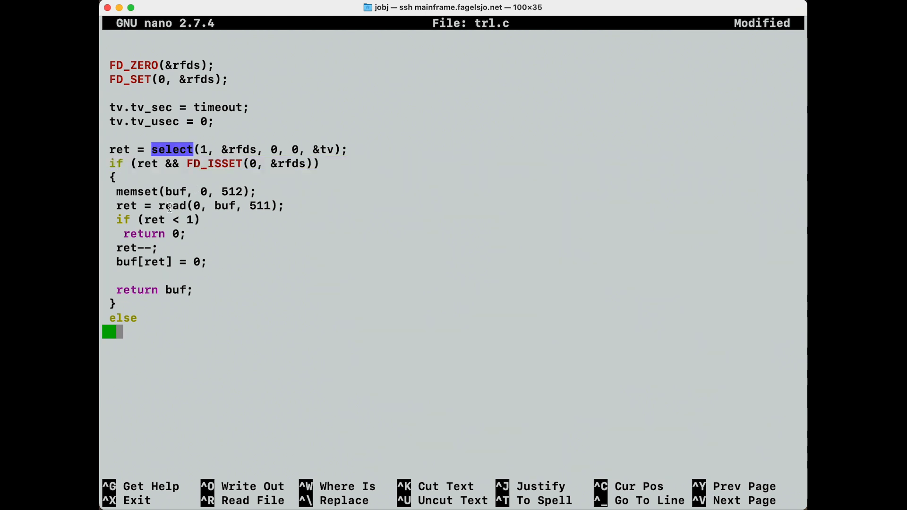
Highlight select and FD_ISSET while explaining, then complete else return 0;
double_click(146, 163)
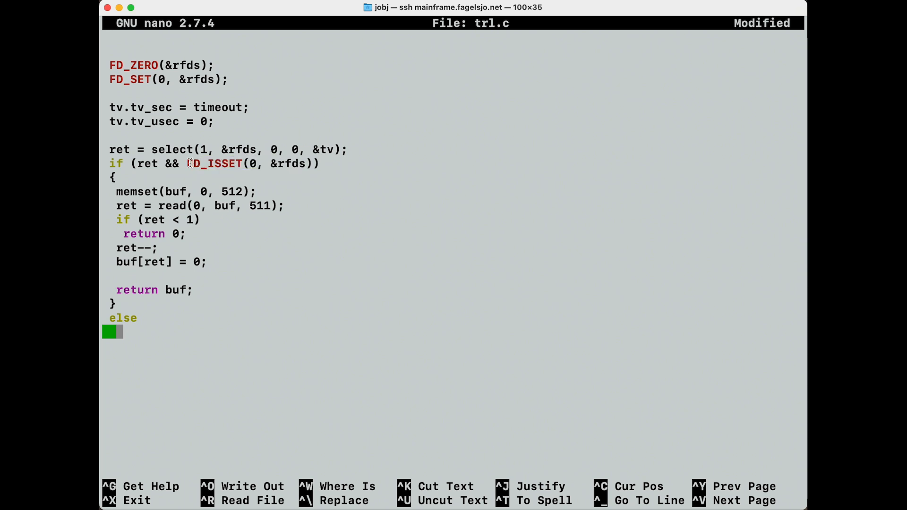
double_click(214, 163)
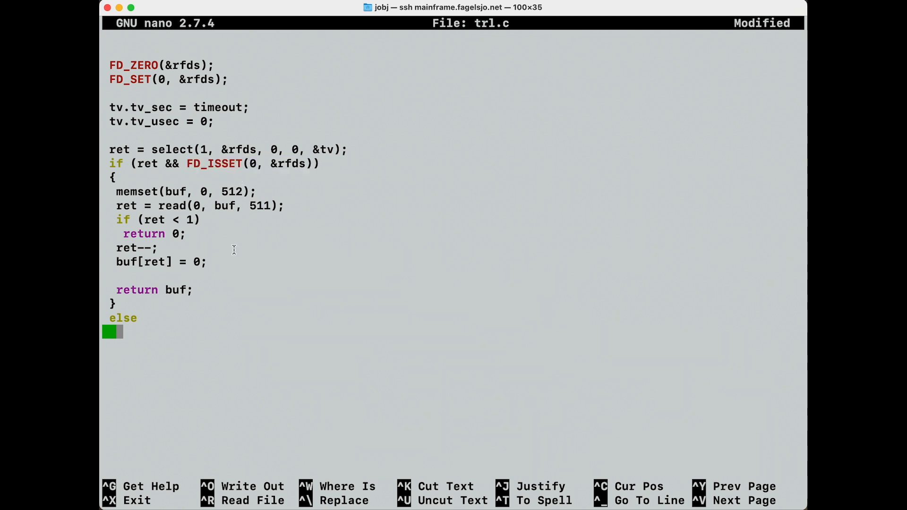
mouse_move(218, 195)
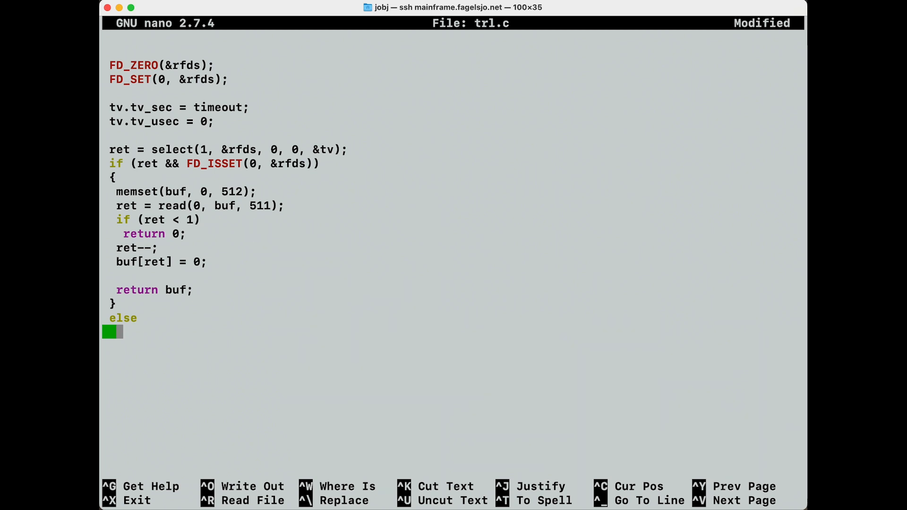
text(return 0;)
click(454, 346)
text(})
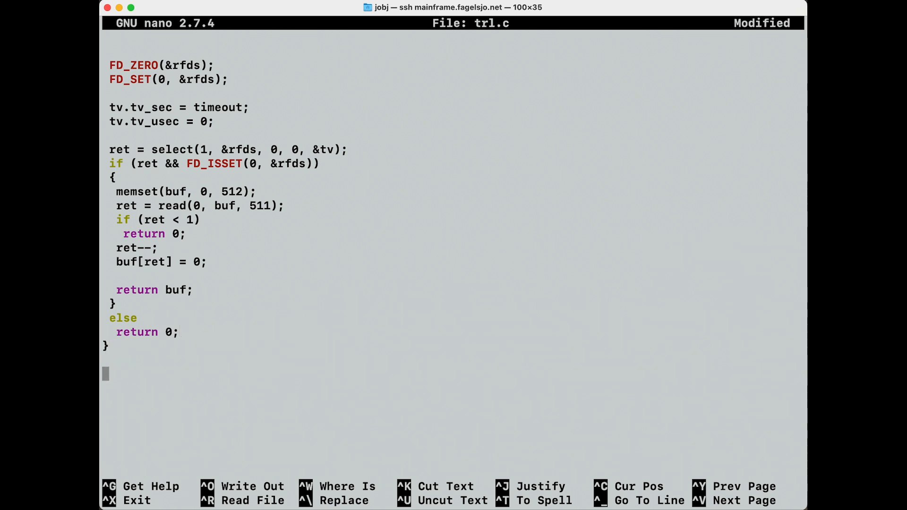
Start main with a char *name, print a 'Think fast!' prompt, and set name = trl(3)
text(int a)
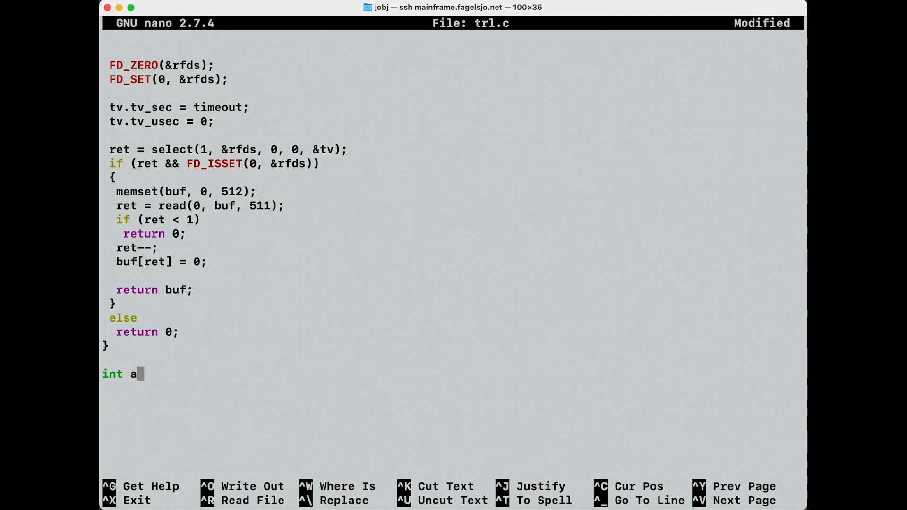
text(main())
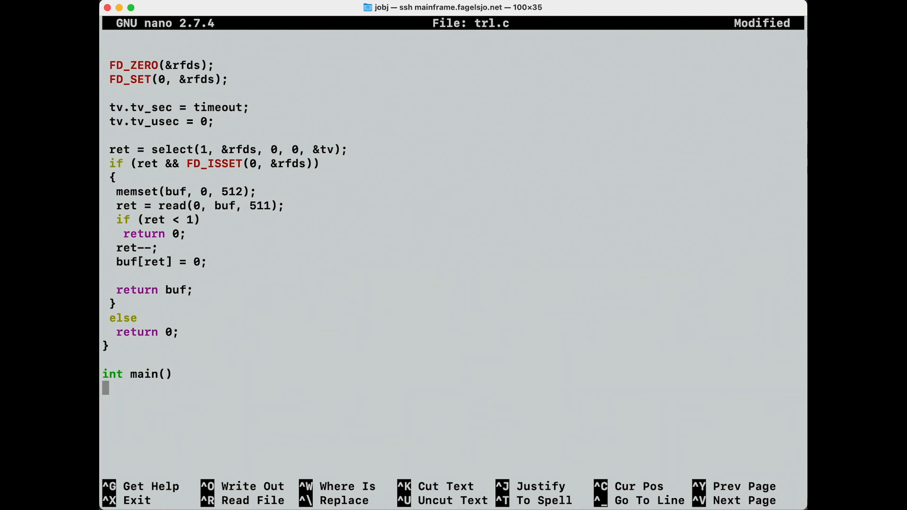
text({)
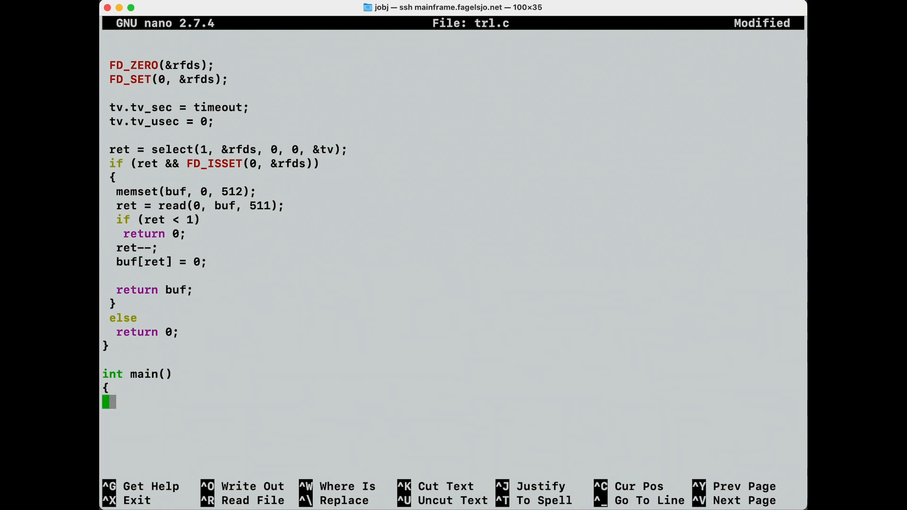
text(char *name)
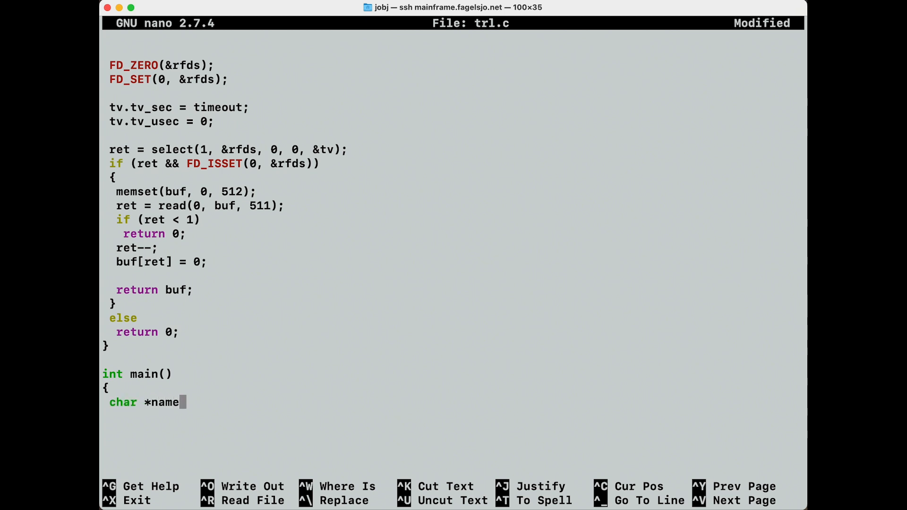
text(;)
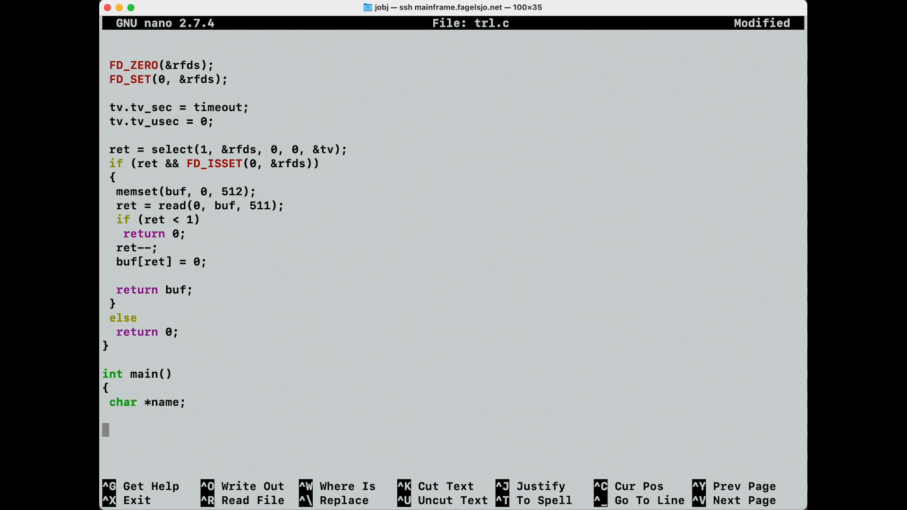
text(printf)
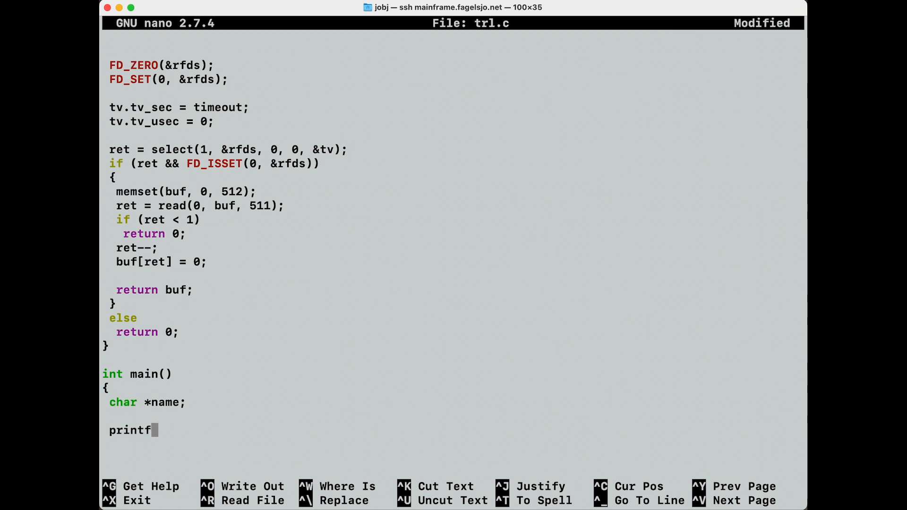
text((")
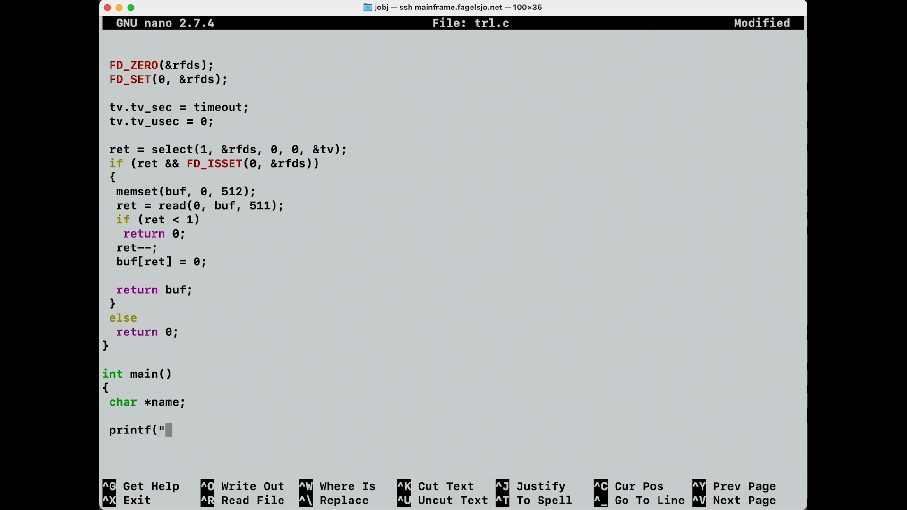
text(What is your name?)
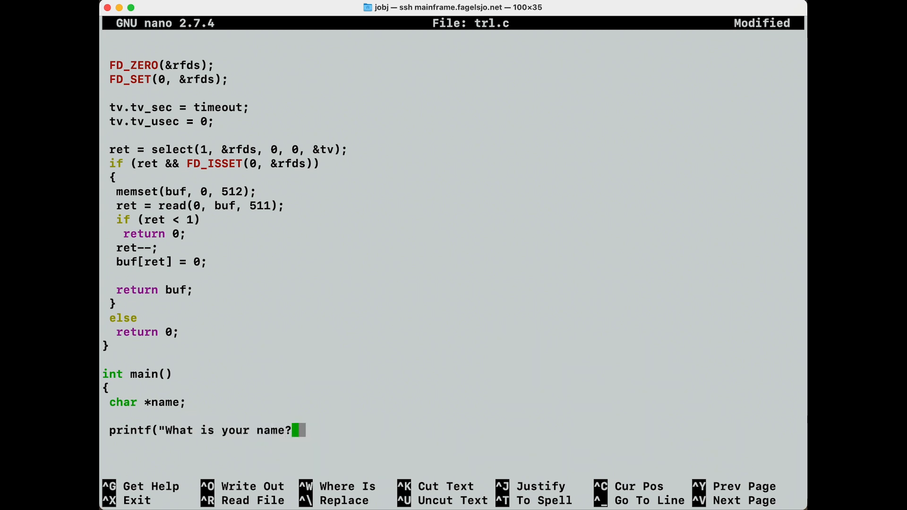
text(Thi)
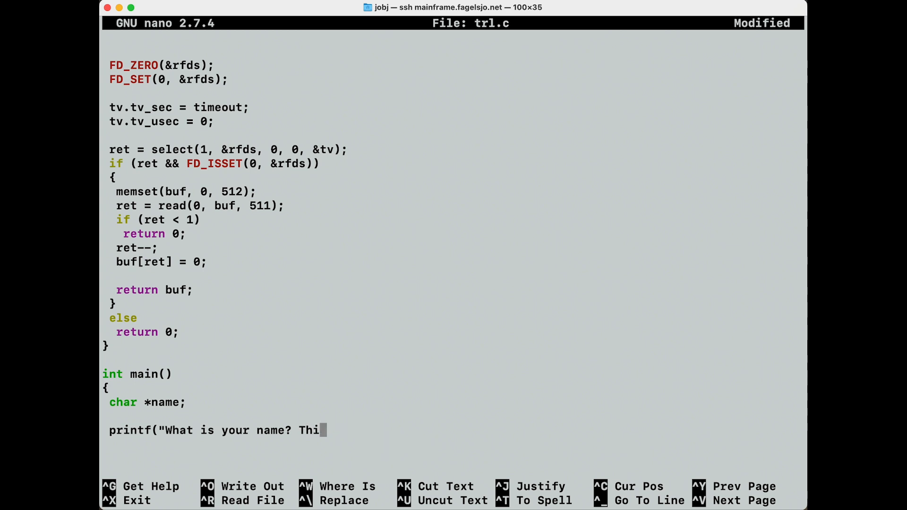
text(nk fast!)
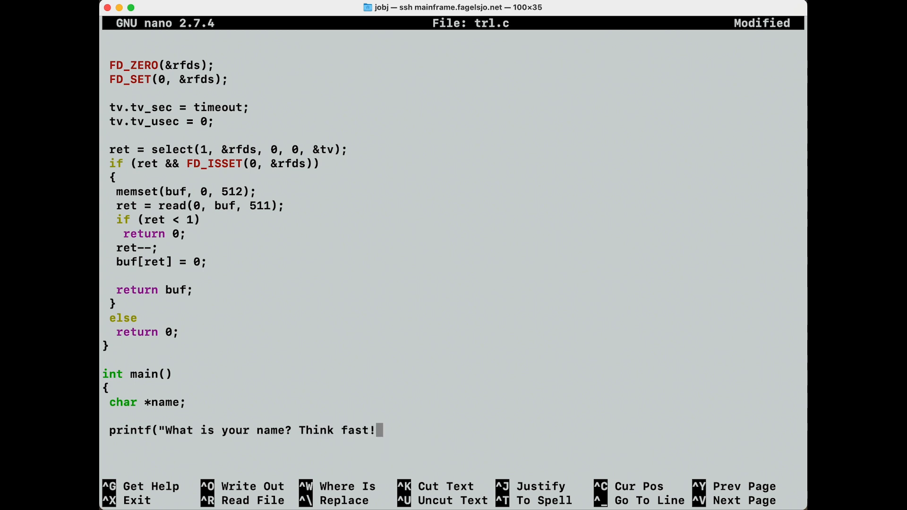
text(\n");)
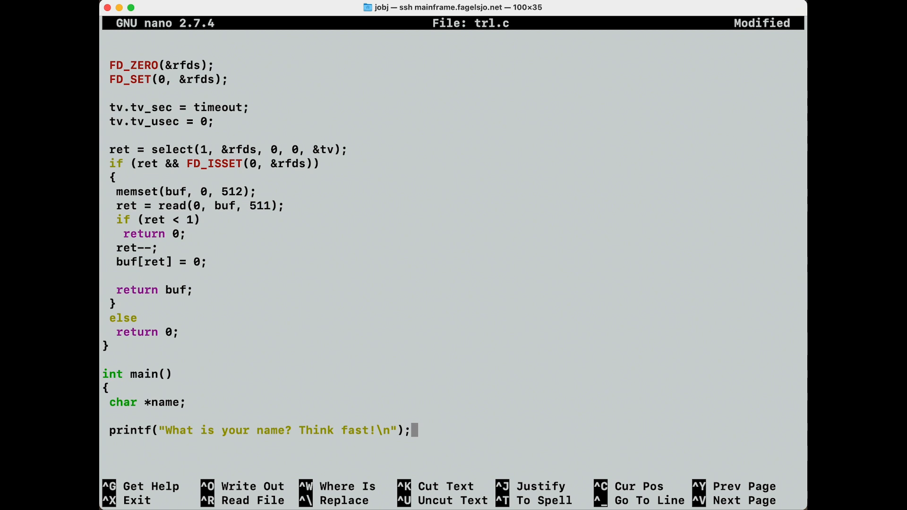
text(na)
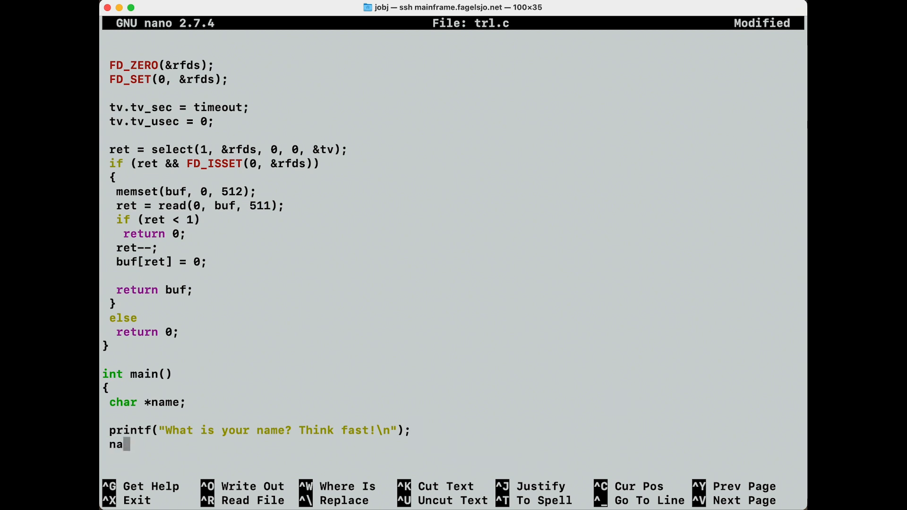
text(me =)
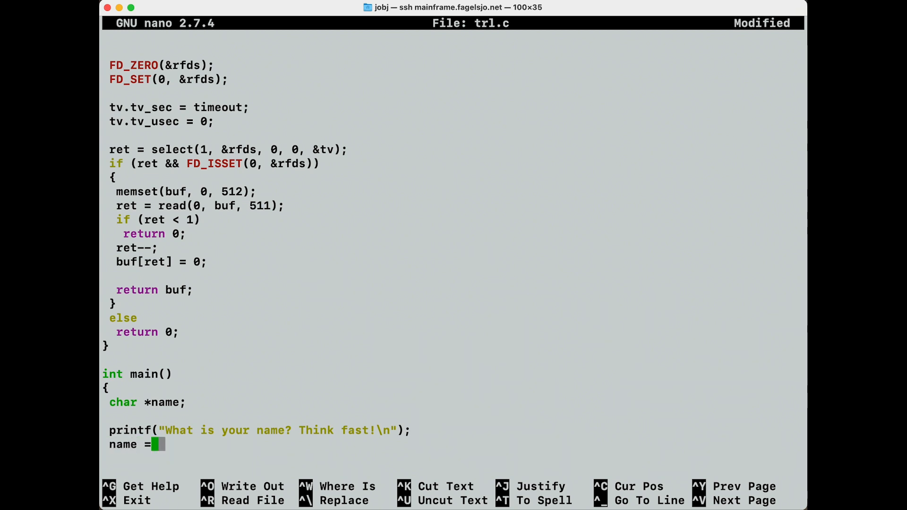
text(trl)
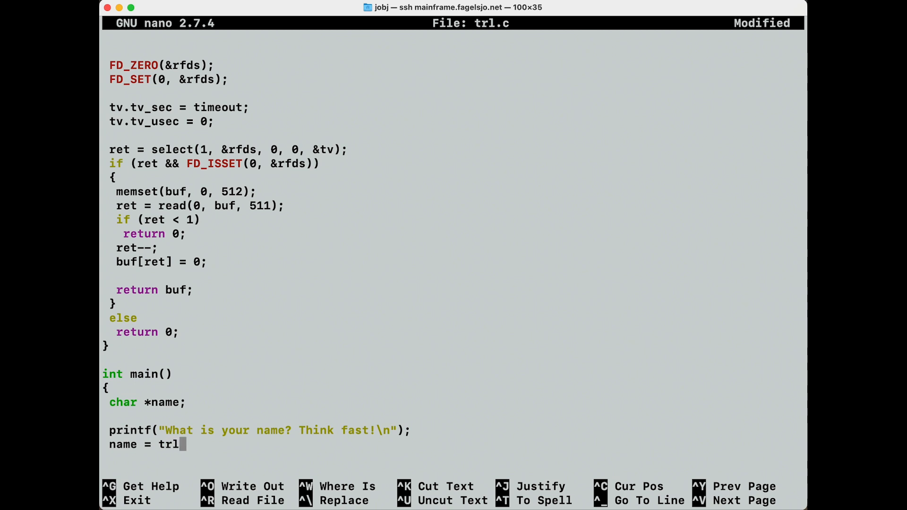
text(()
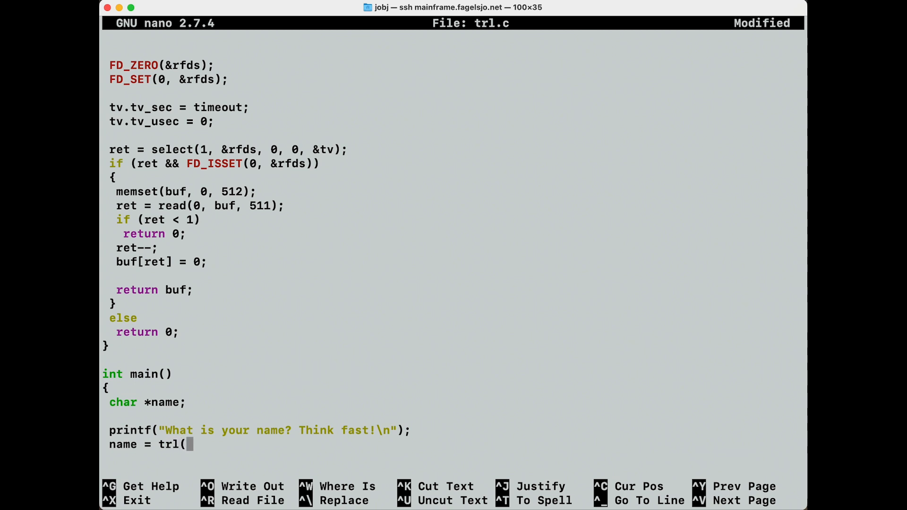
text(3);)
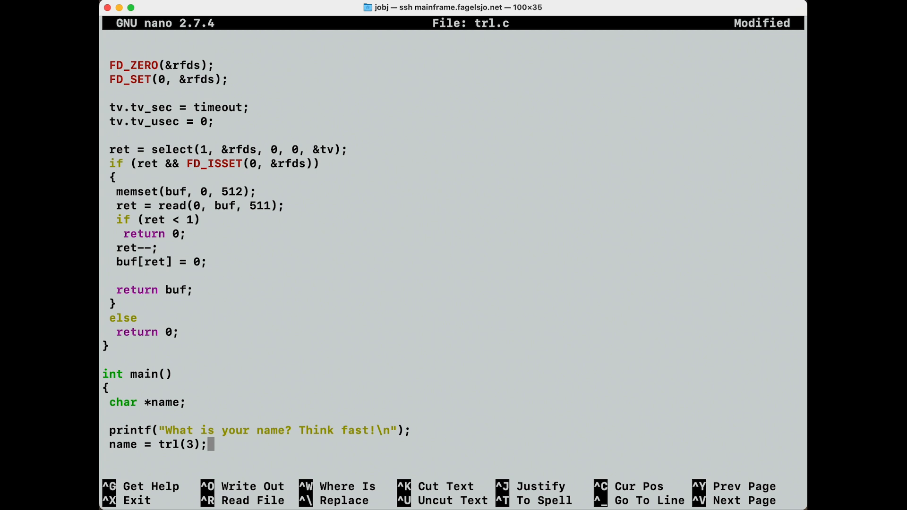
Print 'Hello %s' if a name arrived, else 'Too slow!', return 0, close main, and save
text(if)
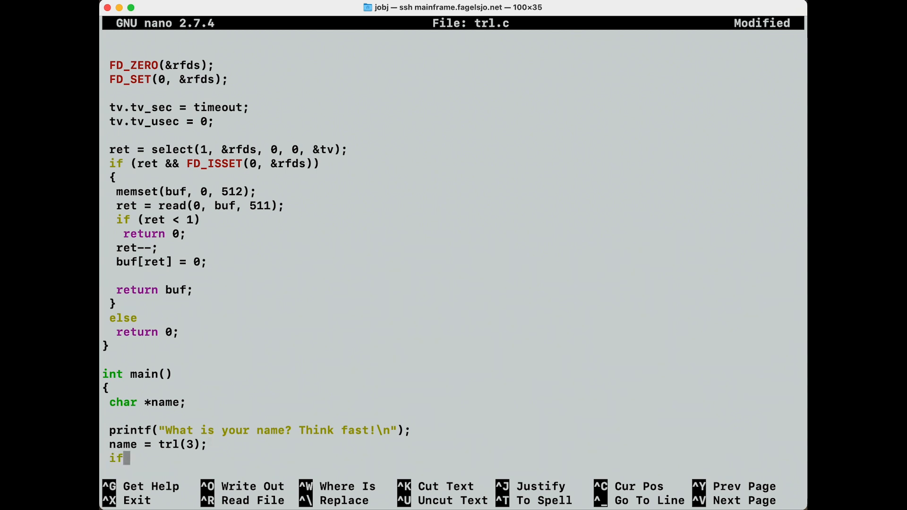
text((name))
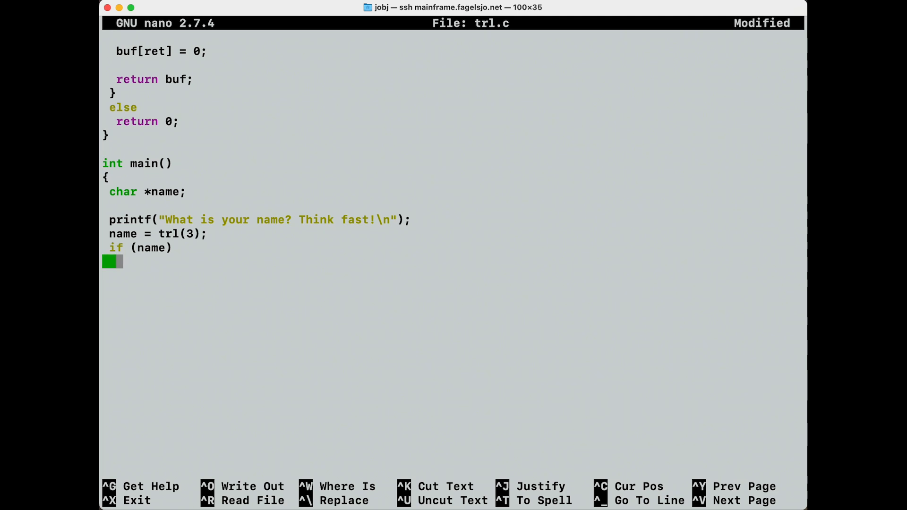
text(pri)
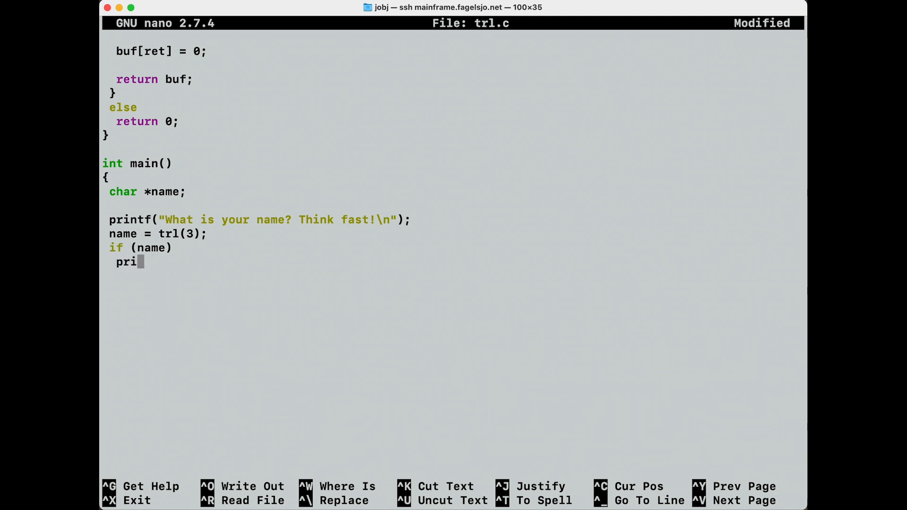
text(ntf("H)
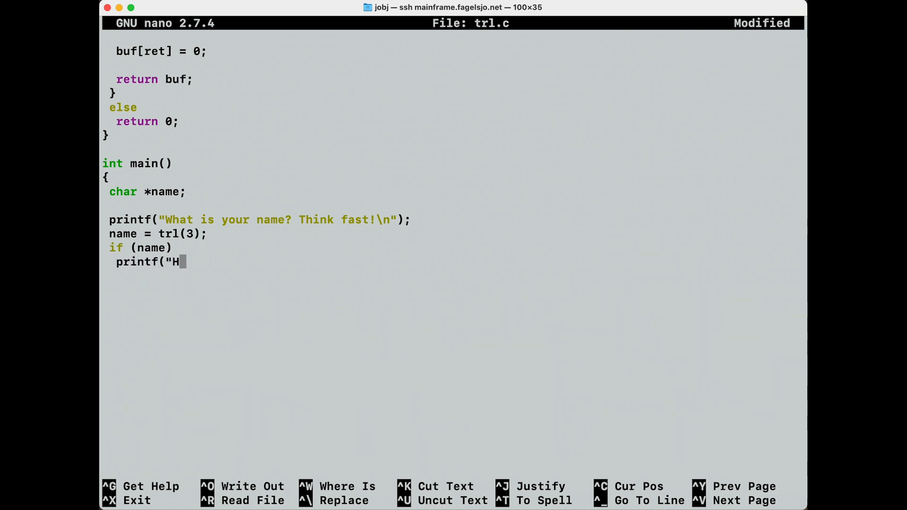
text(ello %)
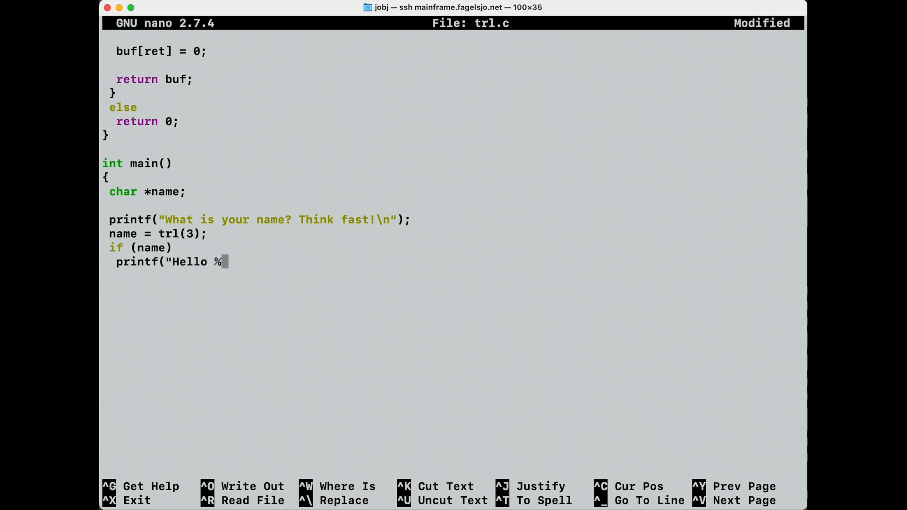
text(s)
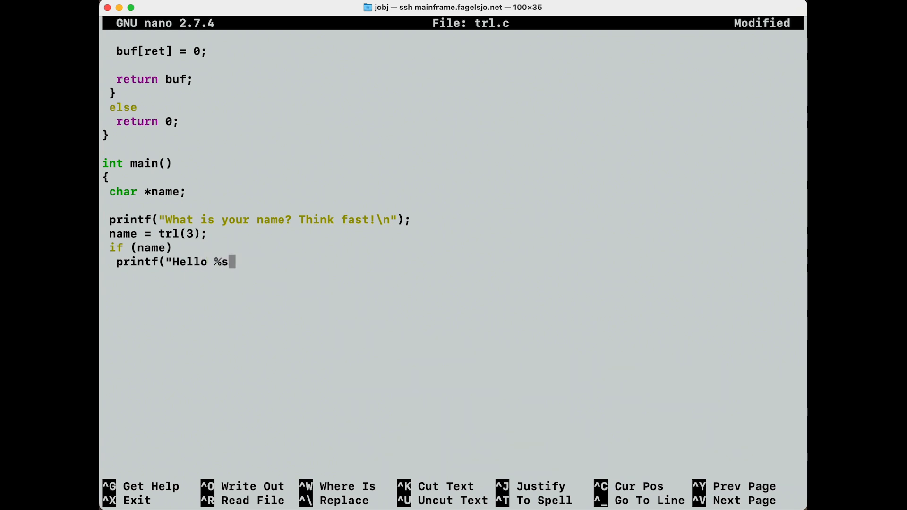
text(\n", nam)
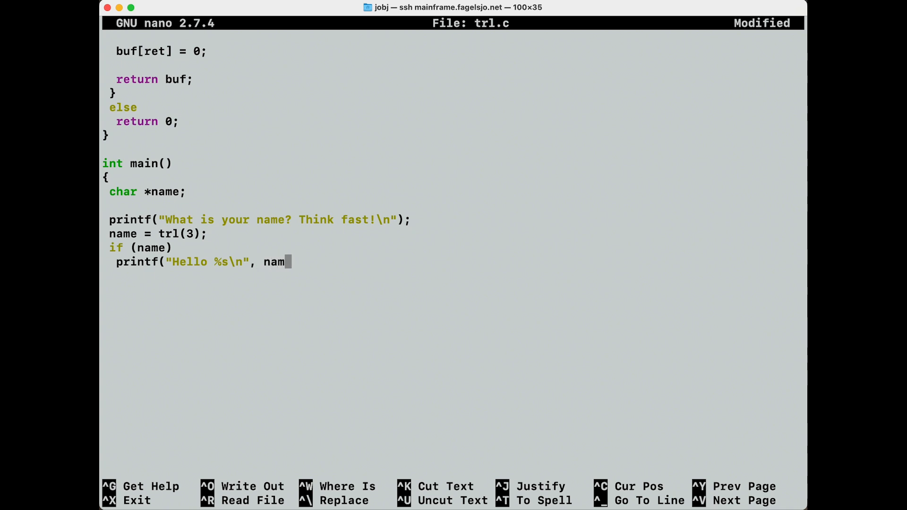
text(e);)
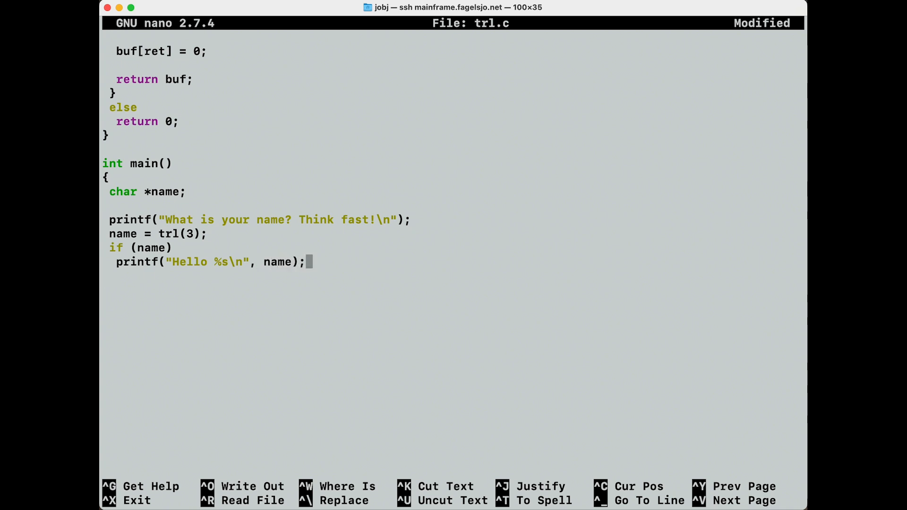
text(else)
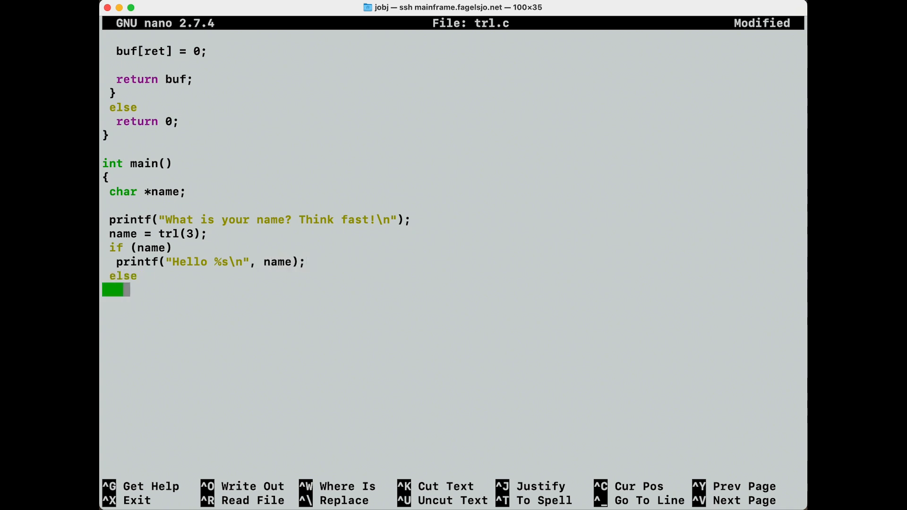
text(p)
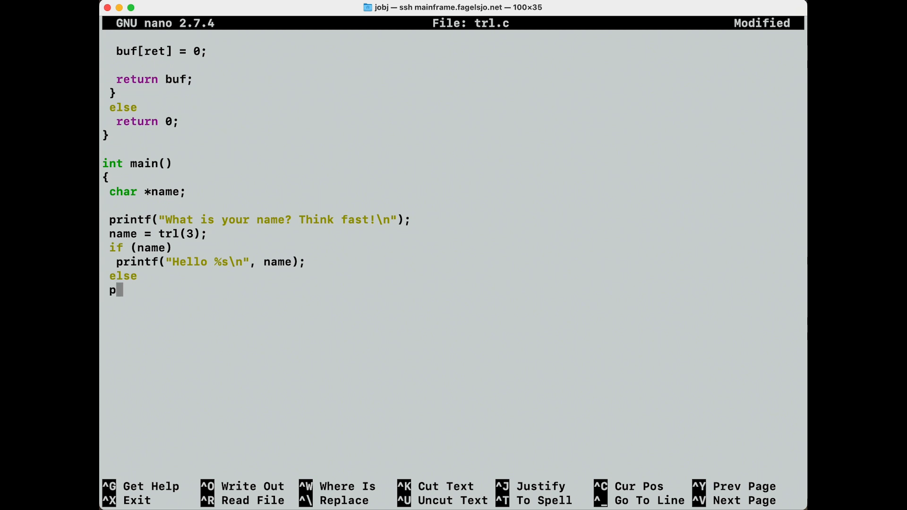
text(rintf(")
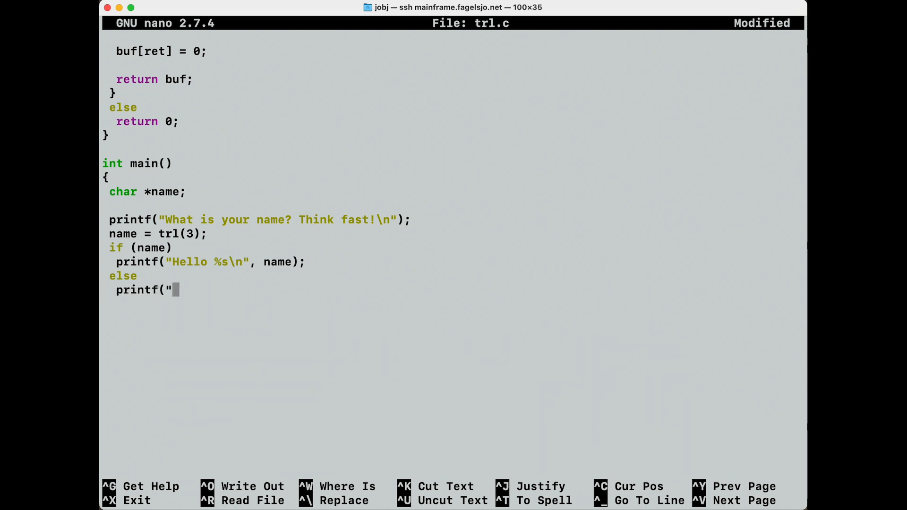
text(Too)
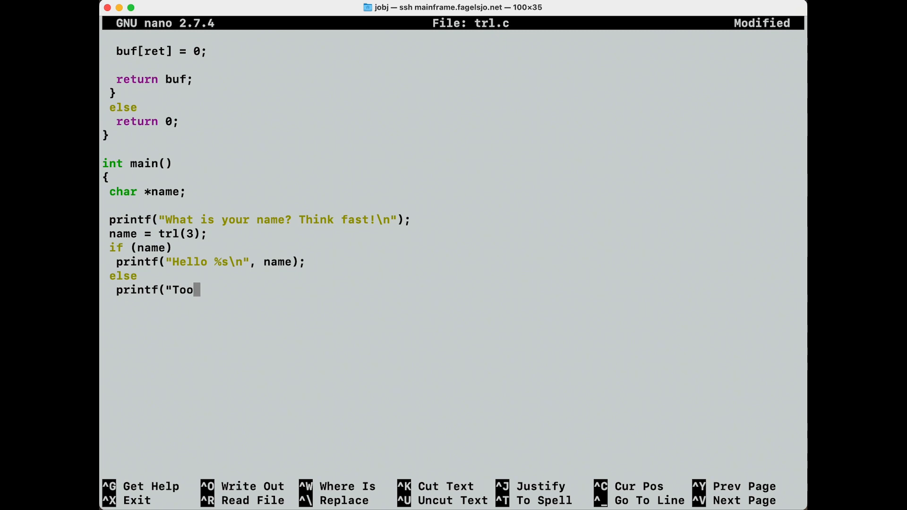
text(slow!\)
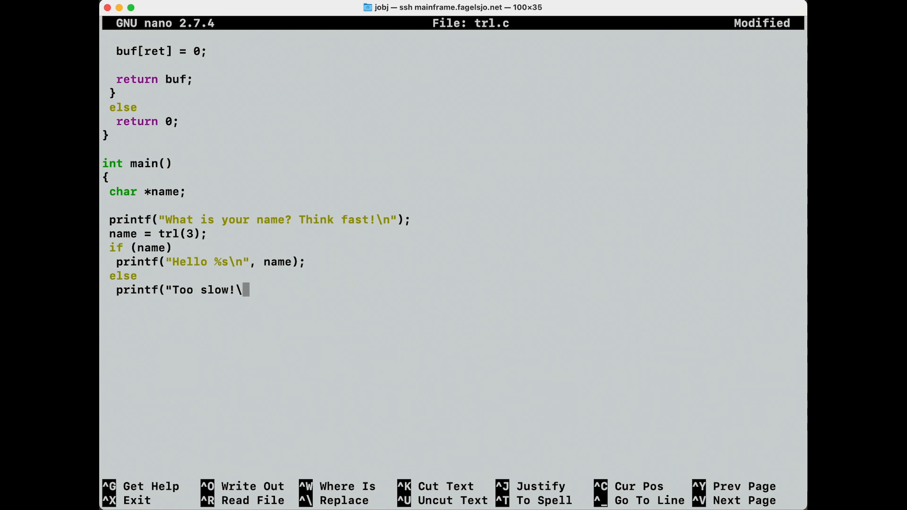
text(n");)
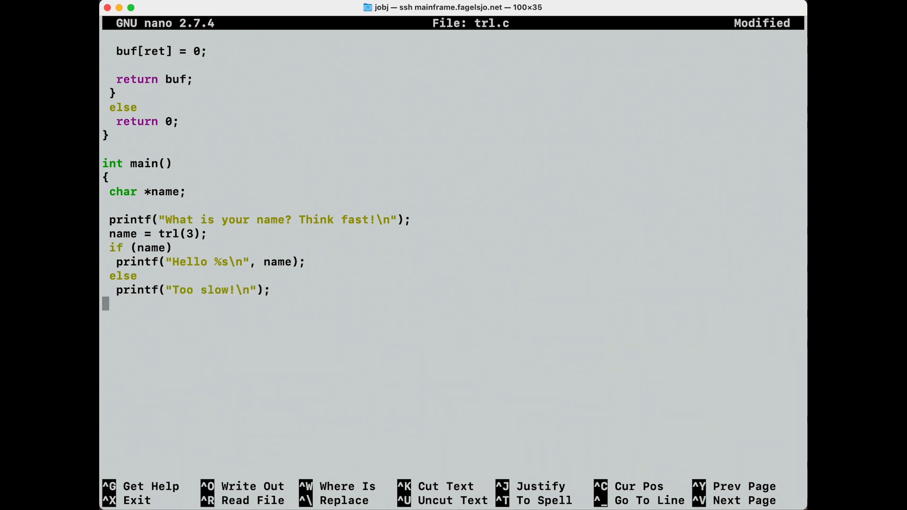
text(return 0)
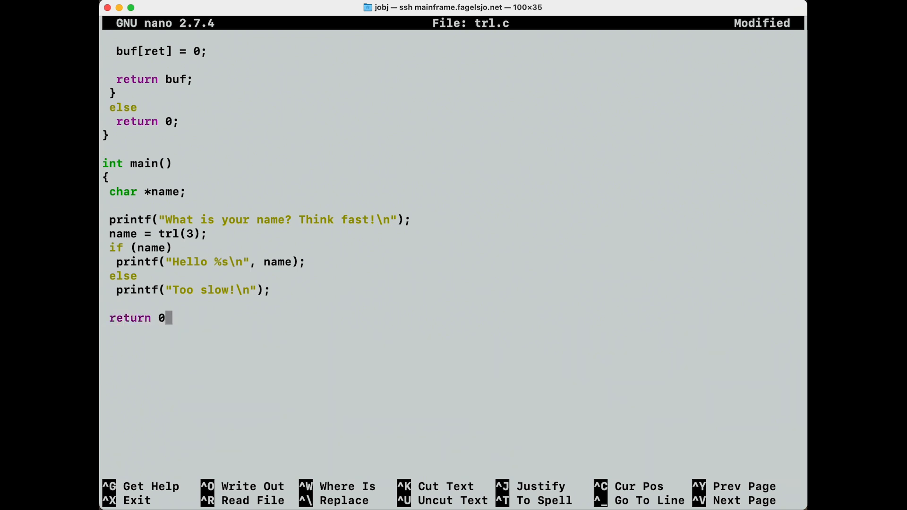
text(})
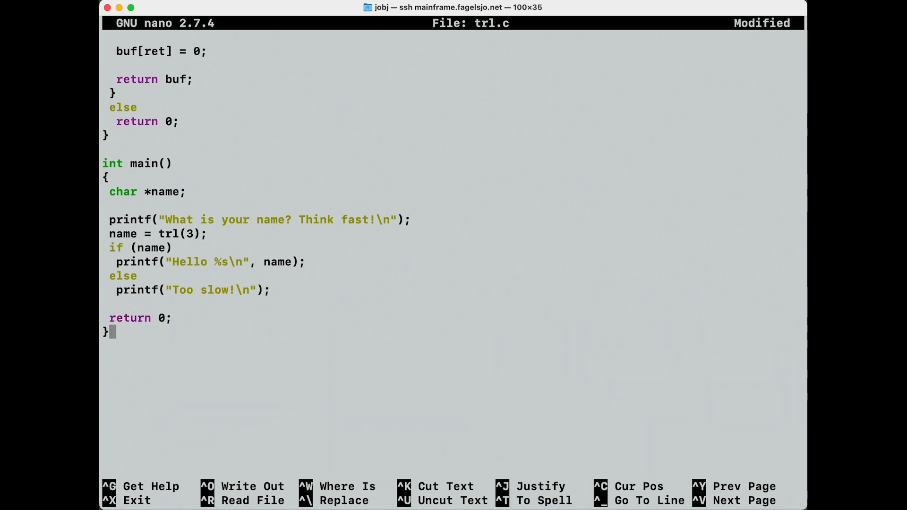
key(ctrl+o)
text(gcc trl.c -o trl)
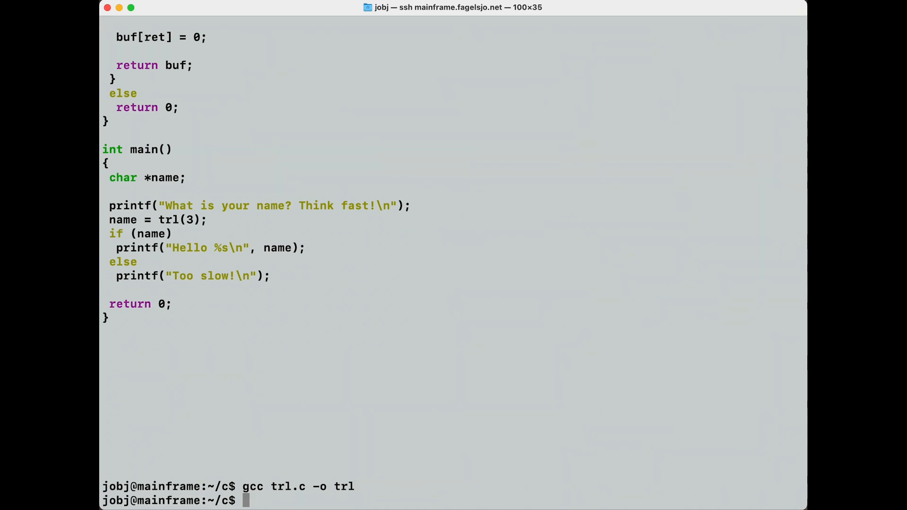
Run ./trl and answer Jonas, then start a second run and type J
text(./trl)
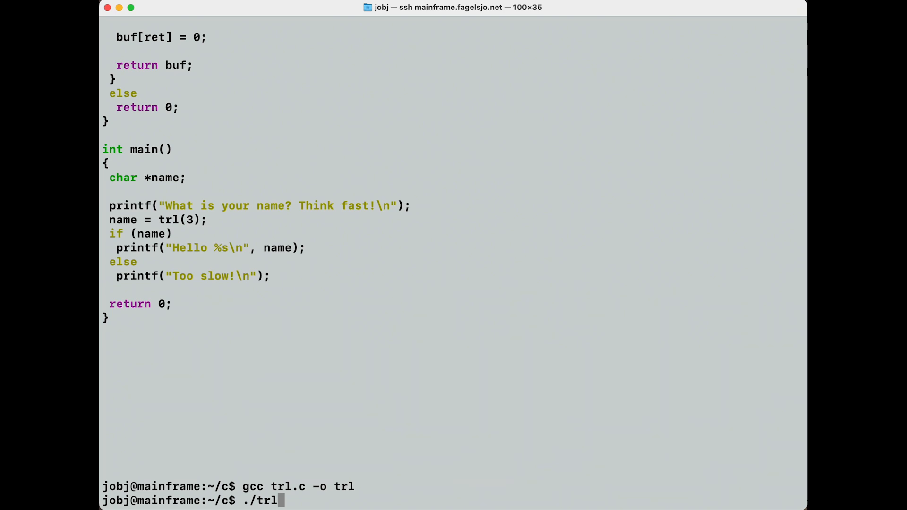
text(Jonas)
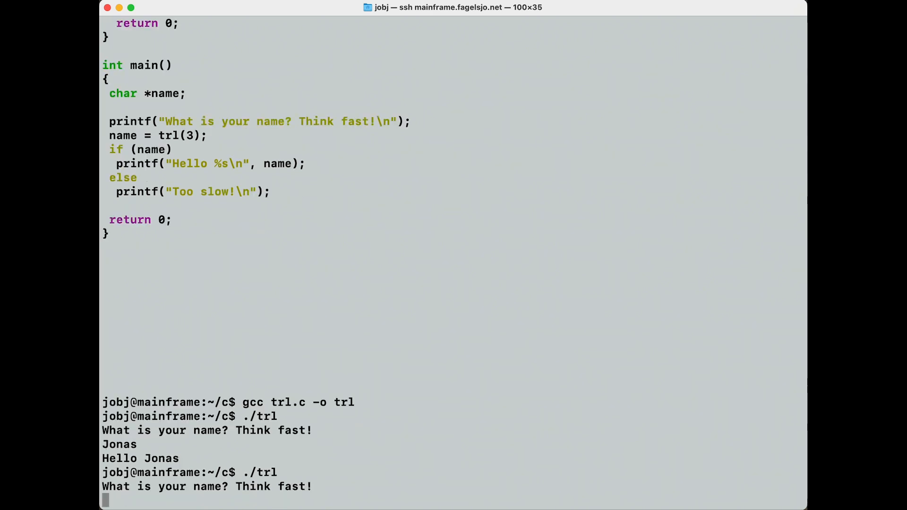
text(J)
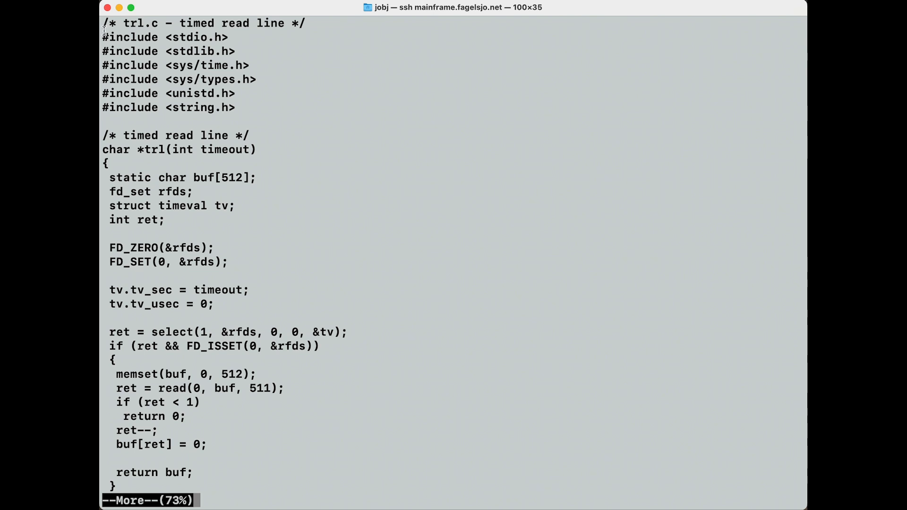
Highlight the static buffer declaration, fd_set variable and timeout parameter in trl.c
drag(103, 37, 236, 107)
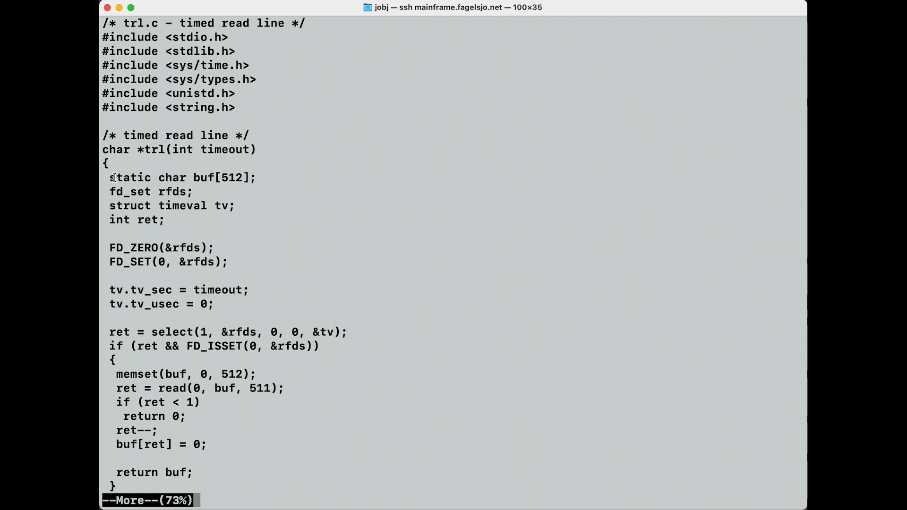
double_click(130, 178)
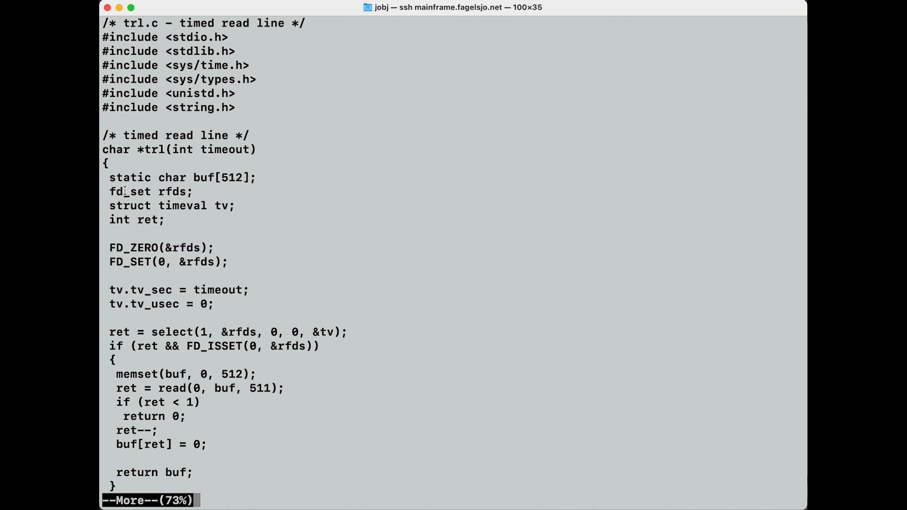
double_click(130, 191)
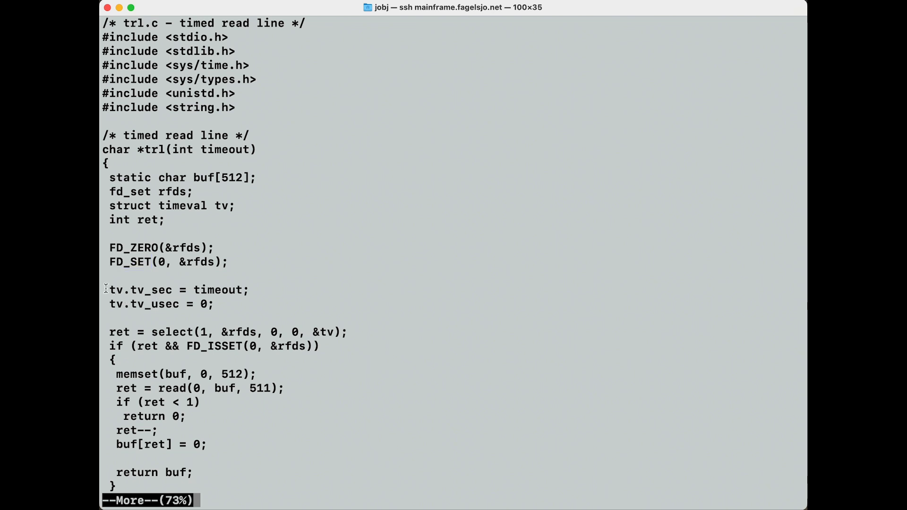
mouse_move(195, 190)
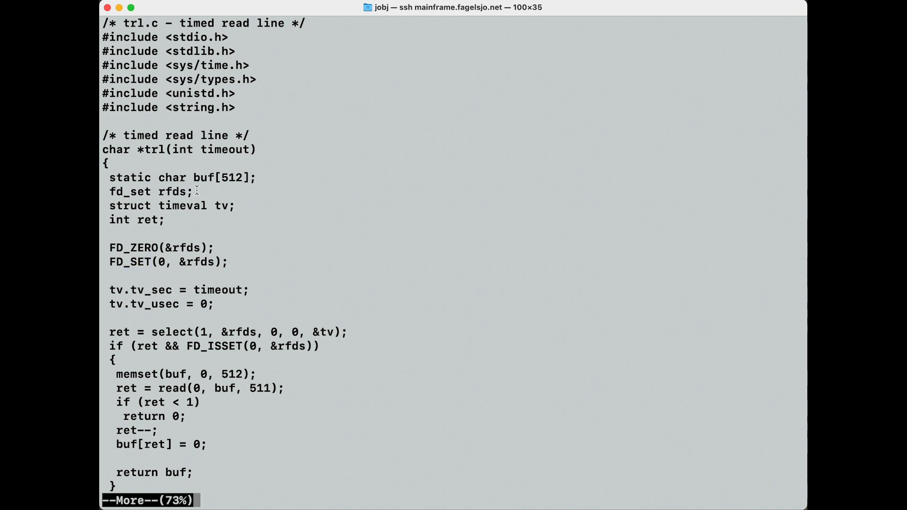
double_click(224, 150)
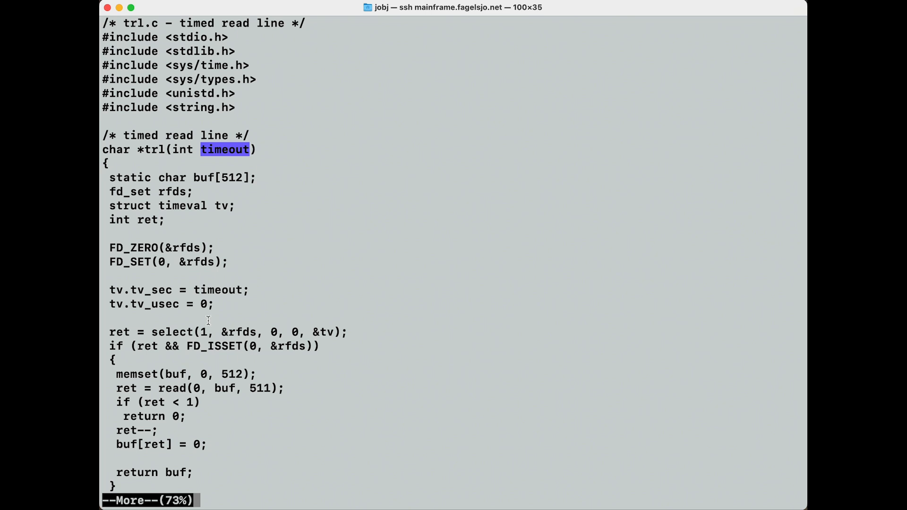
double_click(132, 289)
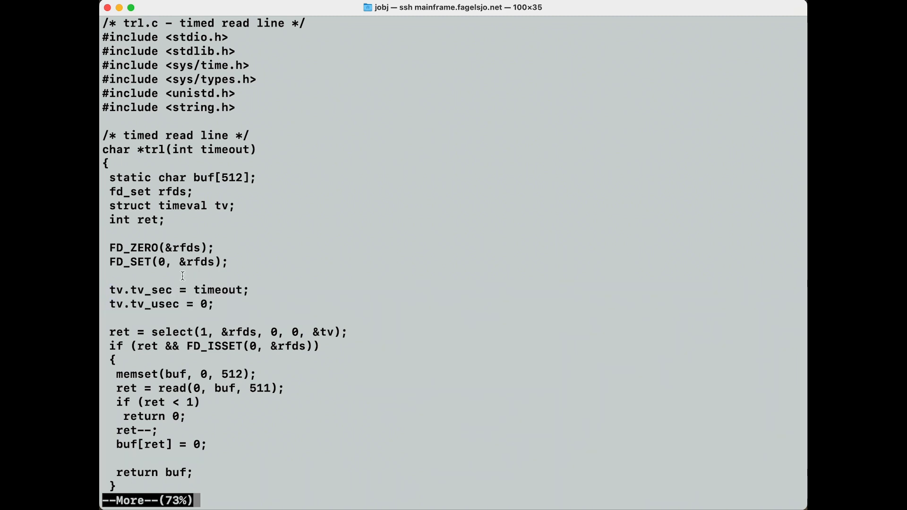
Highlight tv_sec and tv_usec setup, the ret checks, the read call and early return 0
double_click(180, 149)
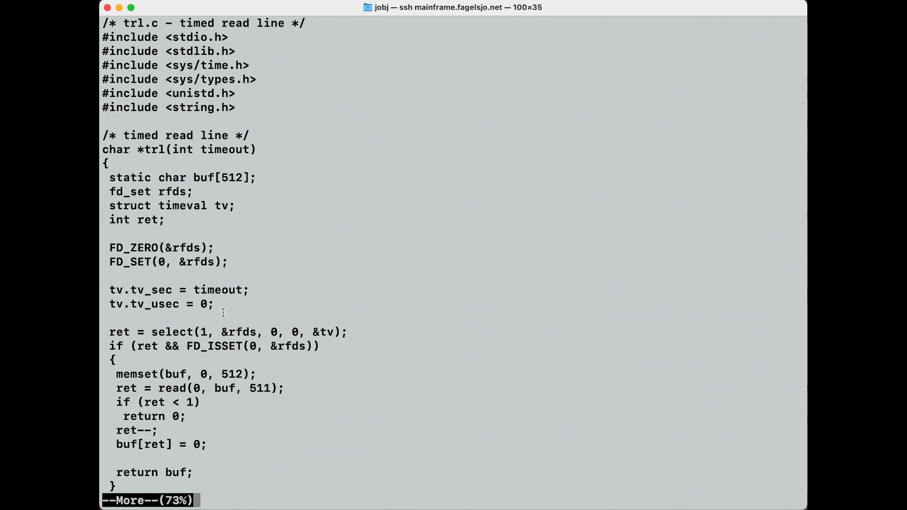
double_click(204, 303)
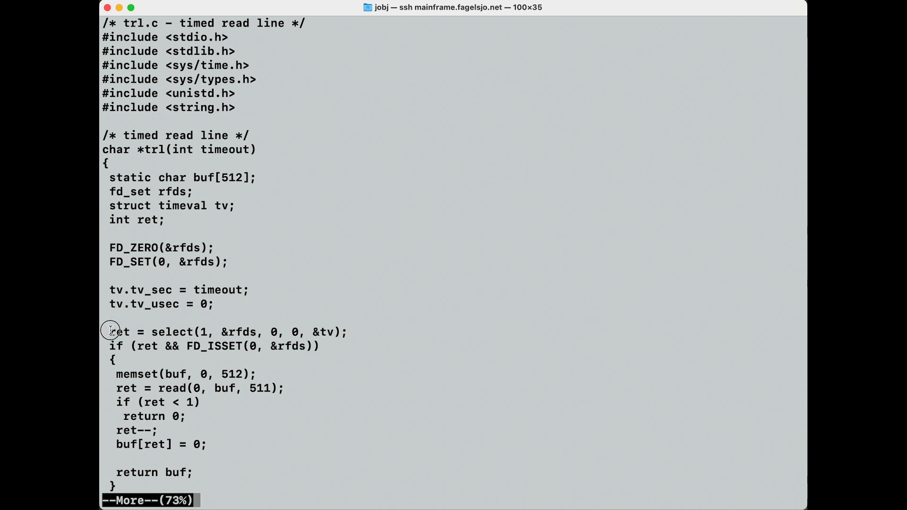
mouse_move(162, 345)
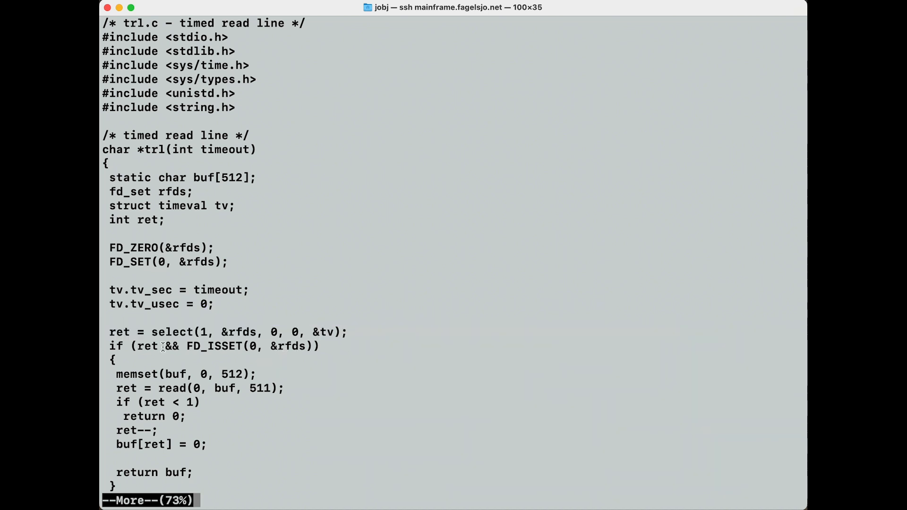
double_click(147, 346)
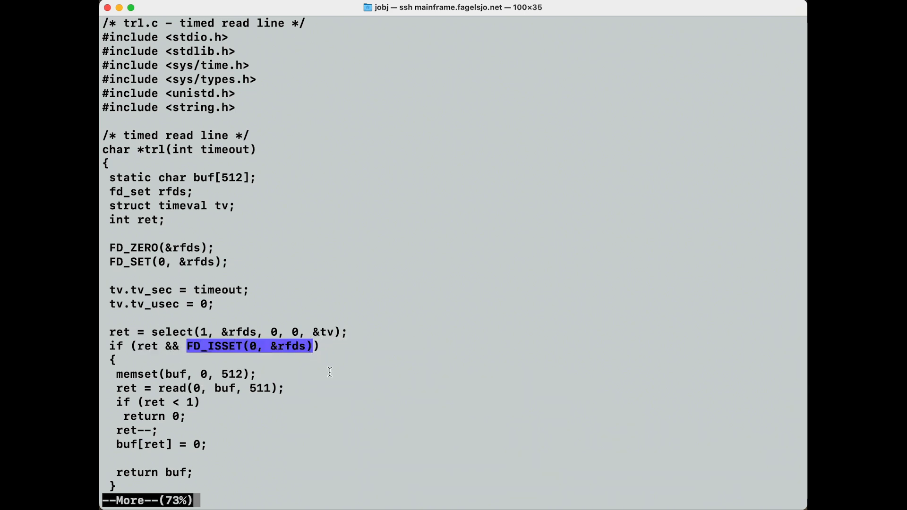
mouse_move(249, 346)
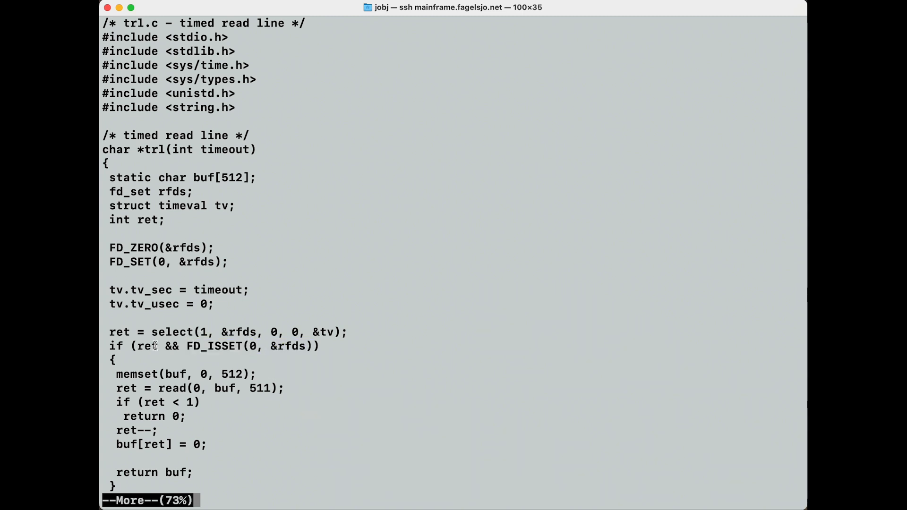
double_click(185, 374)
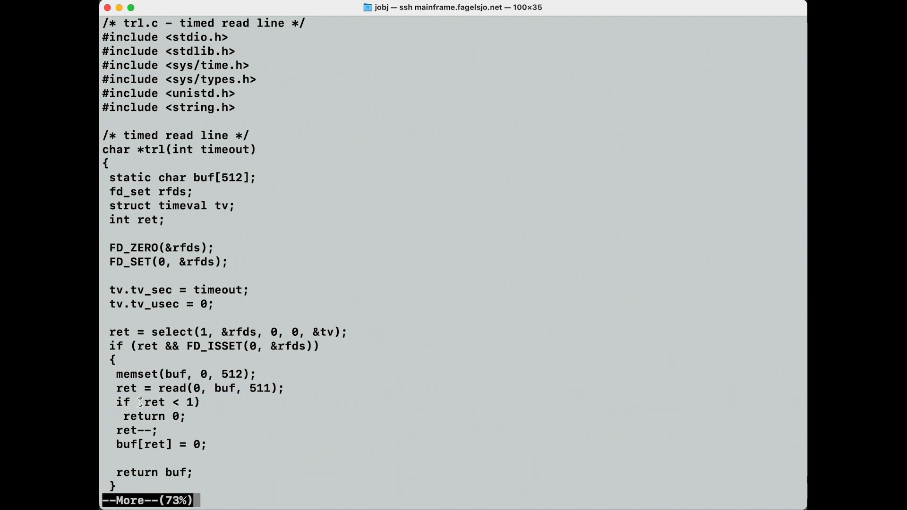
double_click(124, 389)
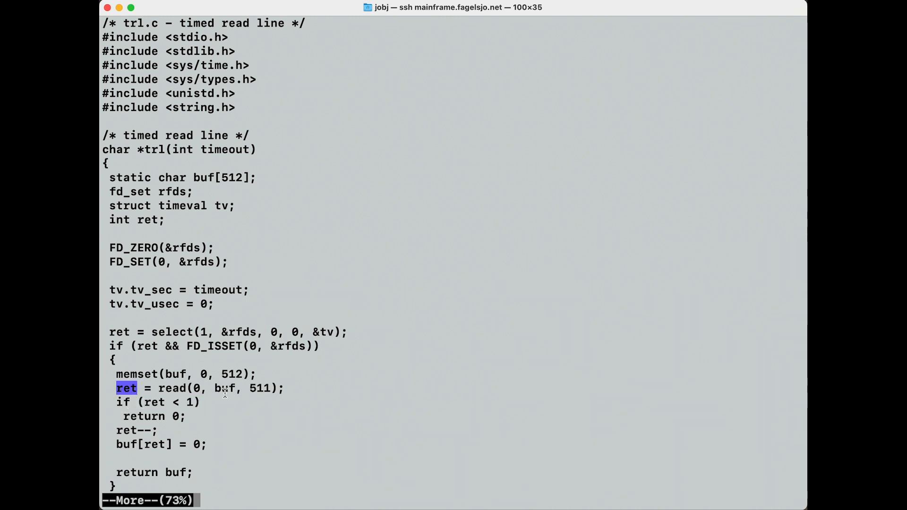
mouse_move(111, 399)
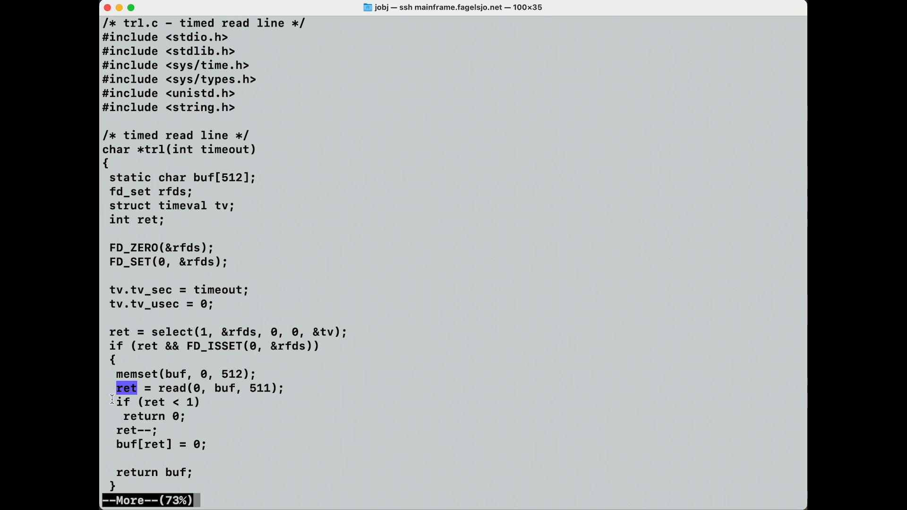
click(157, 402)
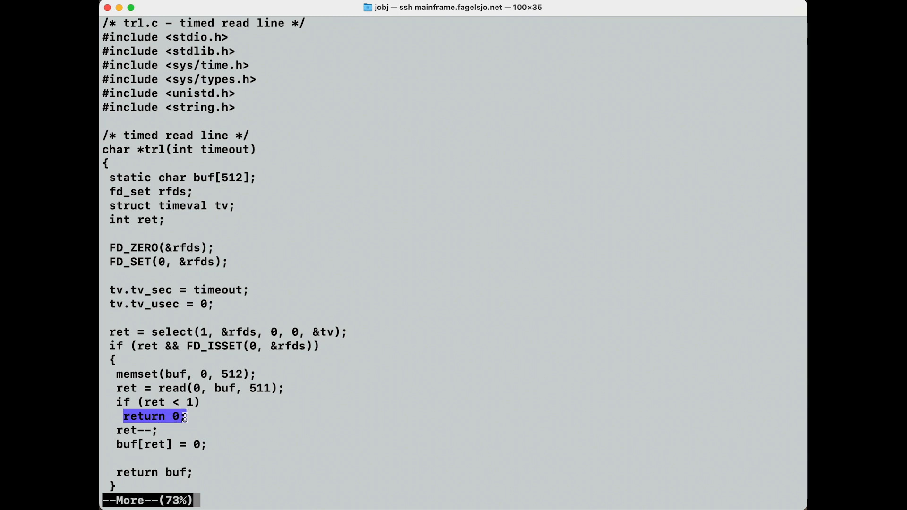
double_click(154, 402)
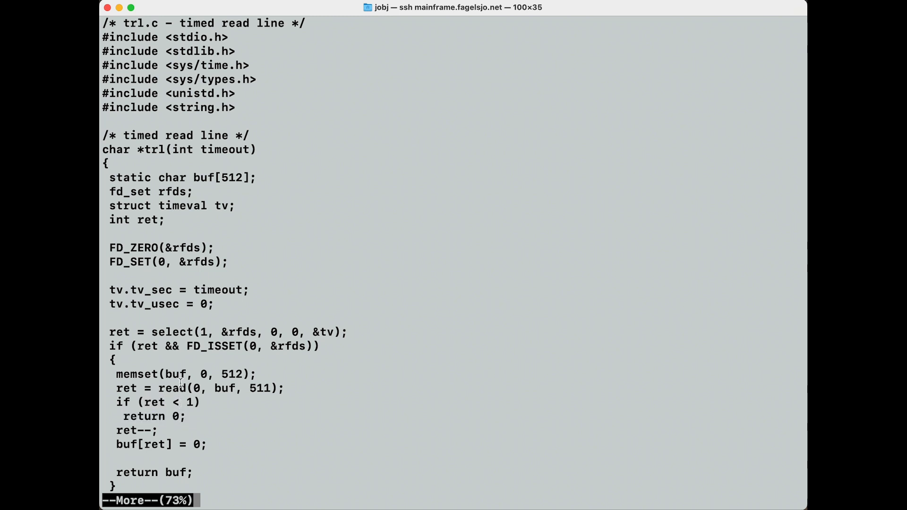
double_click(171, 388)
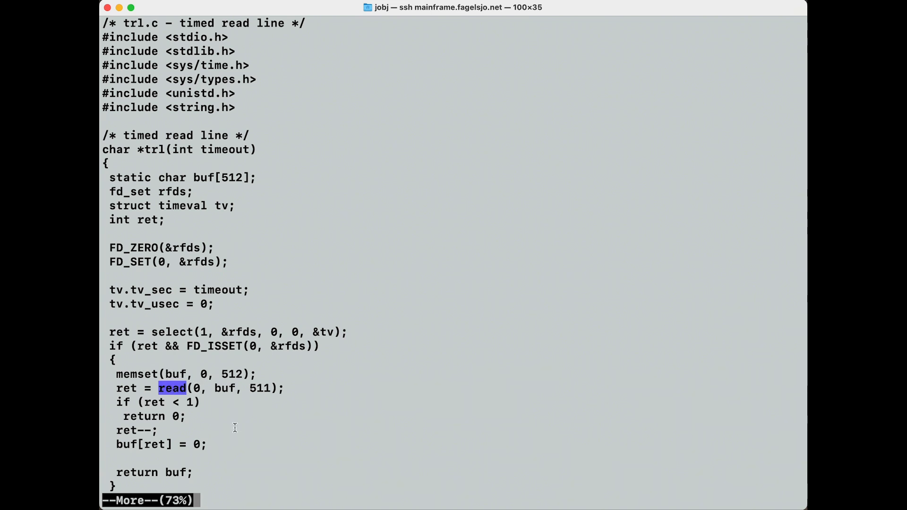
mouse_move(210, 403)
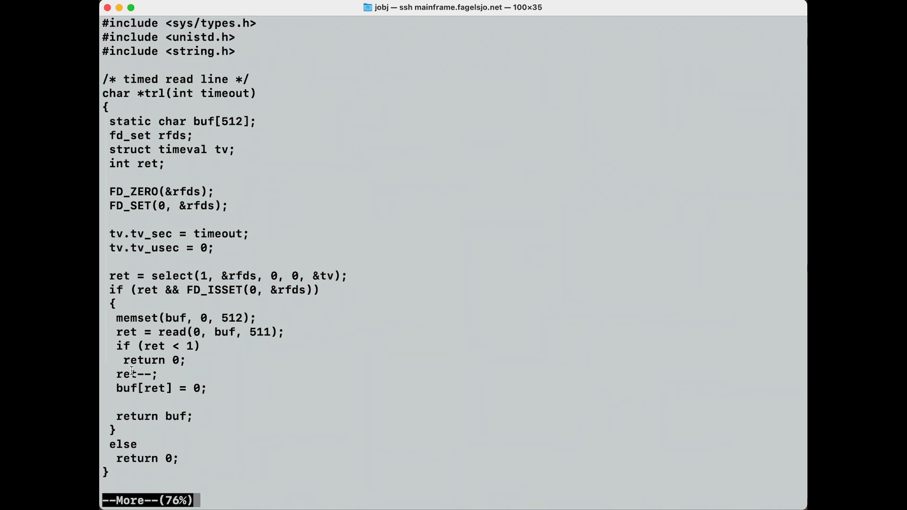
Highlight ret decrementing, buf[ret] termination, the else keyword and its return 0
double_click(136, 374)
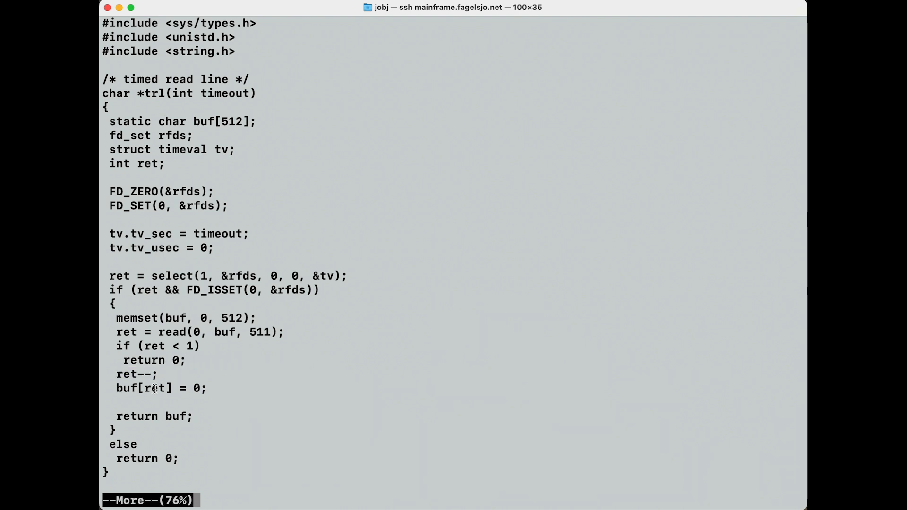
double_click(154, 388)
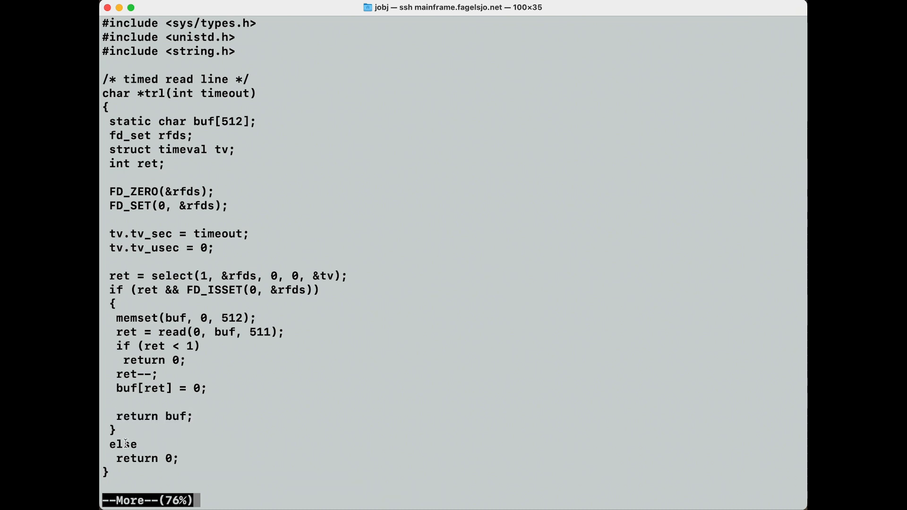
double_click(122, 444)
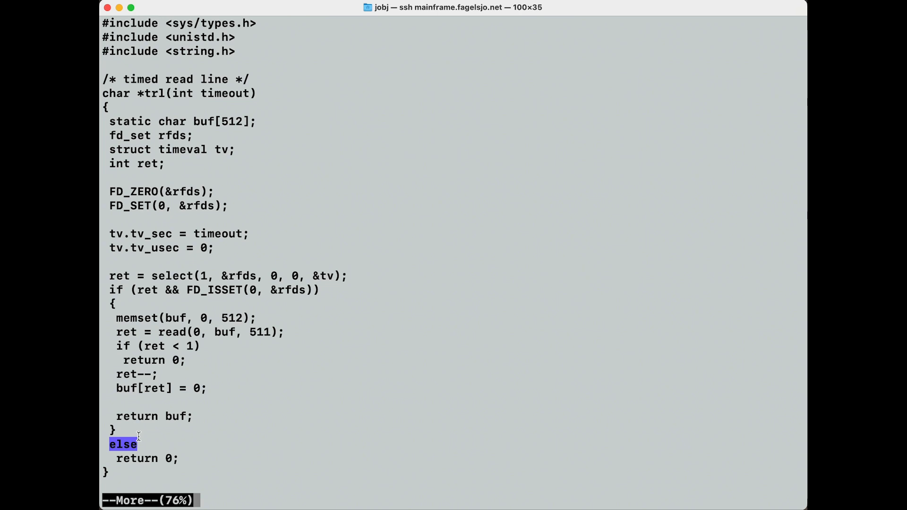
click(145, 459)
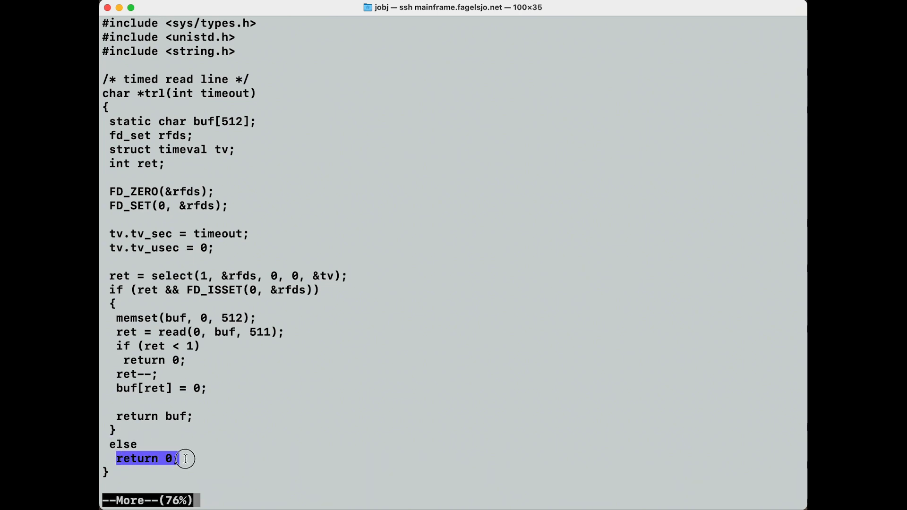